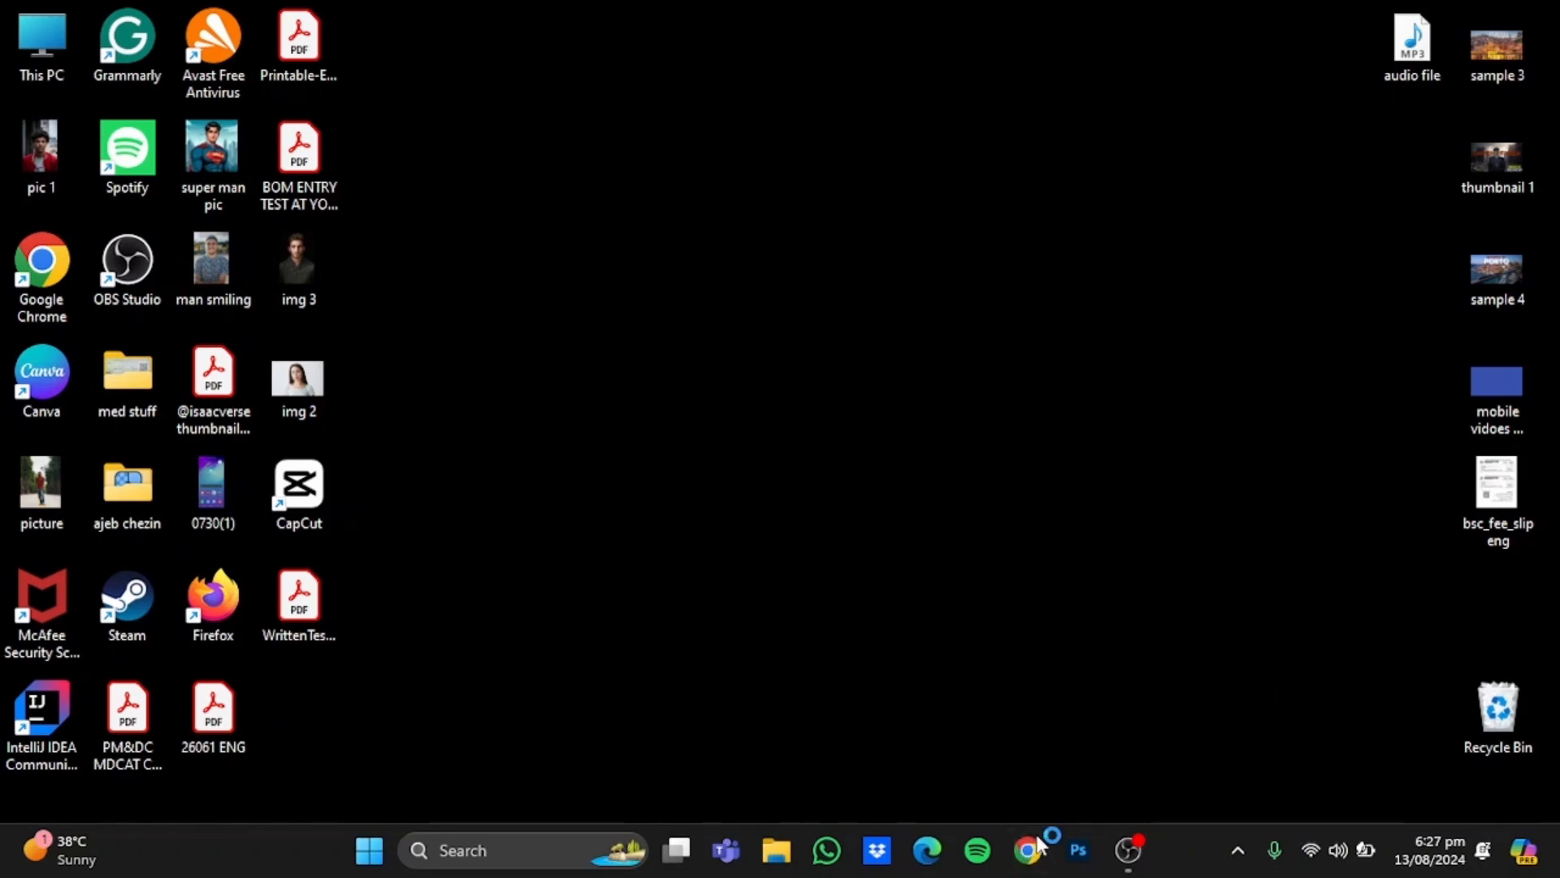
Bring up the browser window showing the Talkpal AI dashboard
{"action": "left_click", "coordinate": [1027, 850]}
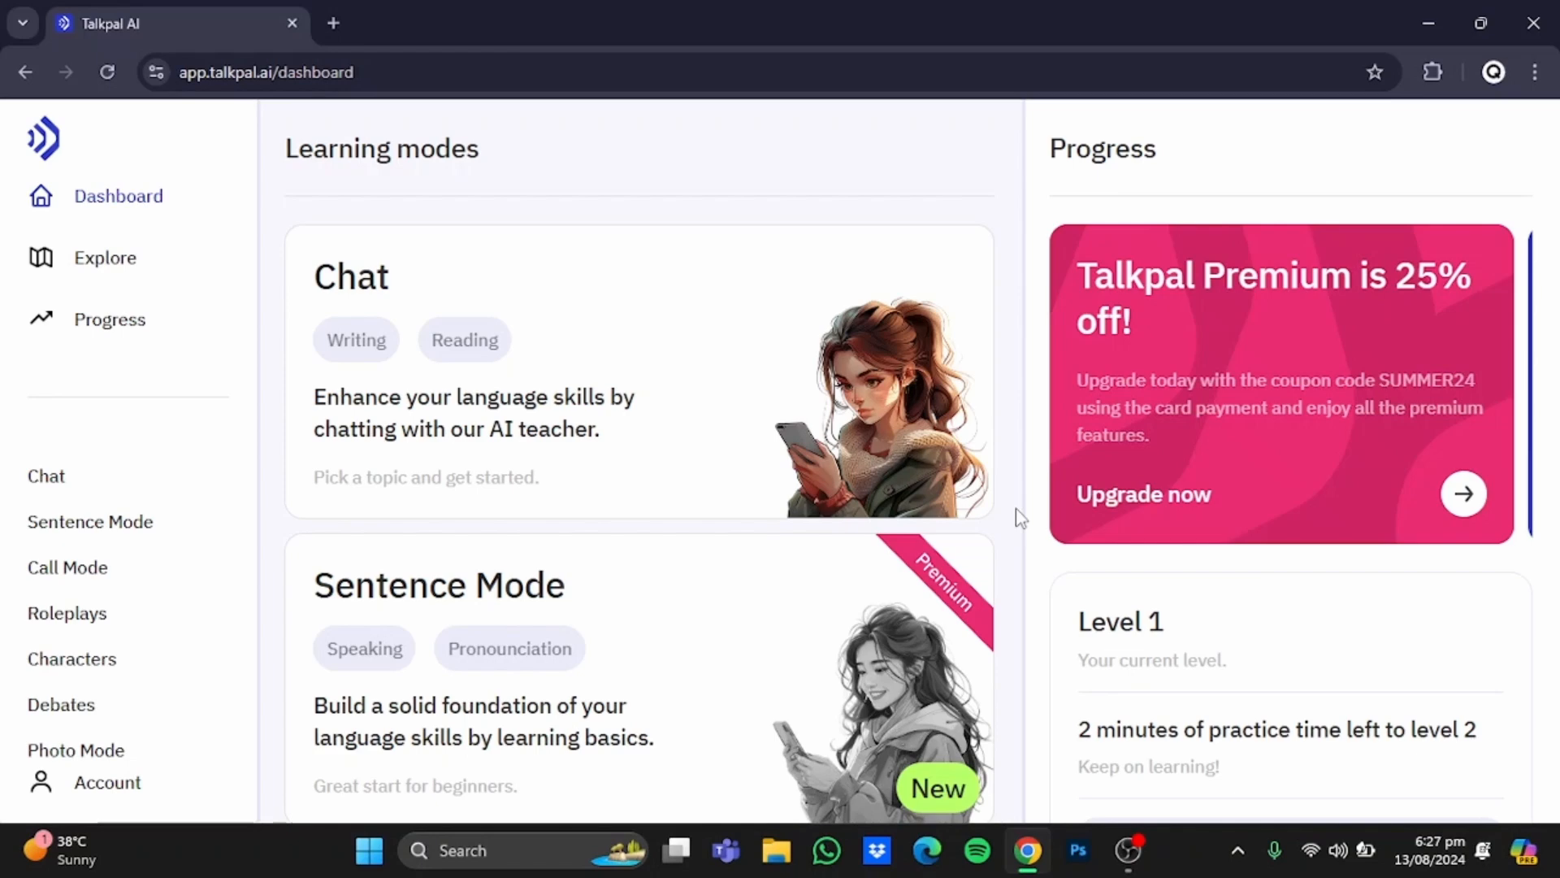
{"action": "mouse_move", "coordinate": [722, 423]}
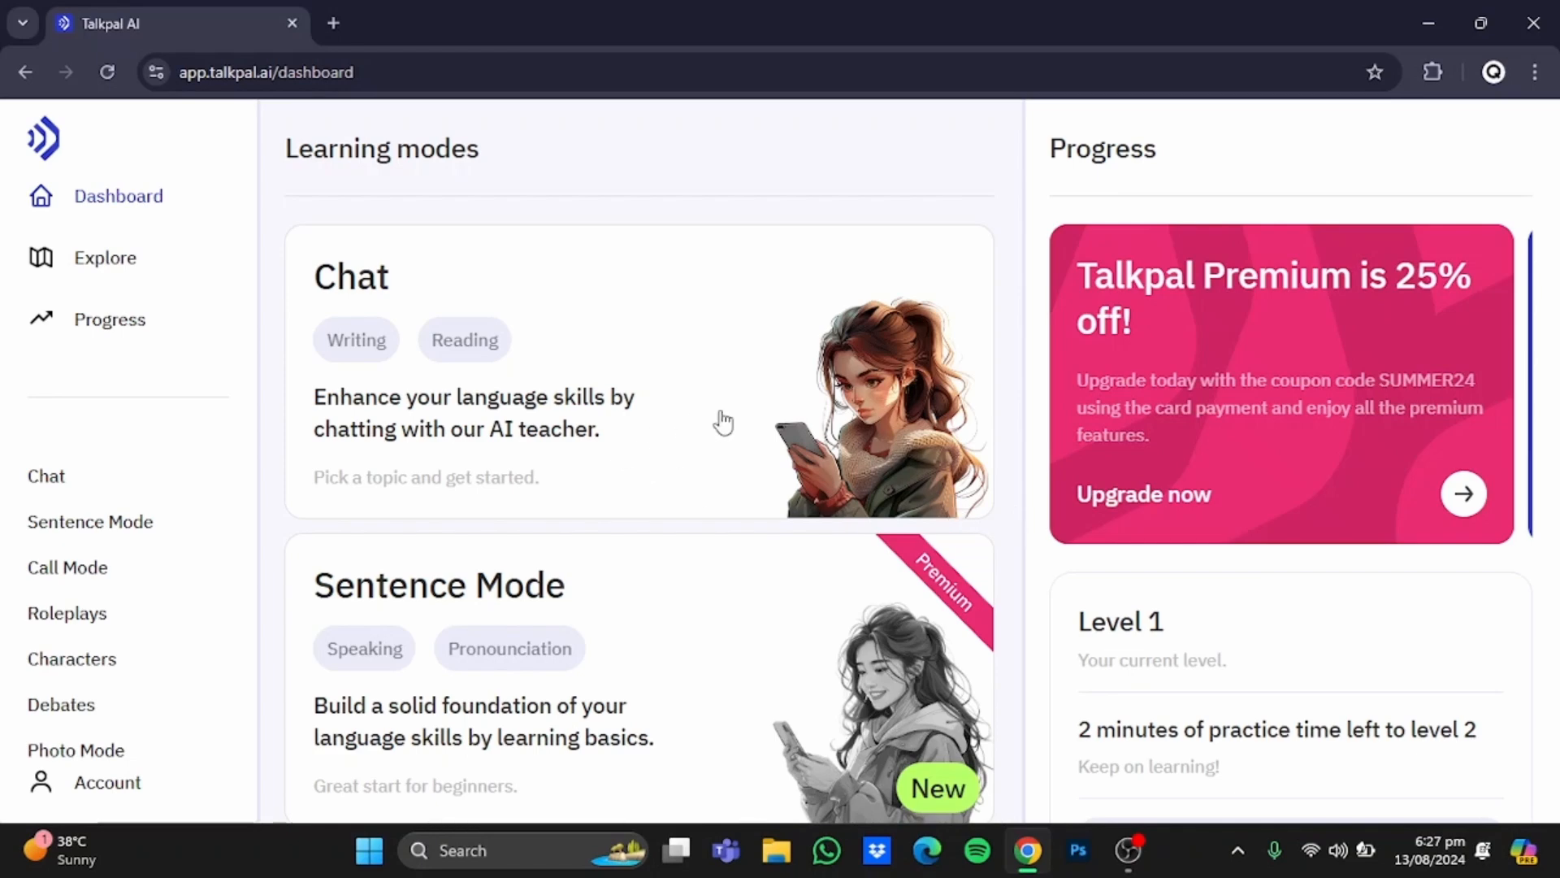
{"action": "mouse_move", "coordinate": [995, 591]}
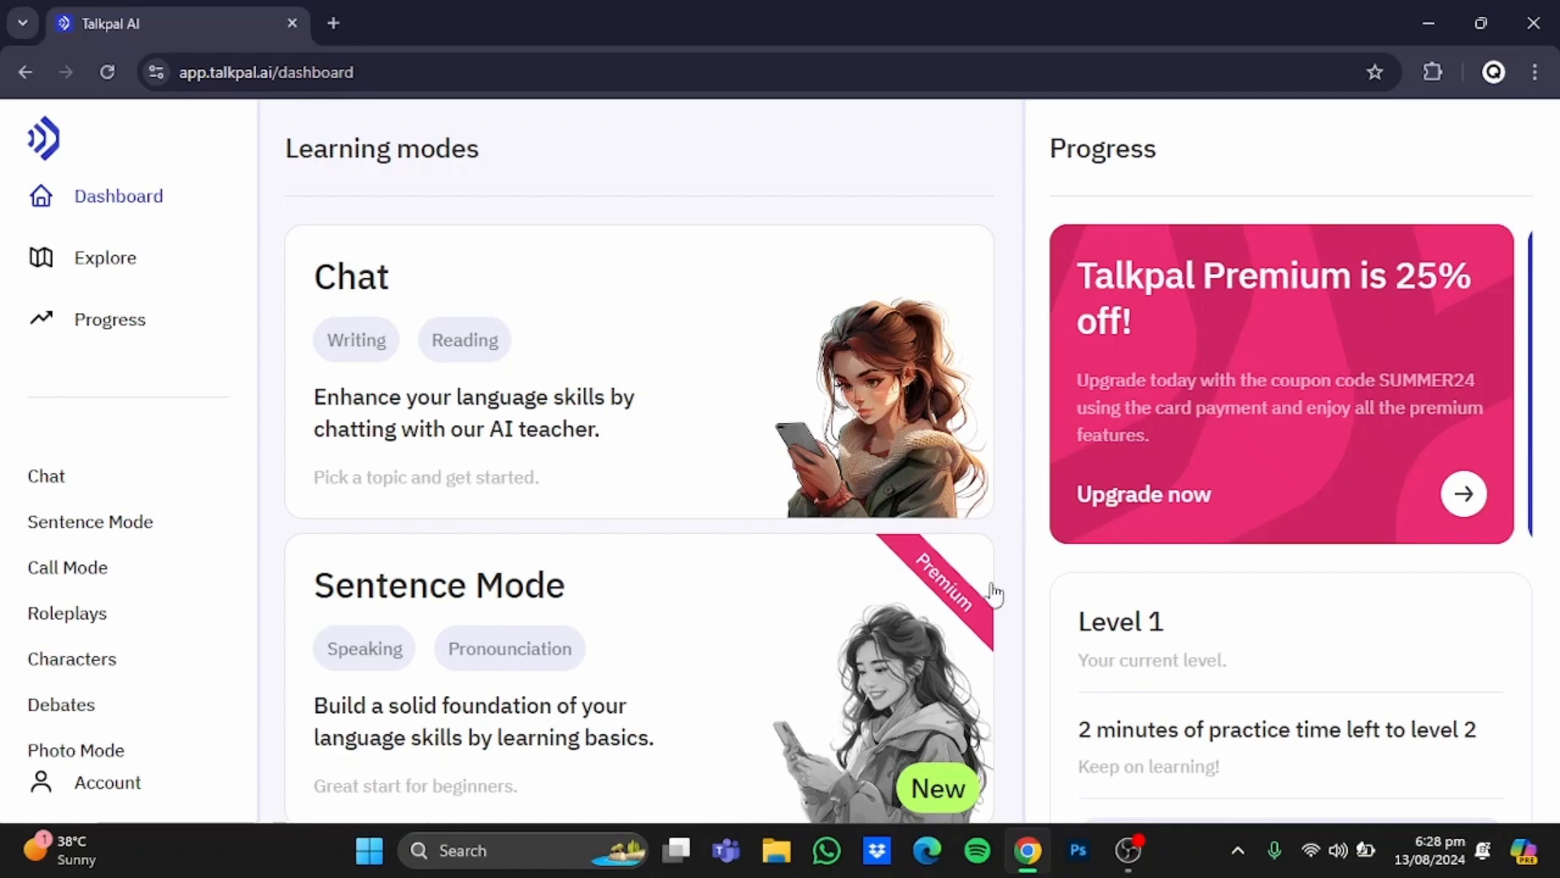
{"action": "mouse_move", "coordinate": [933, 193]}
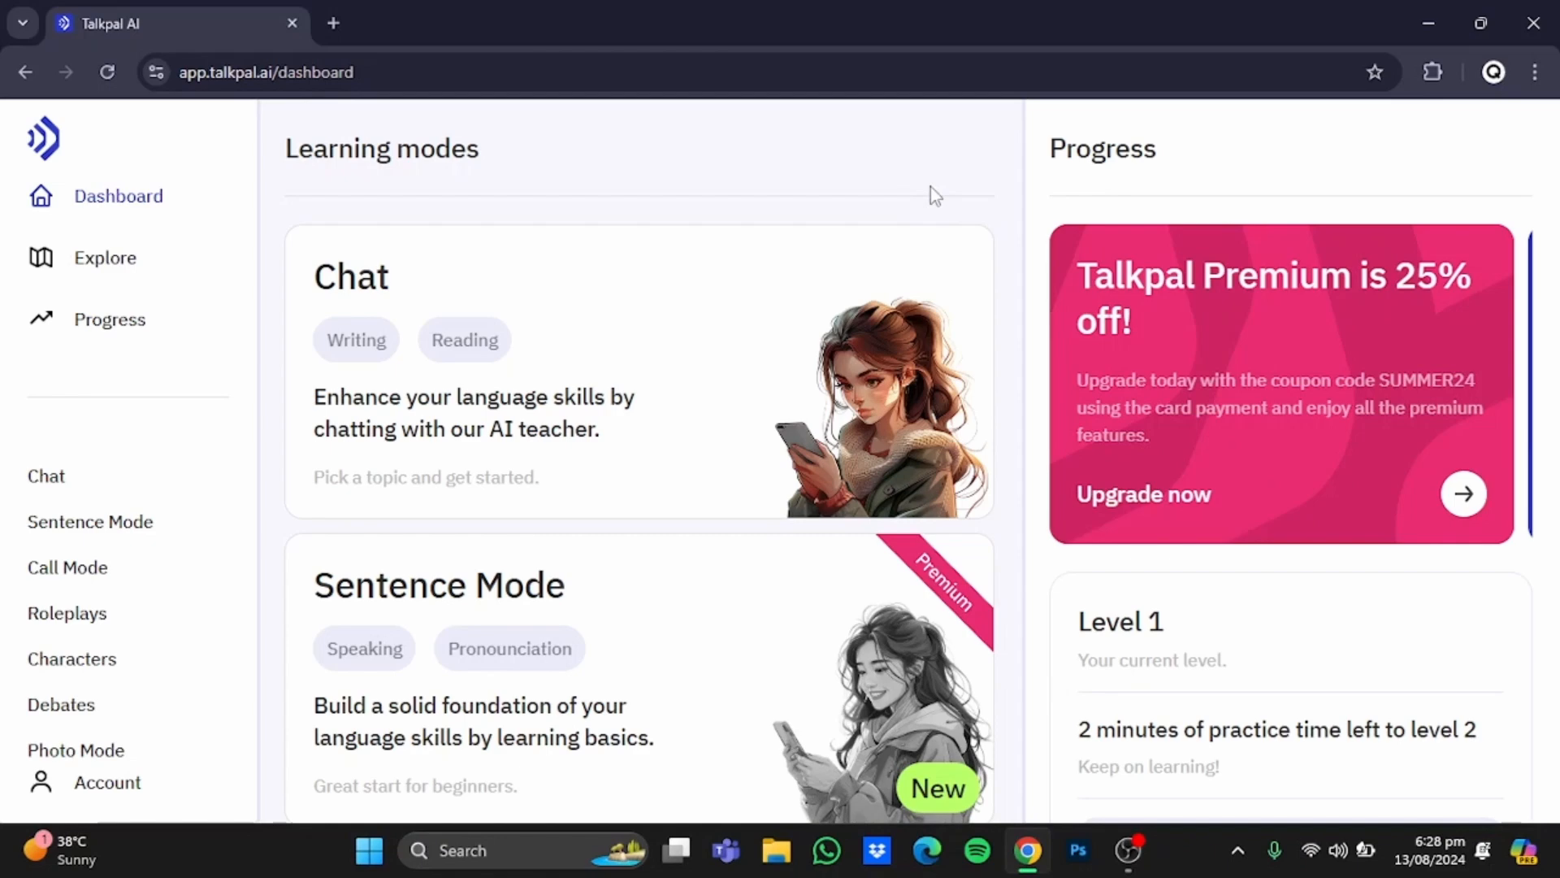
{"action": "scroll", "scroll_direction": "down", "scroll_amount": 3}
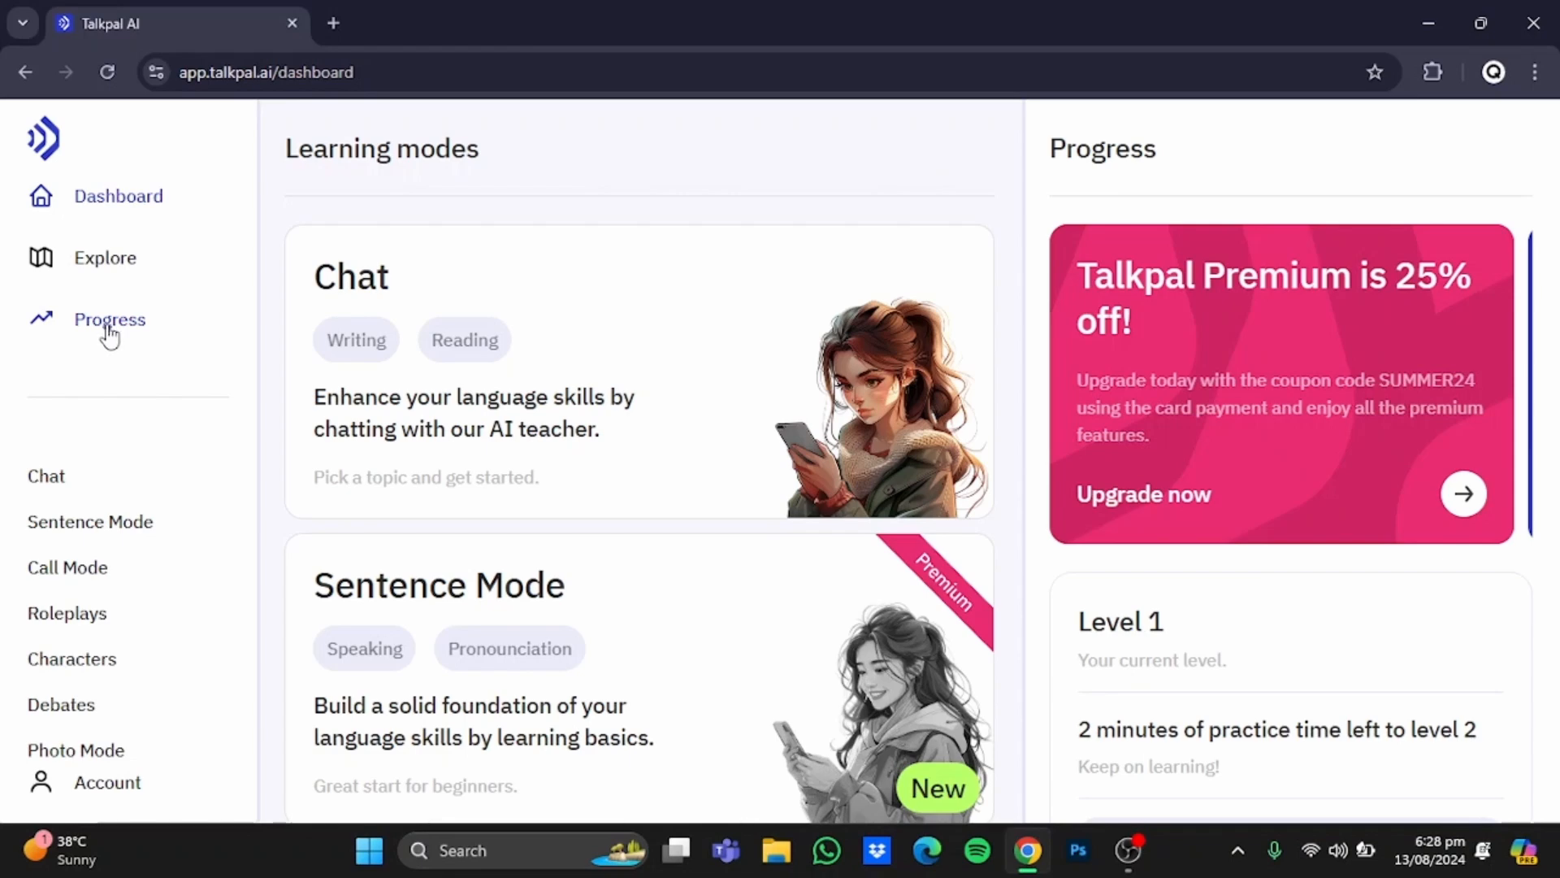
Show the Progress page with Level 1, the 1-day streak, stats and streak calendar
{"action": "left_click", "coordinate": [108, 319]}
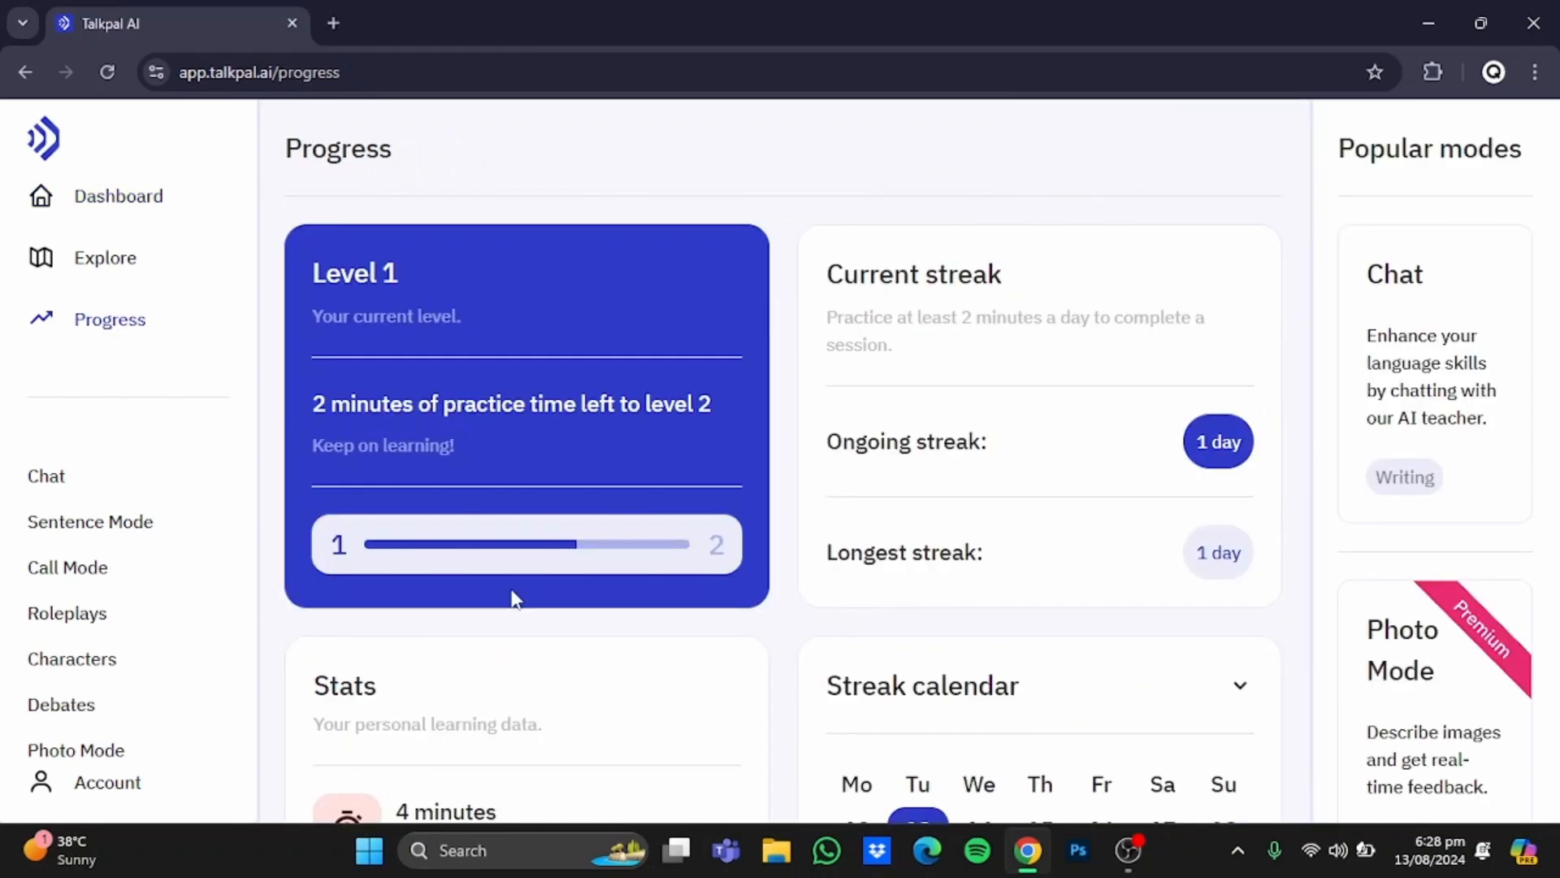
{"action": "mouse_move", "coordinate": [578, 274]}
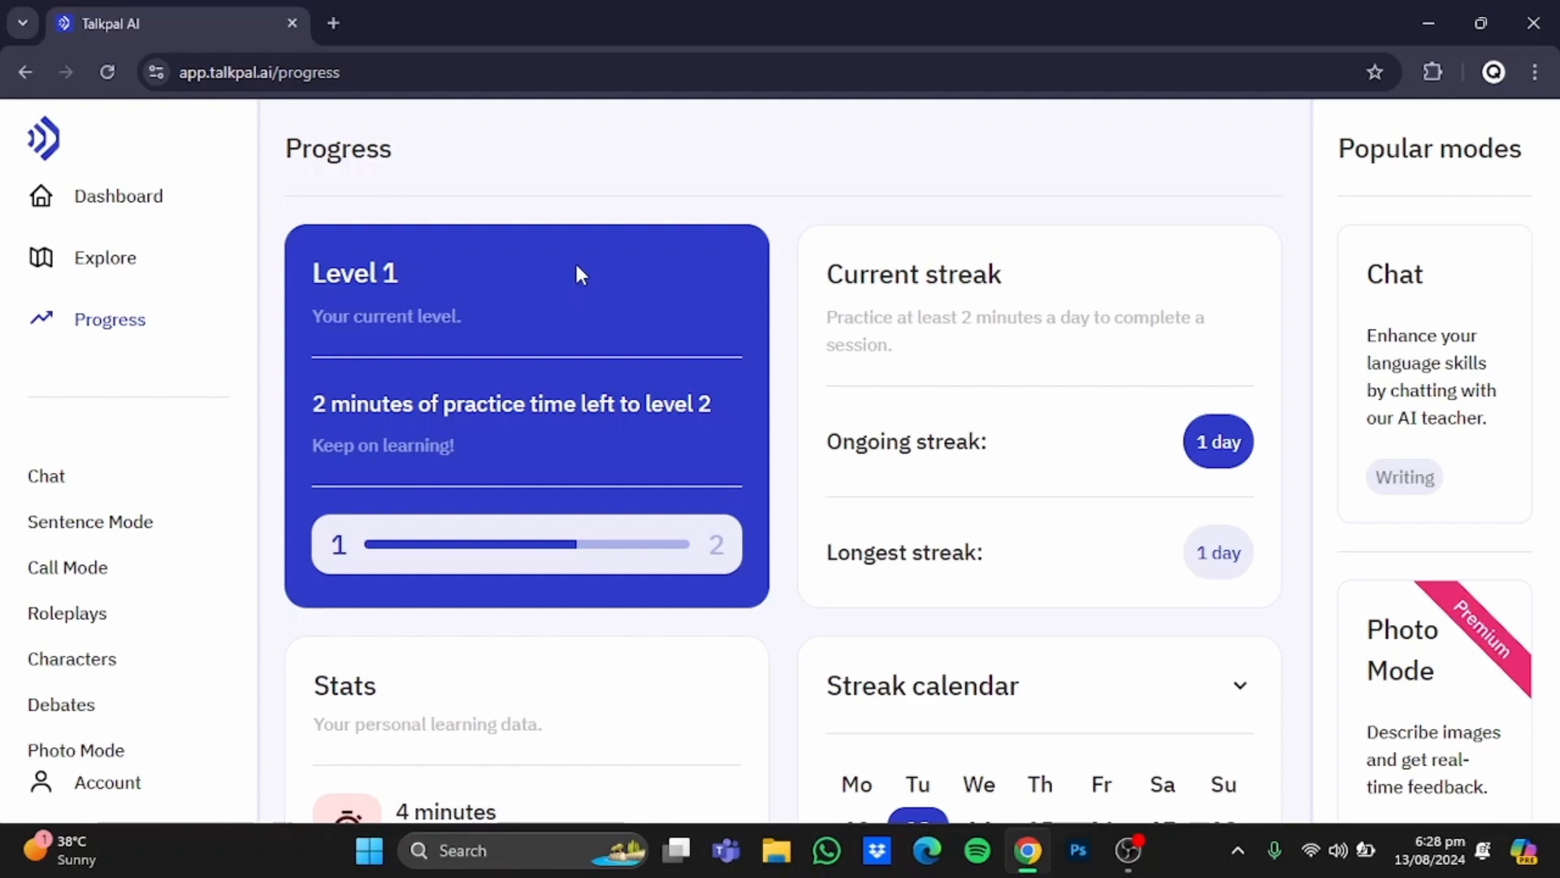
{"action": "mouse_move", "coordinate": [756, 182]}
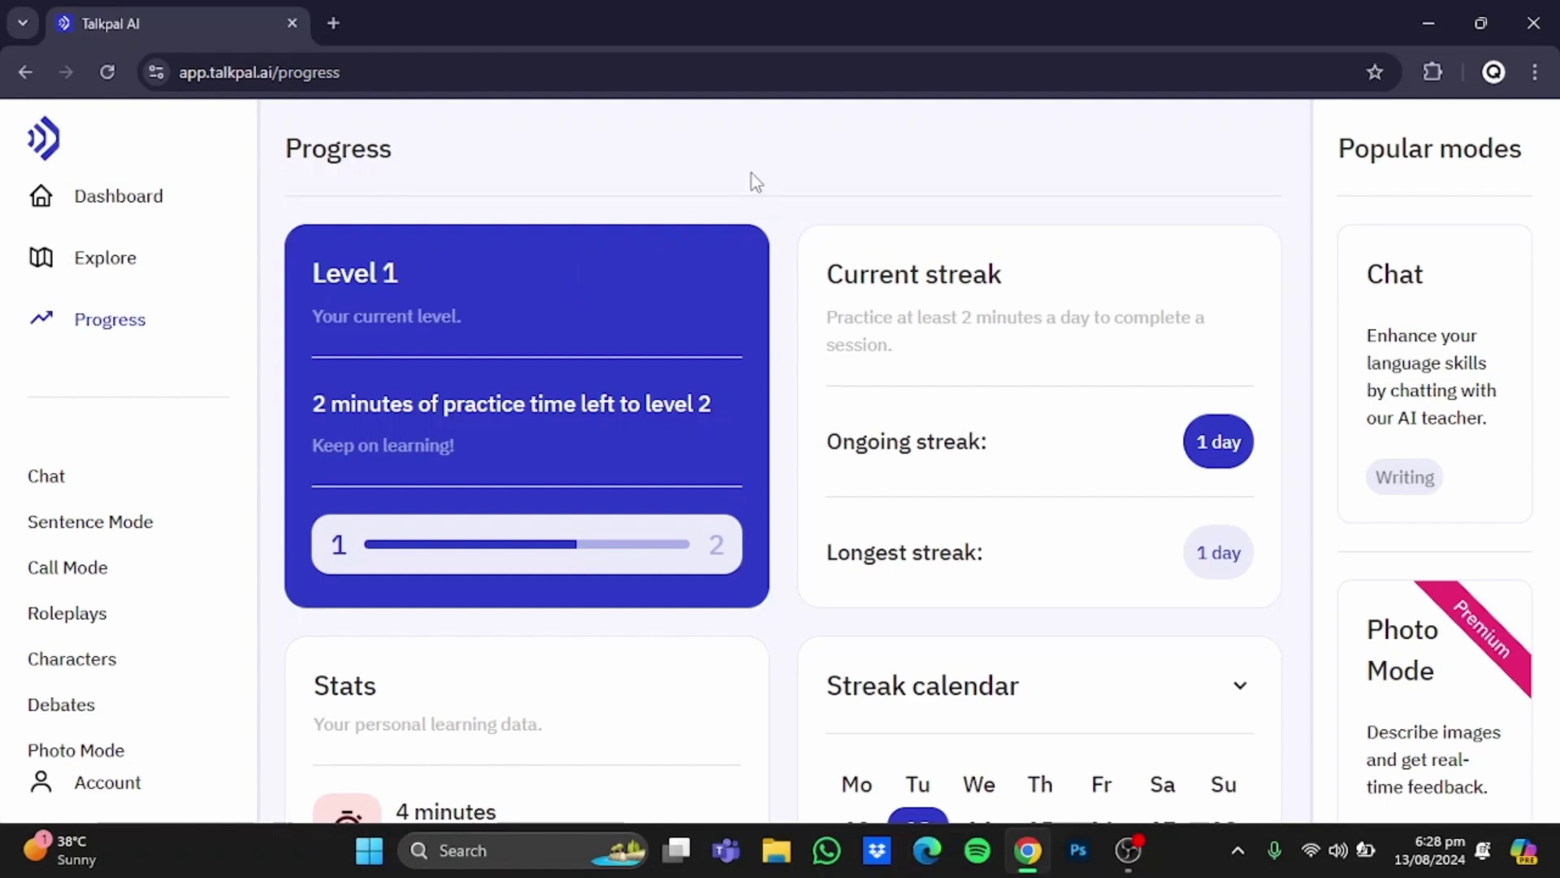
{"action": "mouse_move", "coordinate": [491, 302]}
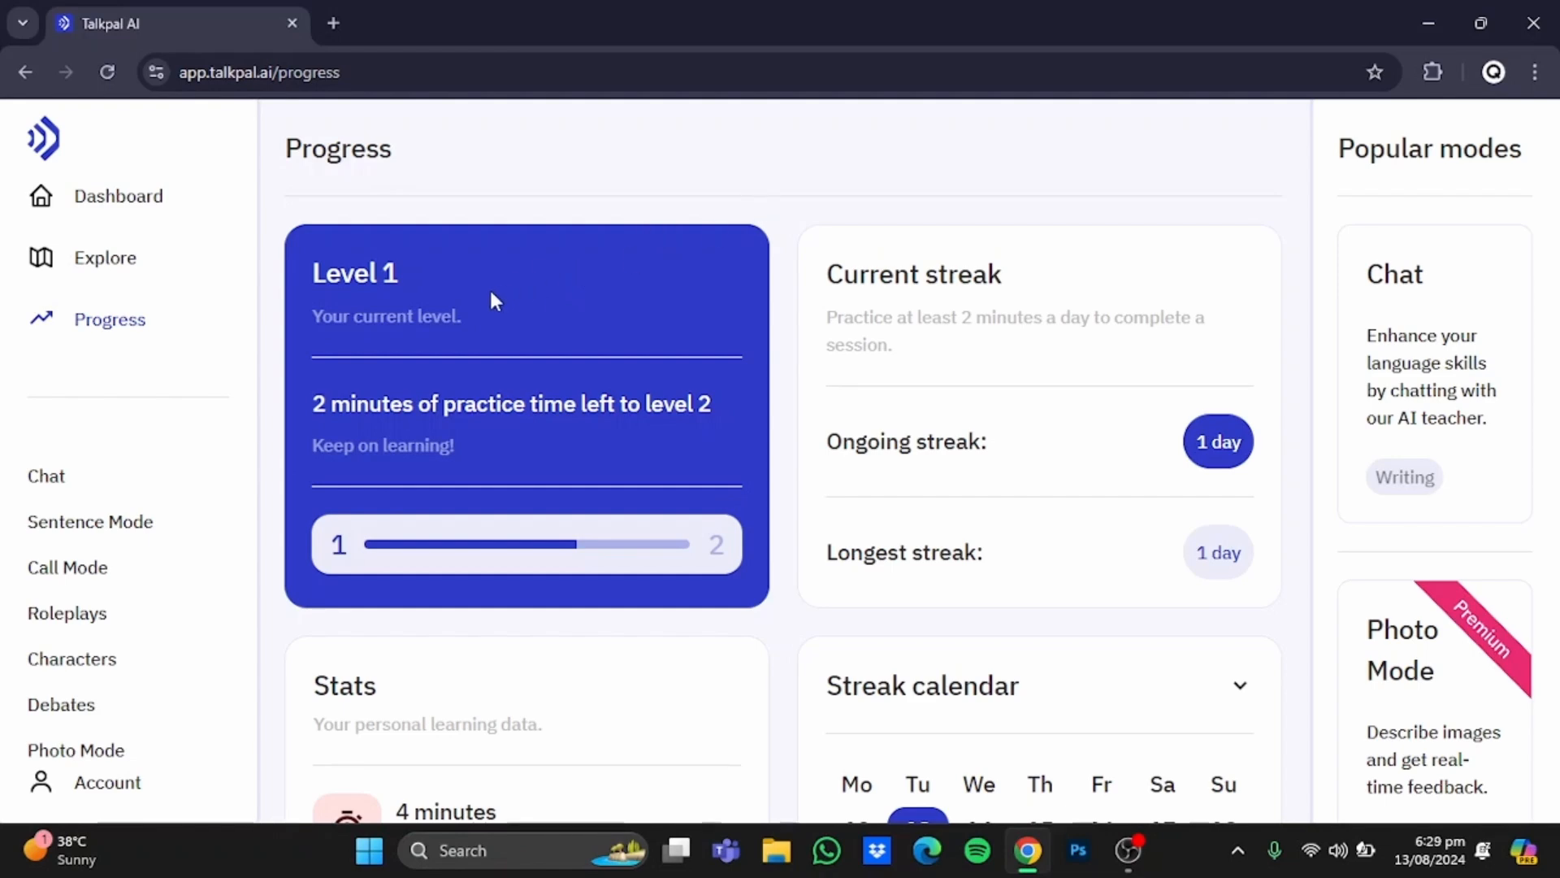
{"action": "mouse_move", "coordinate": [437, 279]}
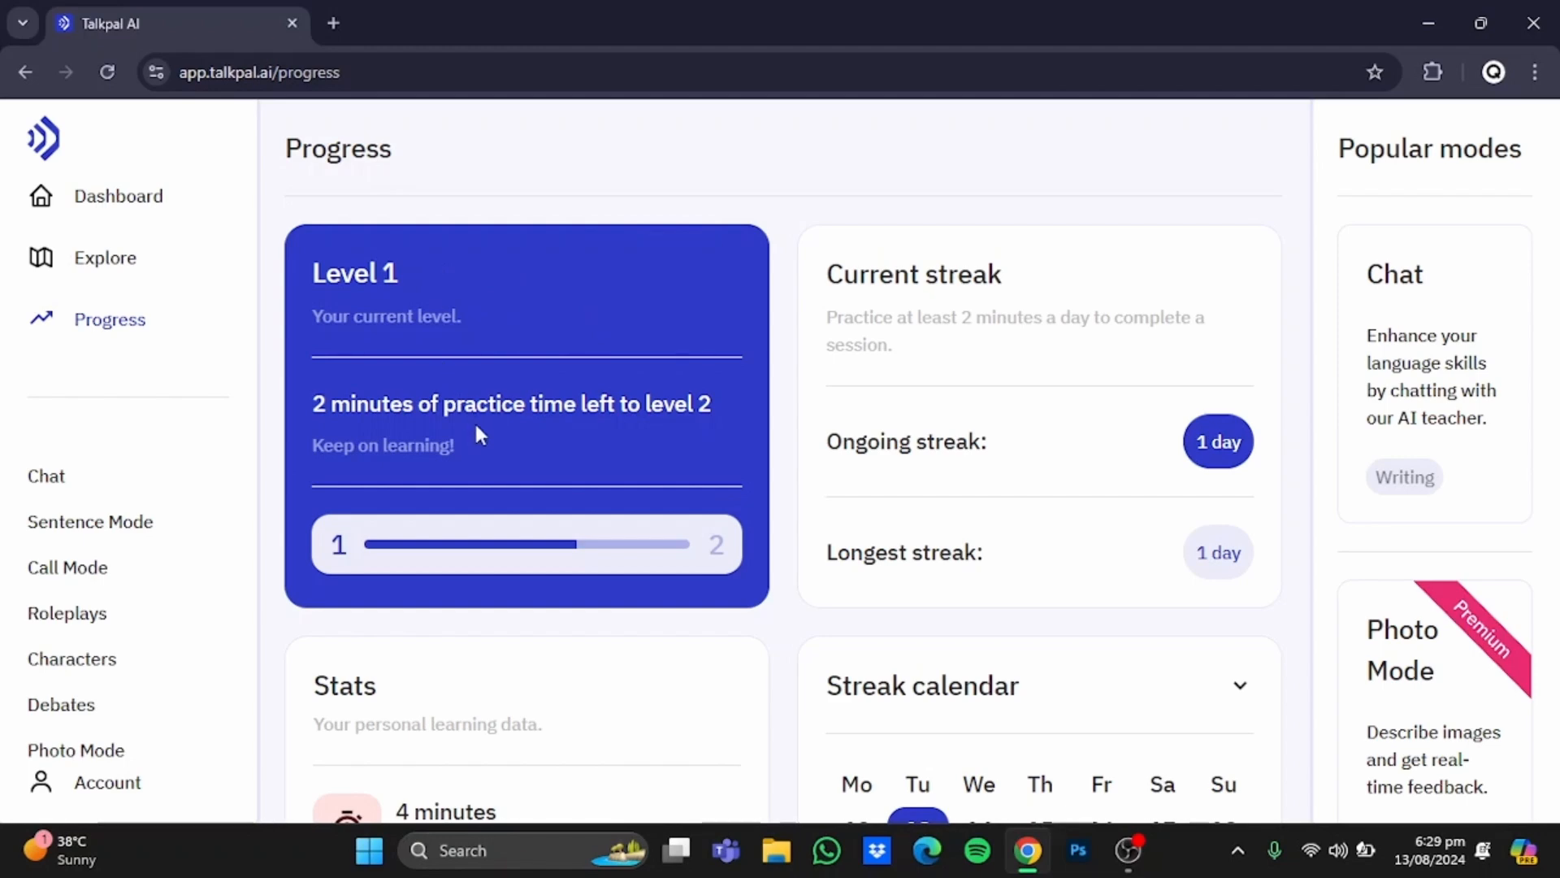
{"action": "mouse_move", "coordinate": [888, 315]}
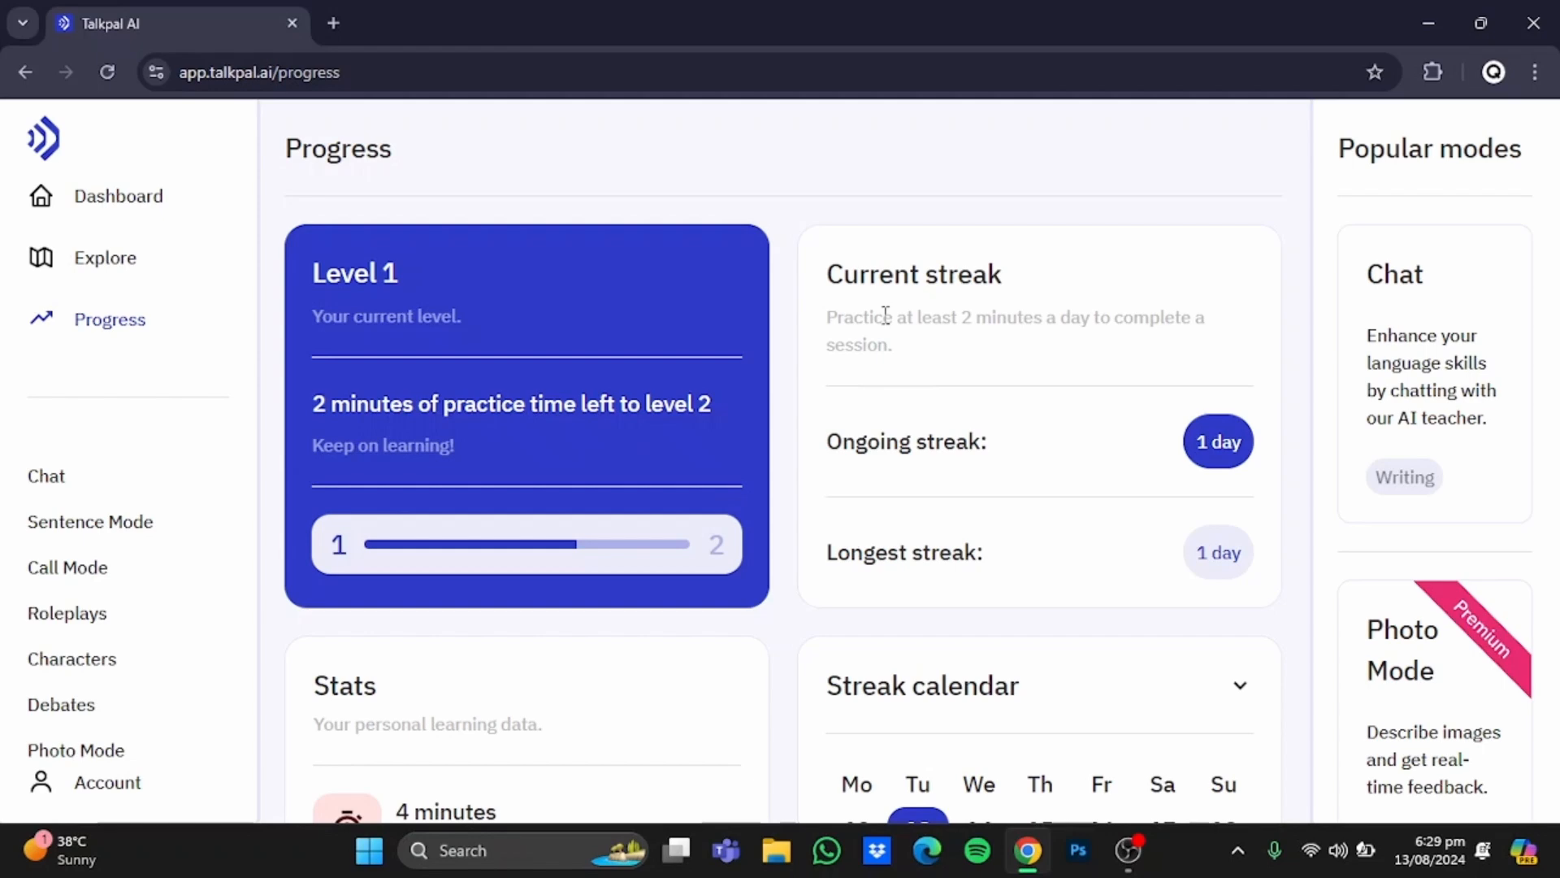
{"action": "mouse_move", "coordinate": [858, 480]}
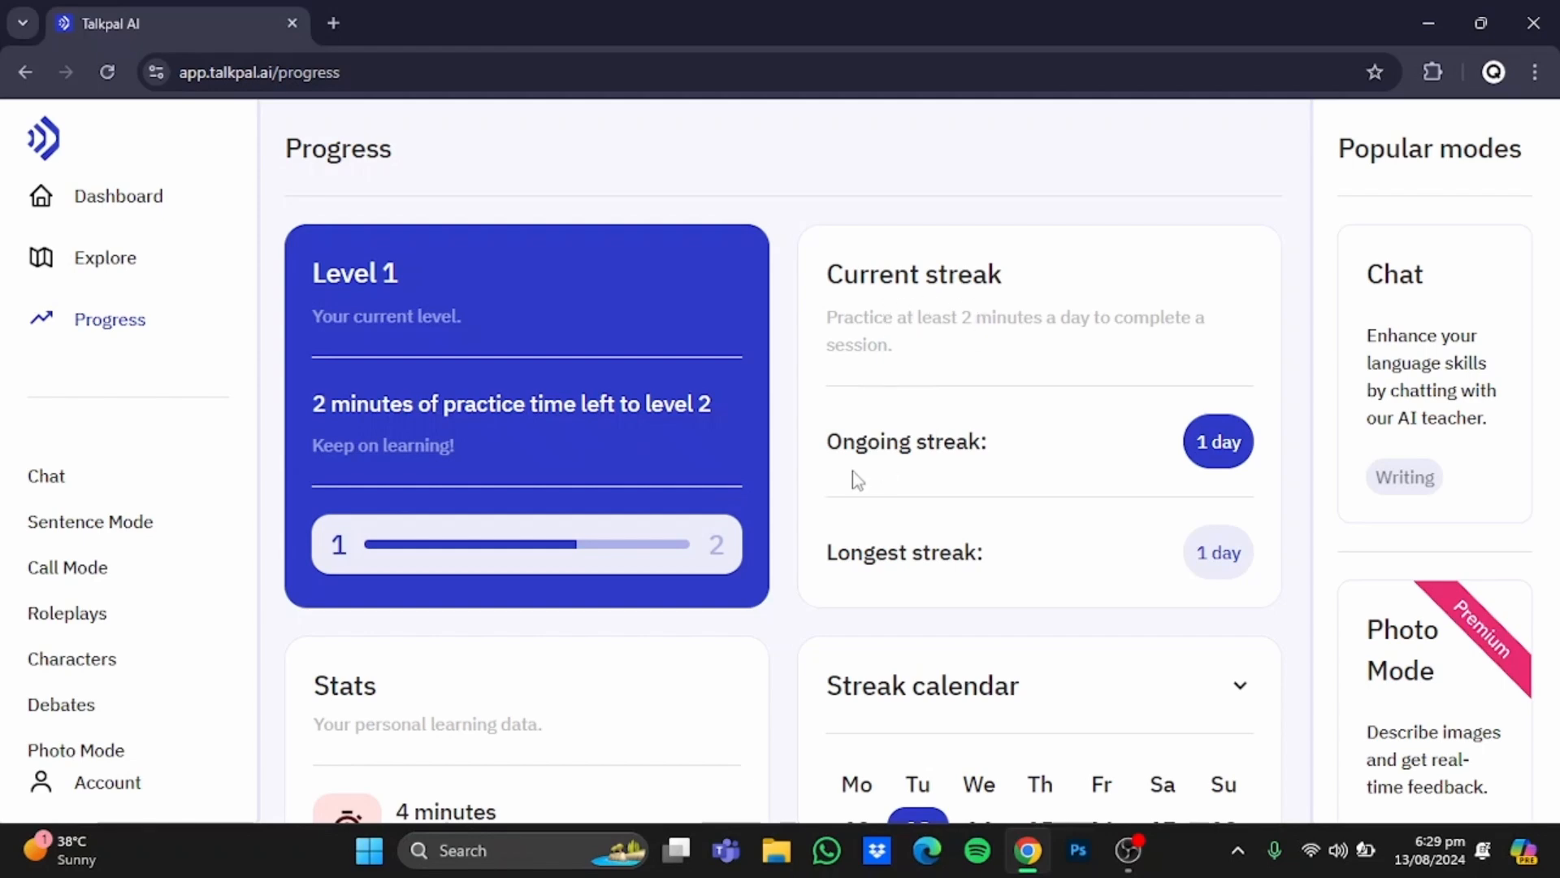
{"action": "mouse_move", "coordinate": [1232, 478]}
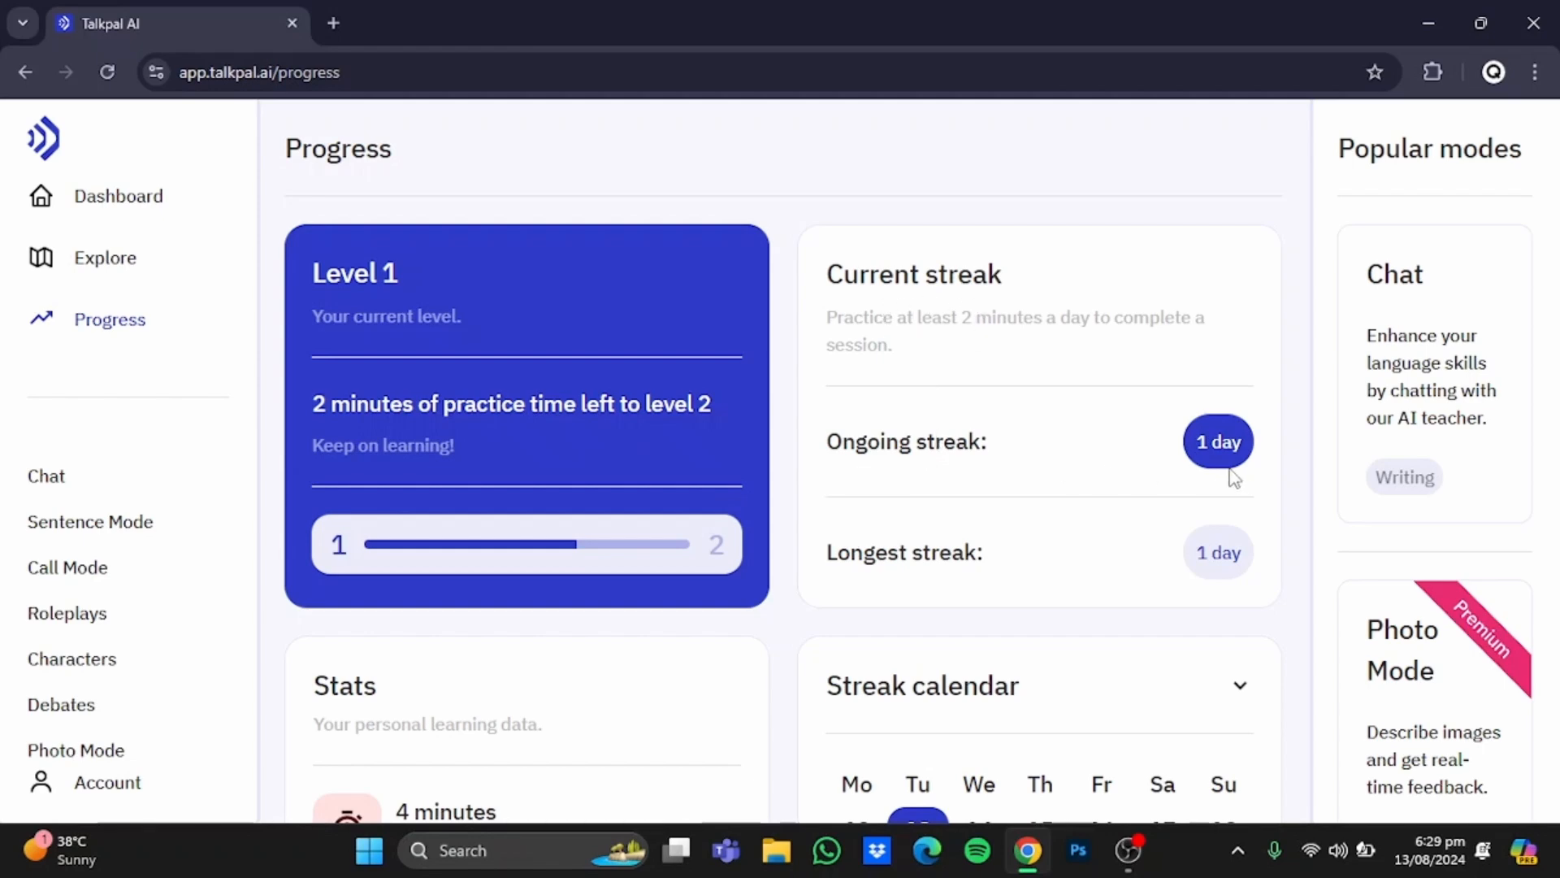
{"action": "mouse_move", "coordinate": [944, 586]}
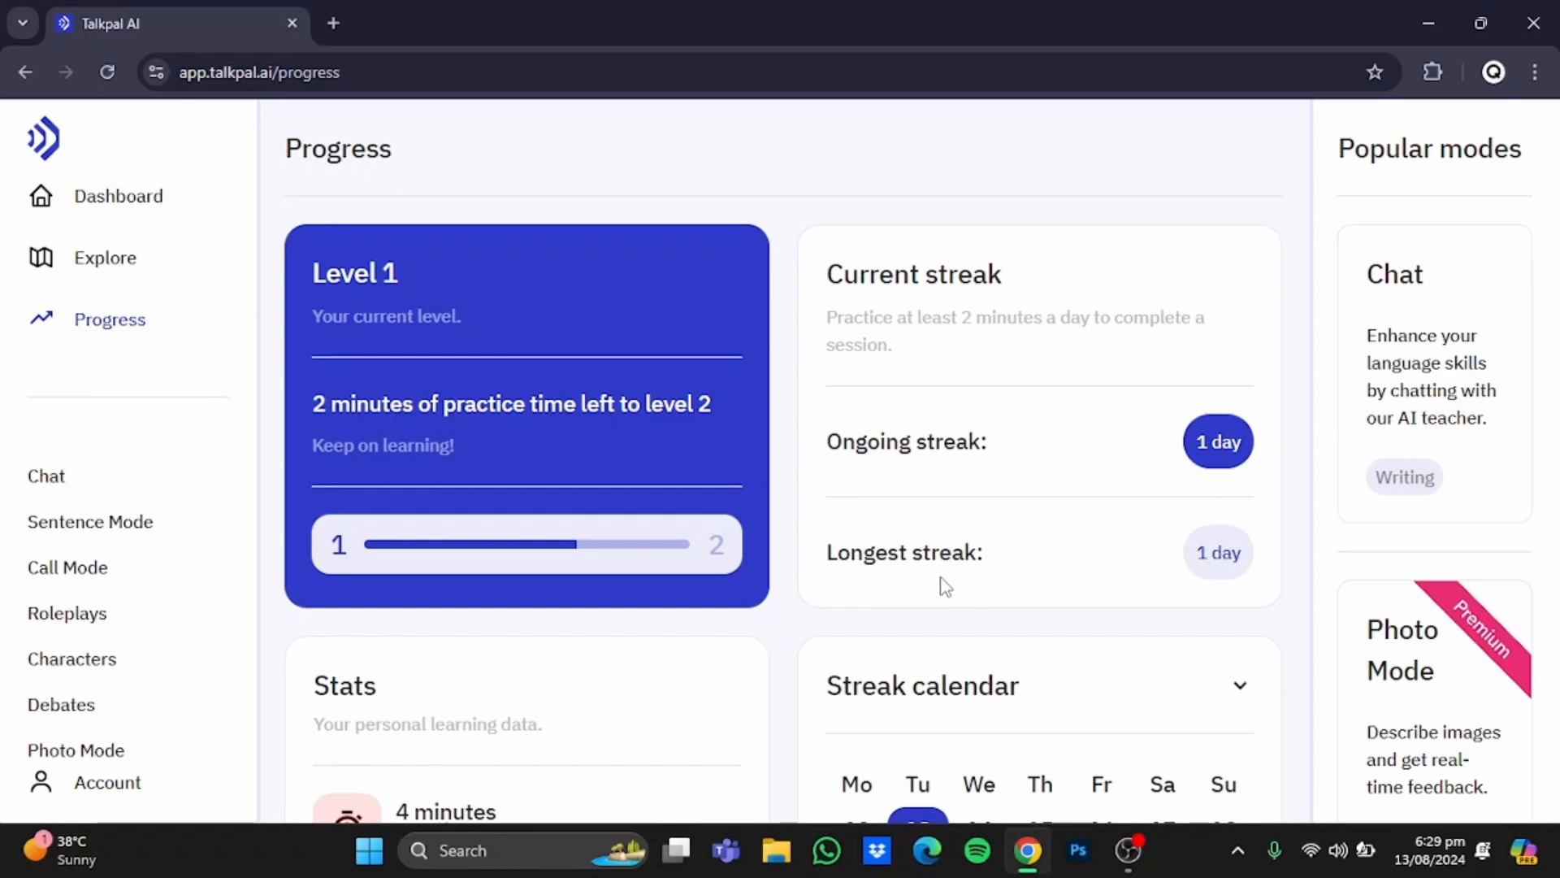
{"action": "mouse_move", "coordinate": [840, 689]}
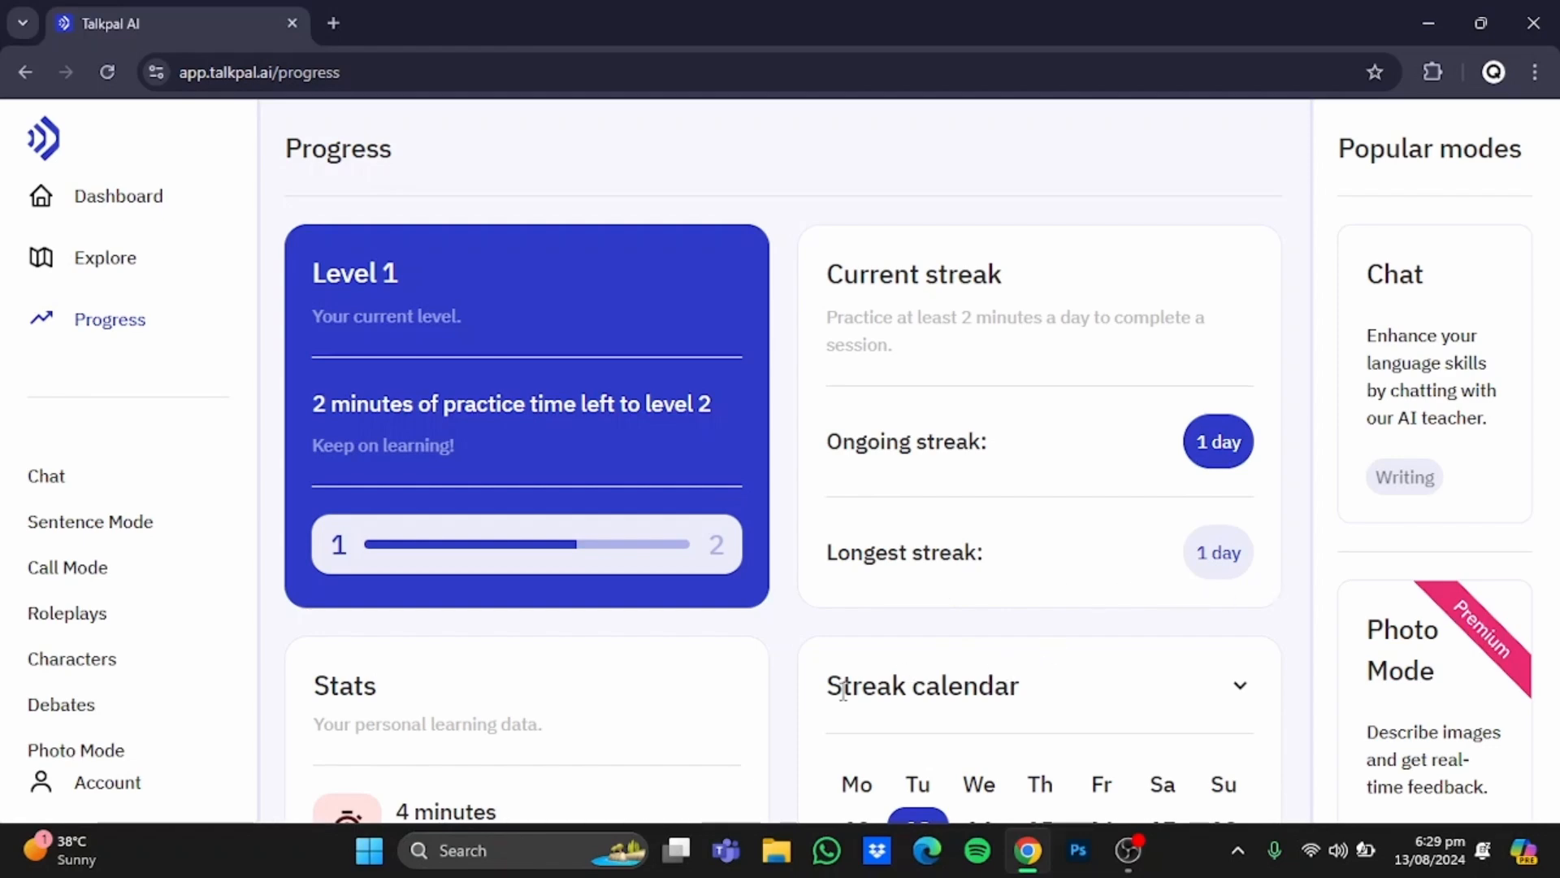
{"action": "mouse_move", "coordinate": [639, 712]}
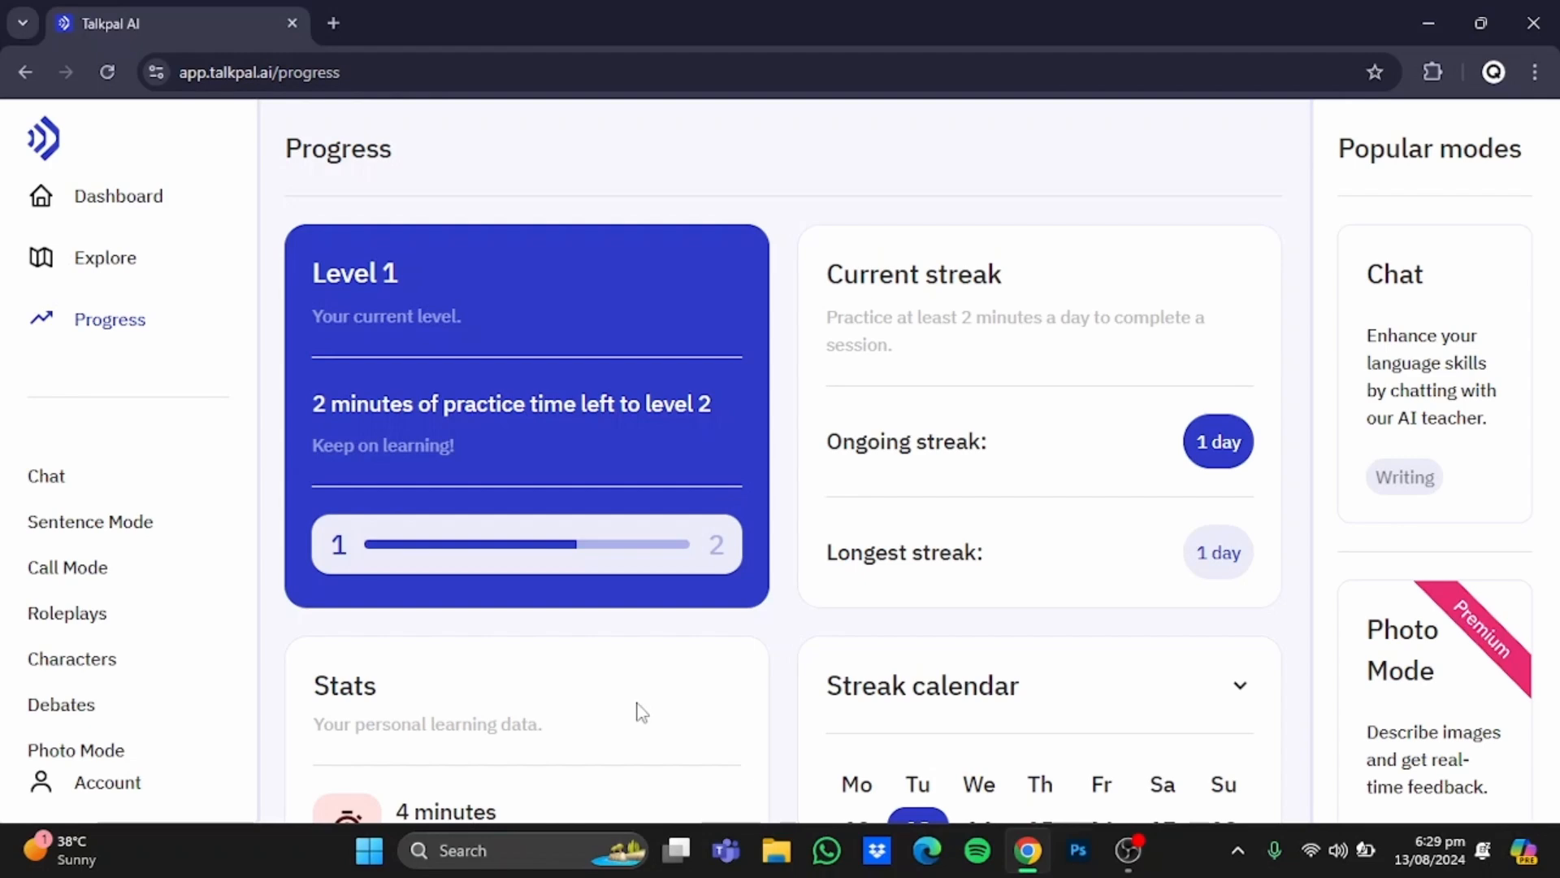
{"action": "scroll", "scroll_direction": "down", "scroll_amount": 3}
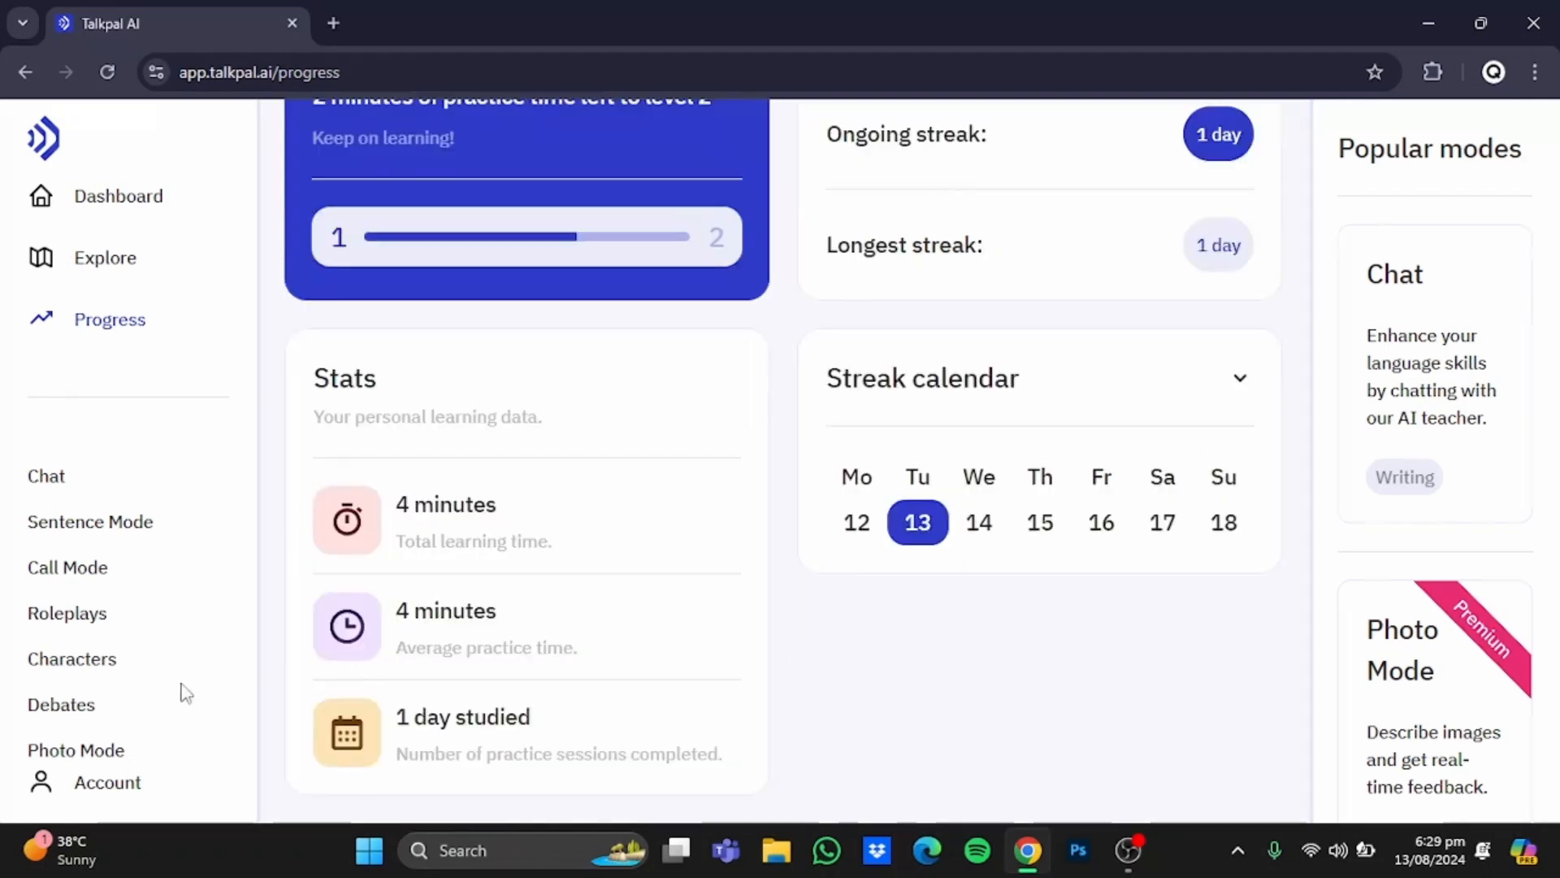
{"action": "mouse_move", "coordinate": [478, 534]}
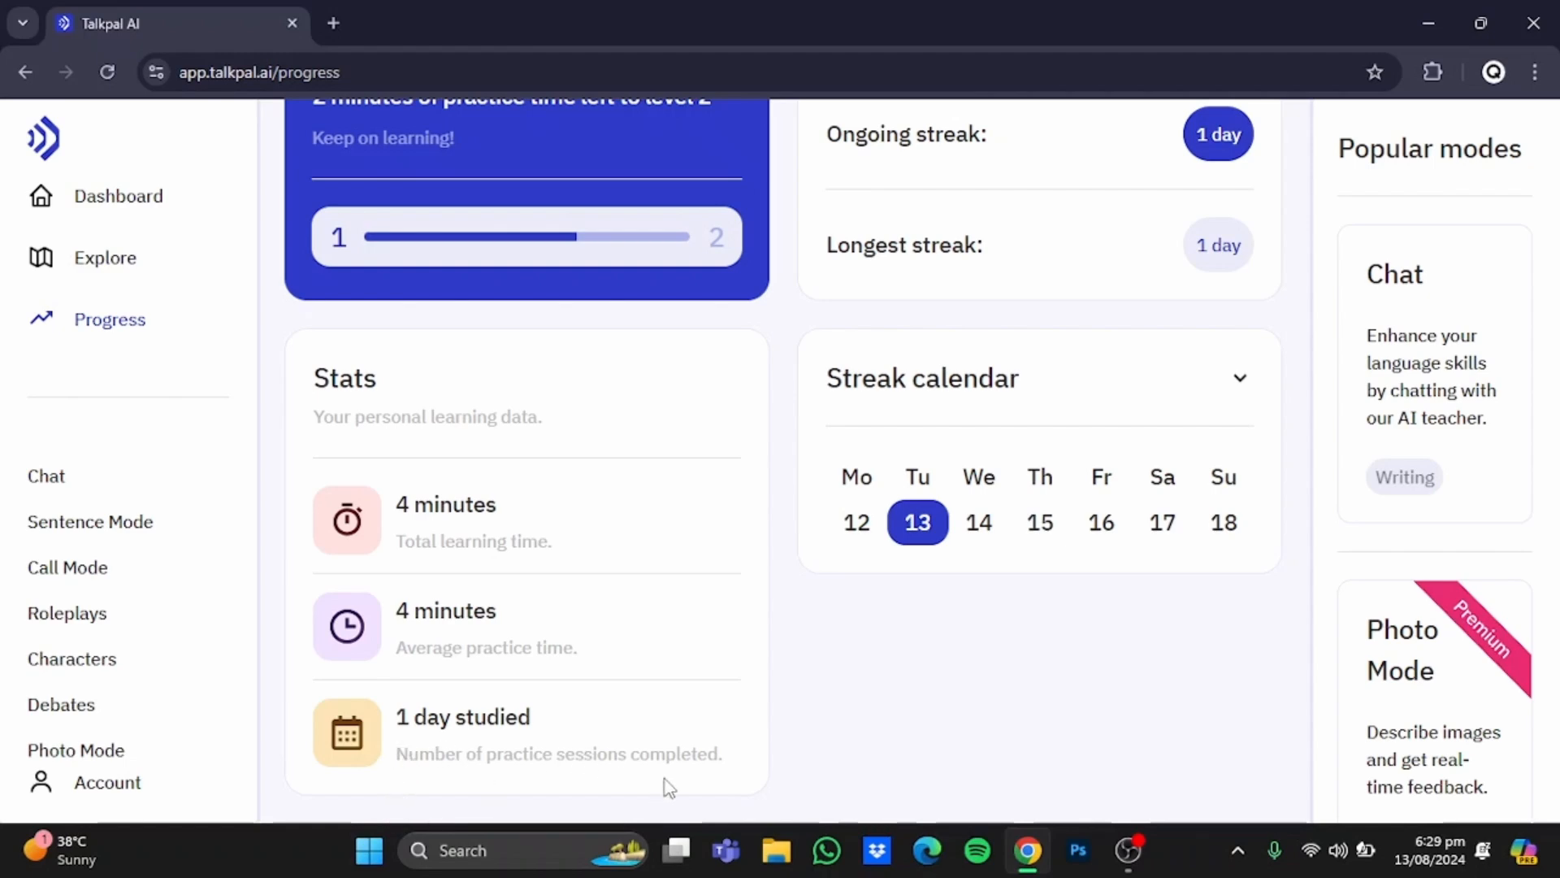
{"action": "mouse_move", "coordinate": [1115, 397]}
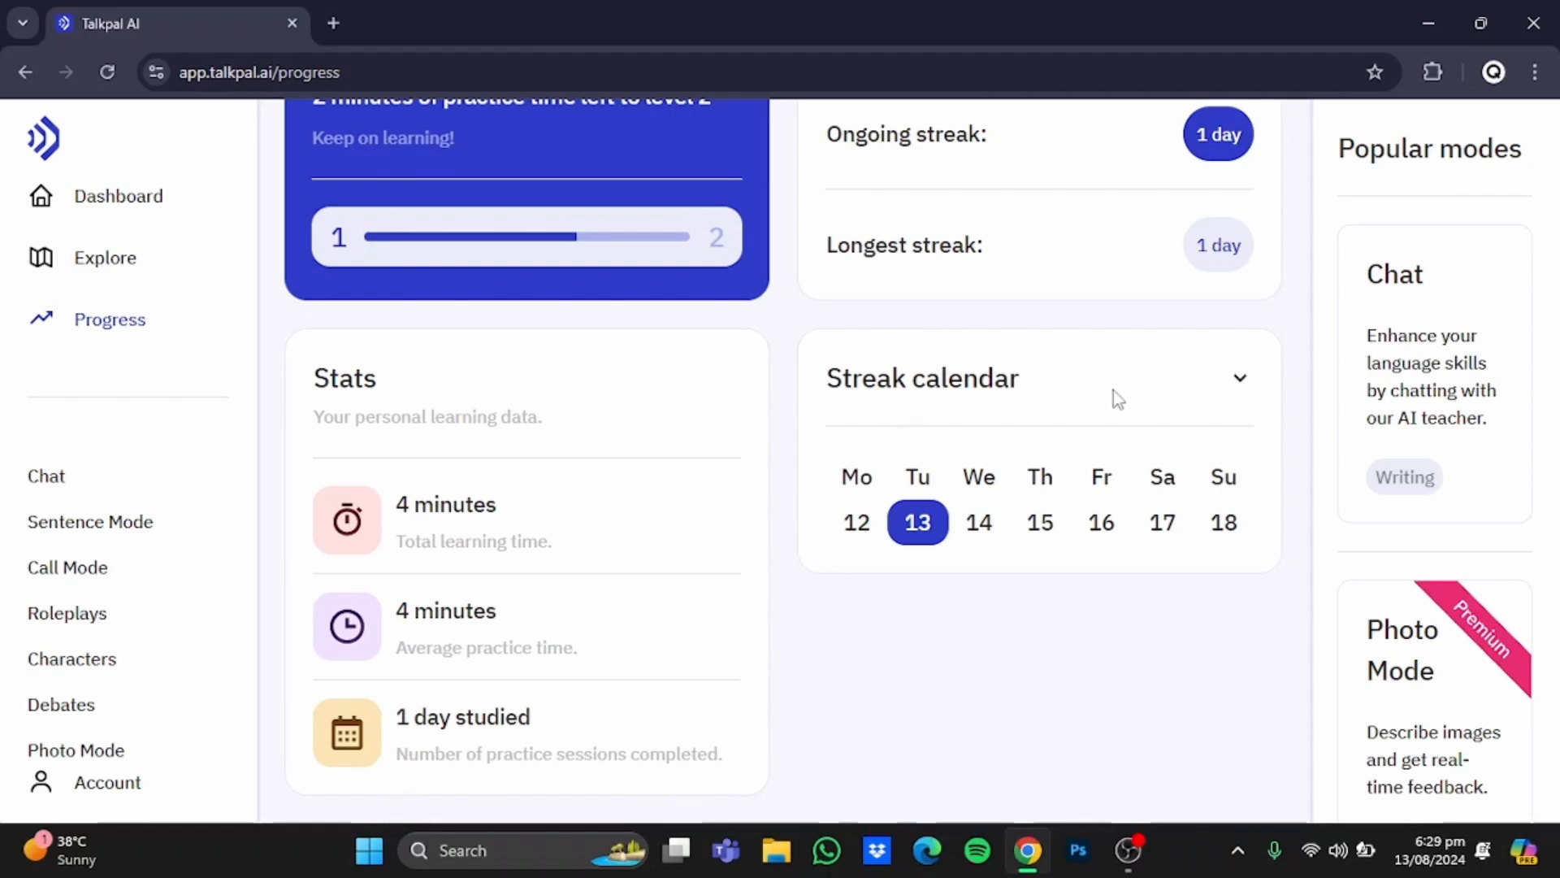
{"action": "mouse_move", "coordinate": [430, 715]}
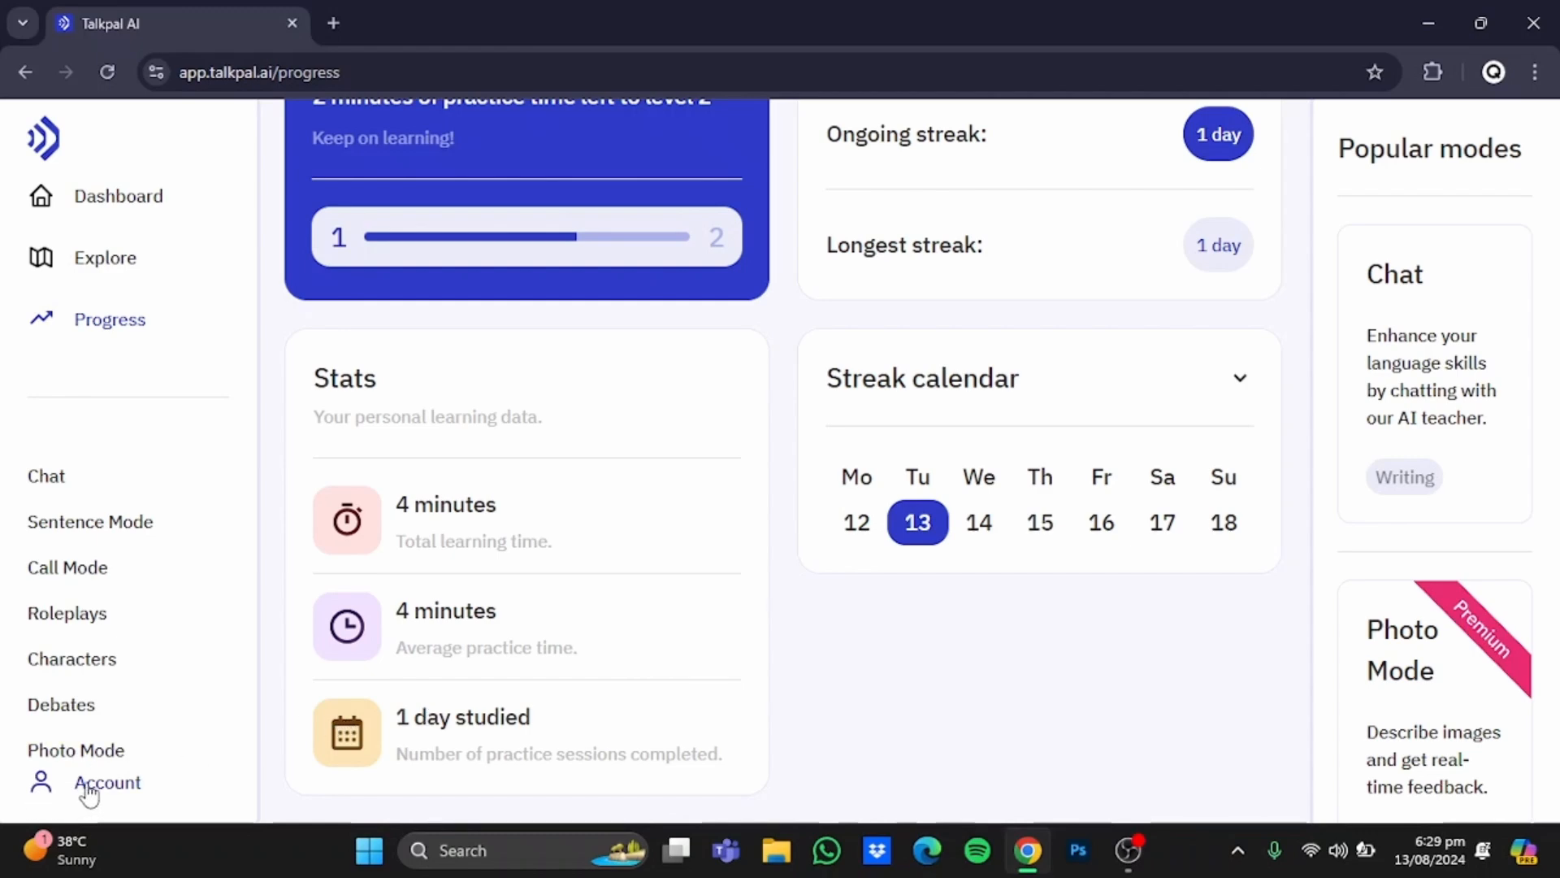
In account settings, switch the target language from English British to Dutch
{"action": "left_click", "coordinate": [107, 781]}
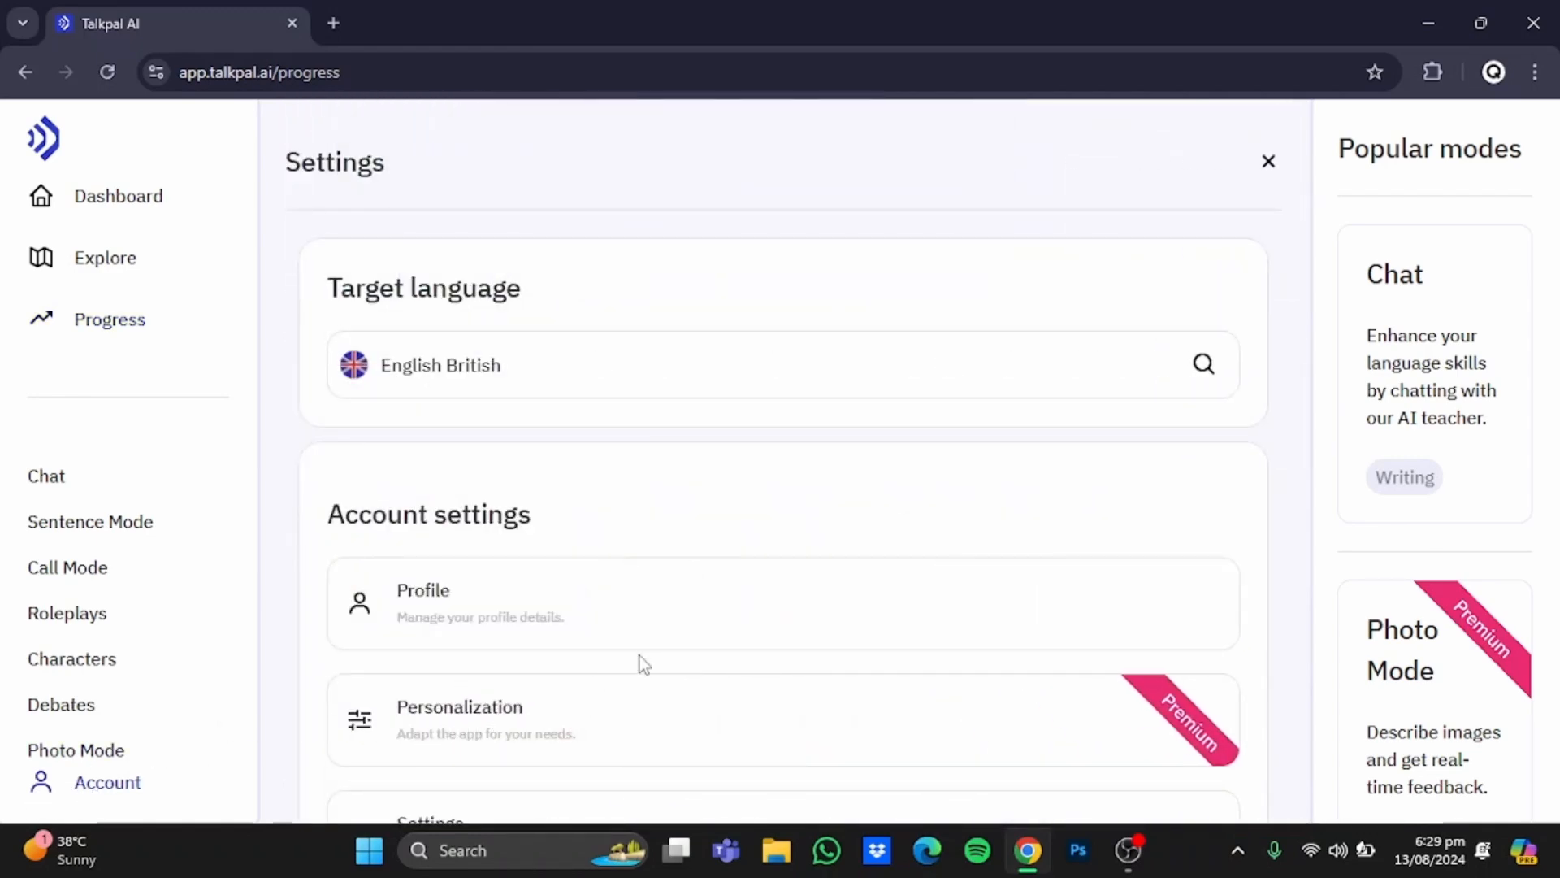
{"action": "mouse_move", "coordinate": [510, 421]}
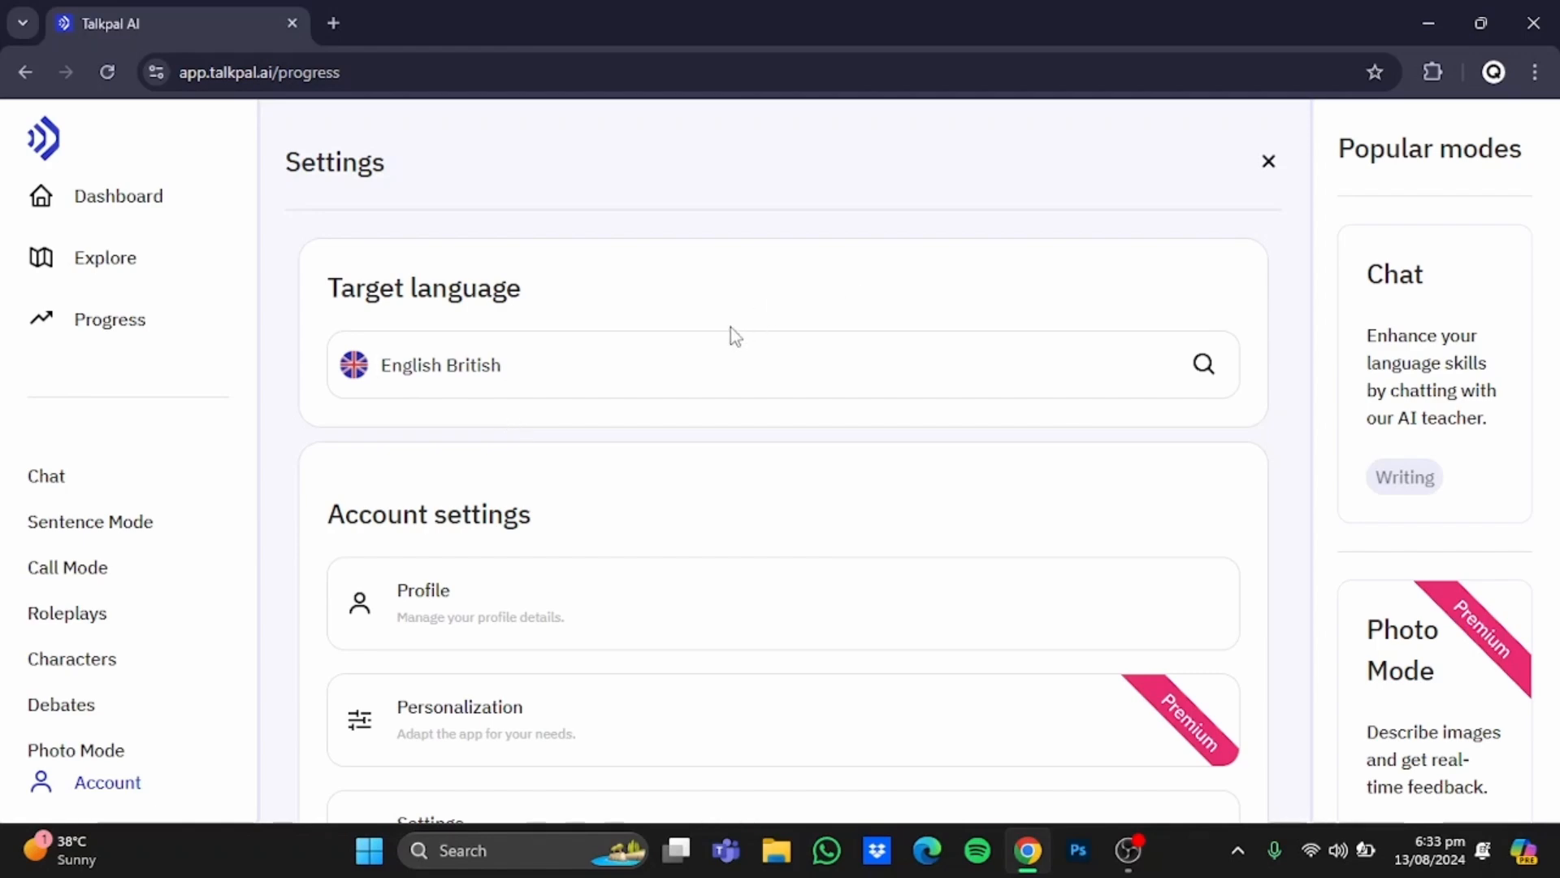
{"action": "left_click", "coordinate": [467, 366]}
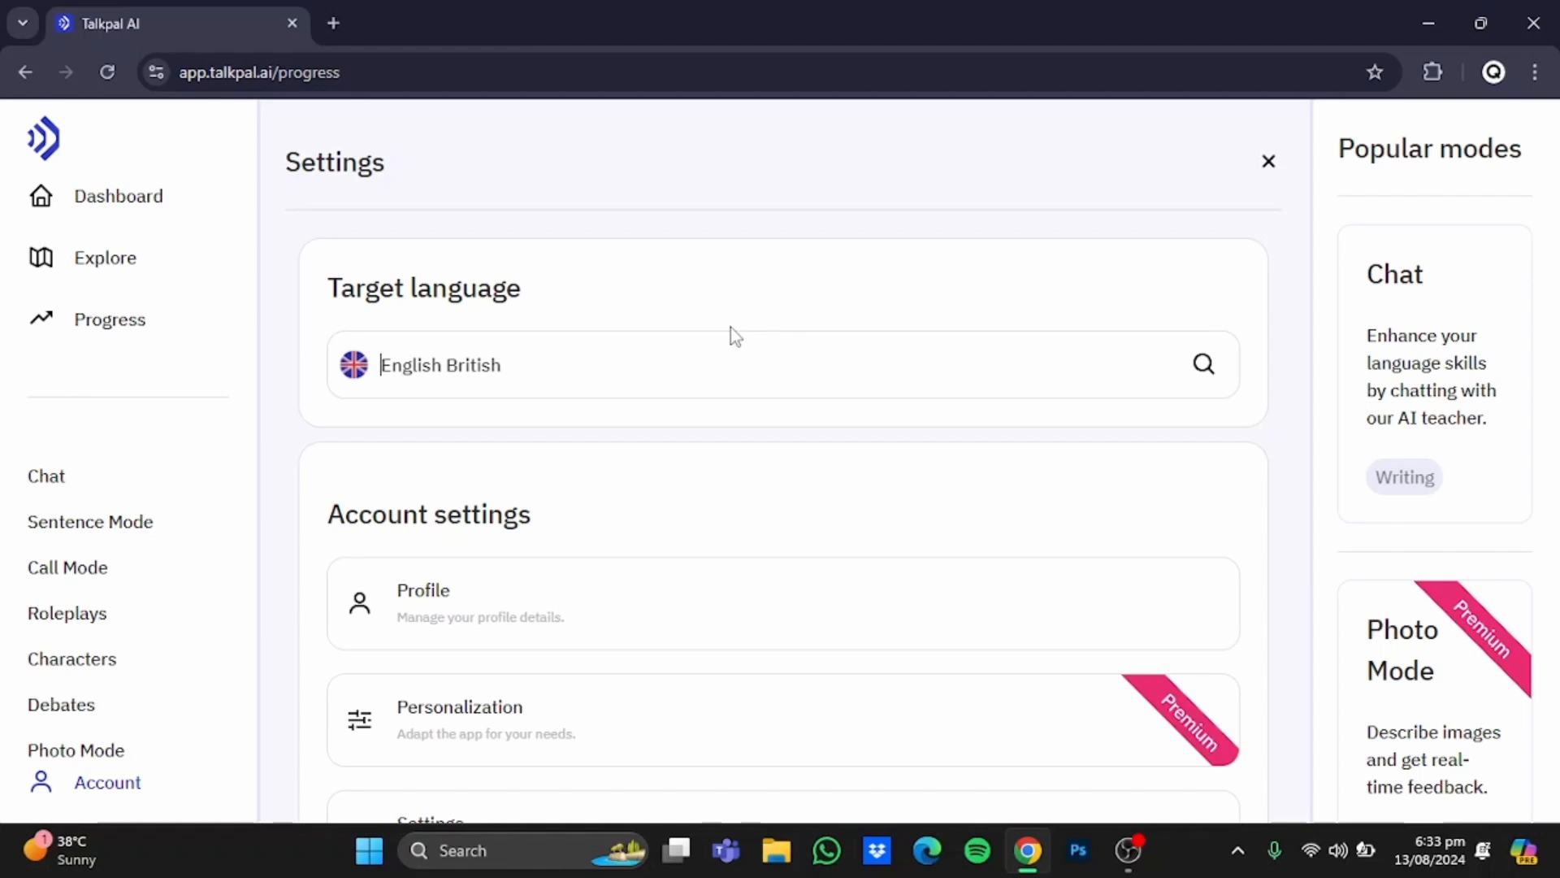
{"action": "mouse_move", "coordinate": [662, 370]}
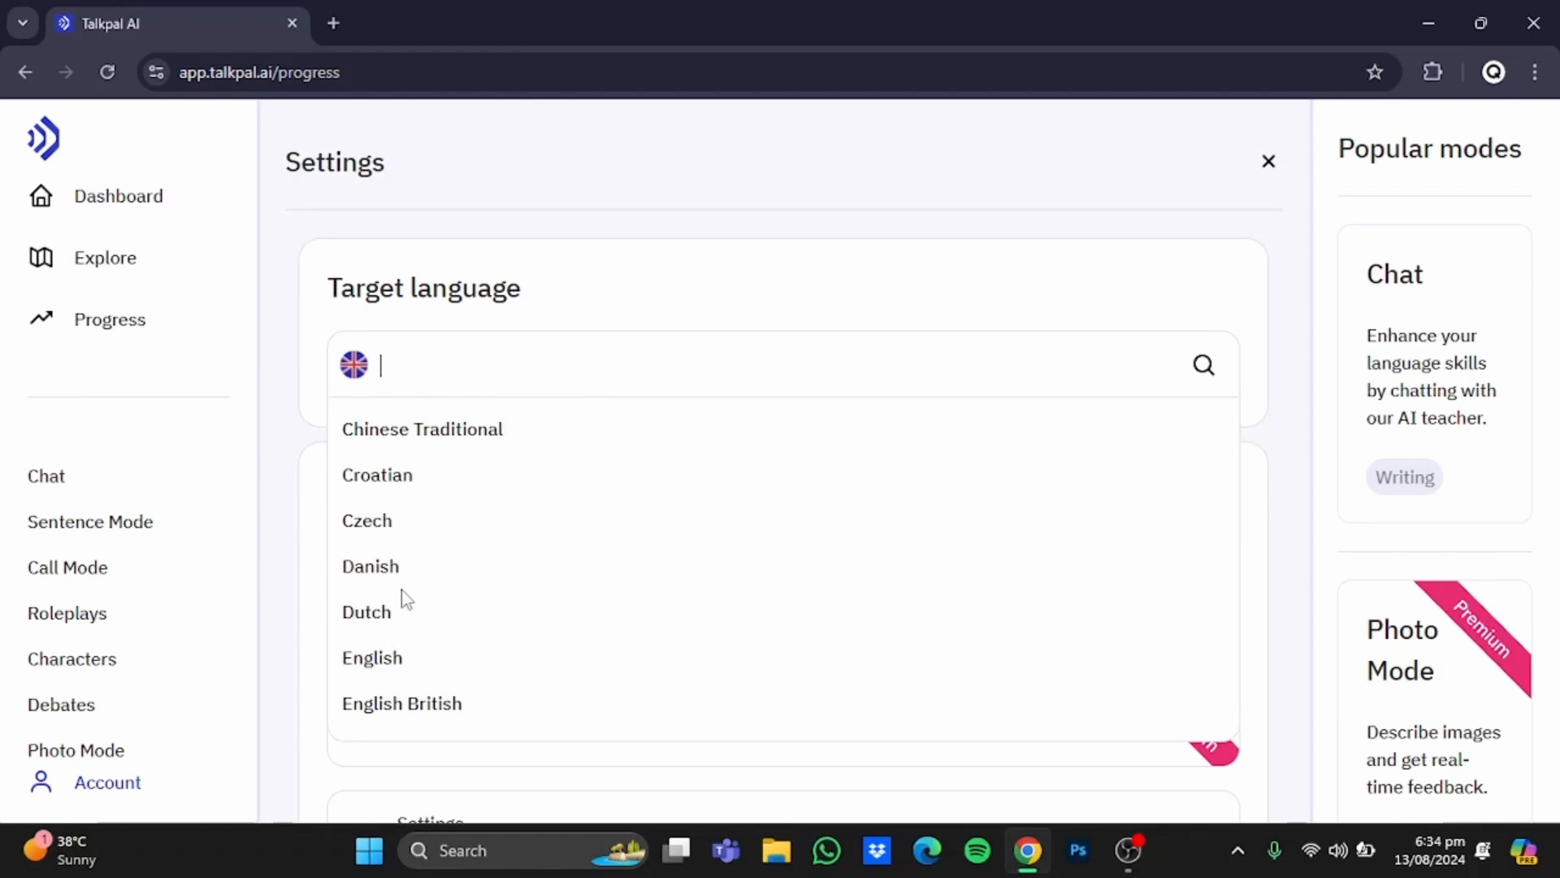
{"action": "left_click", "coordinate": [367, 611]}
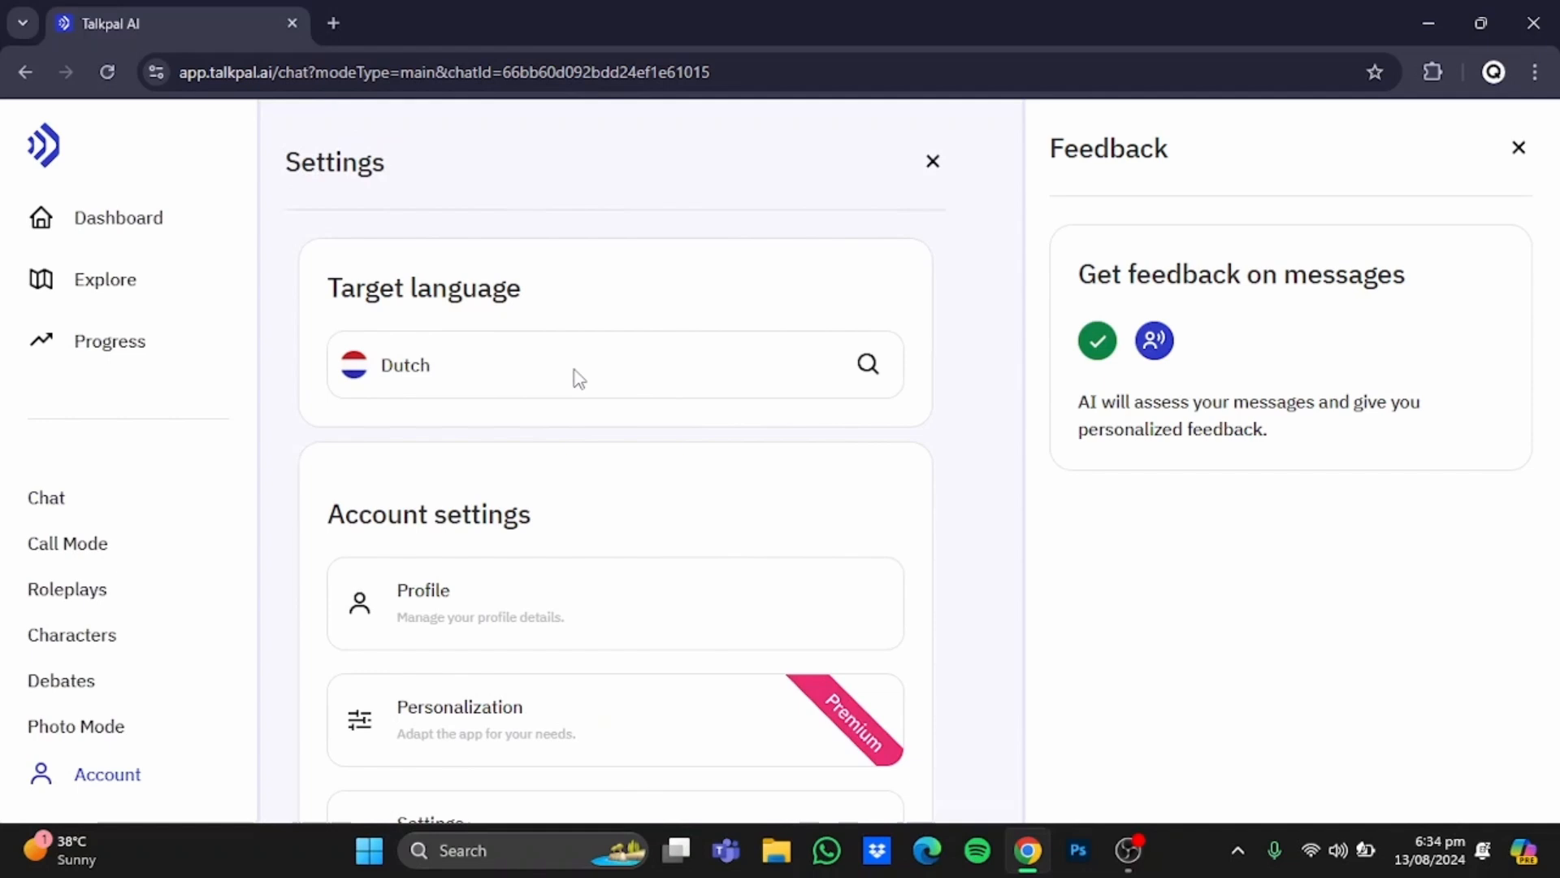
Search 'englis', select English British as target language and accept the chat reset
{"action": "left_click", "coordinate": [580, 366]}
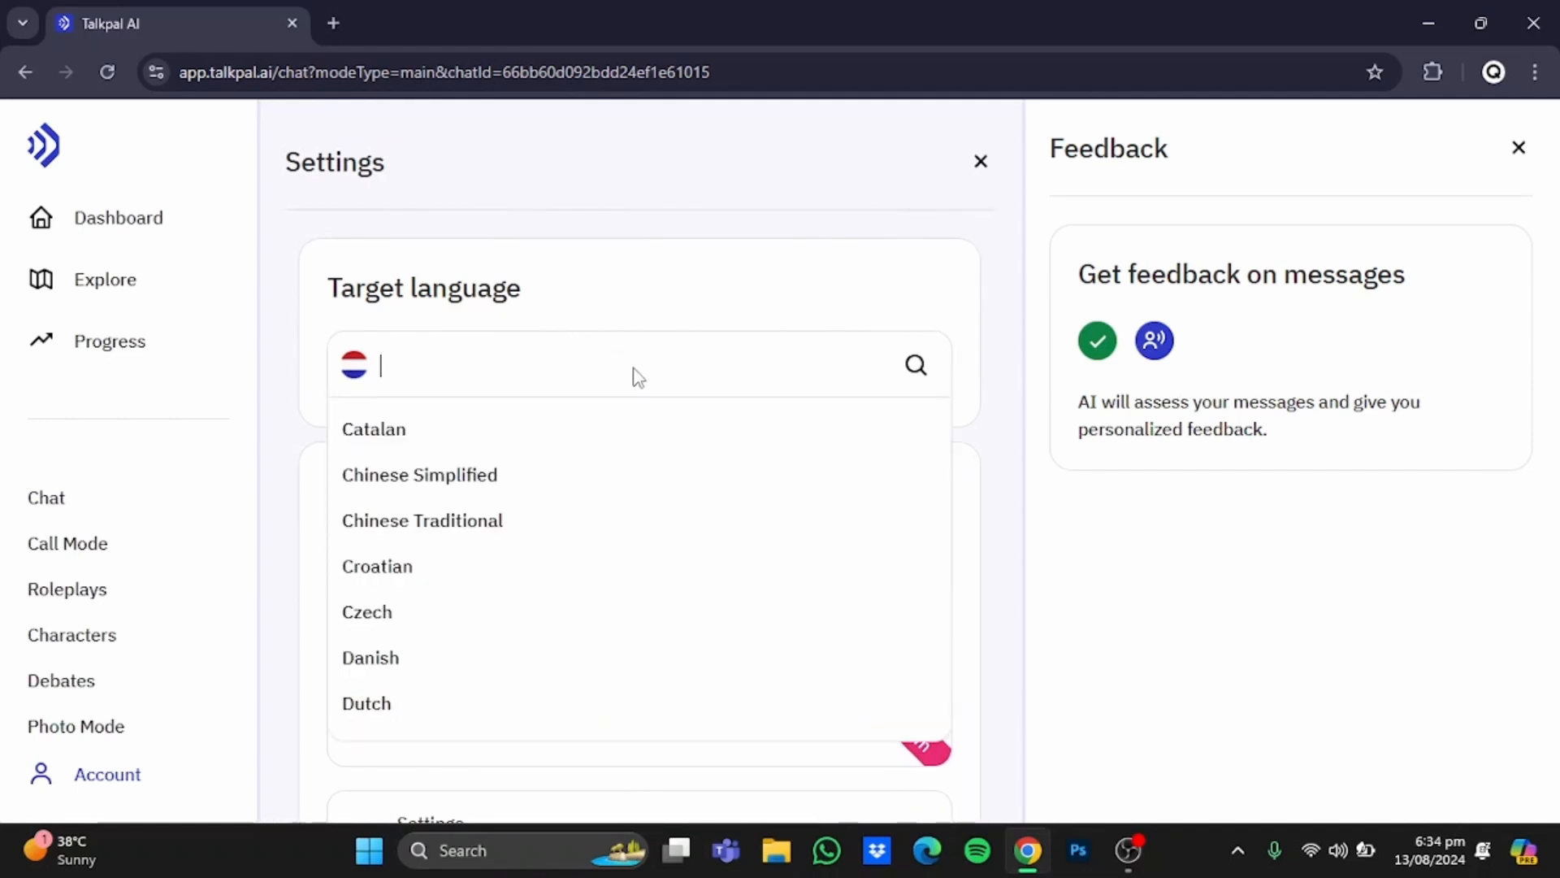
{"action": "type", "text": "englis"}
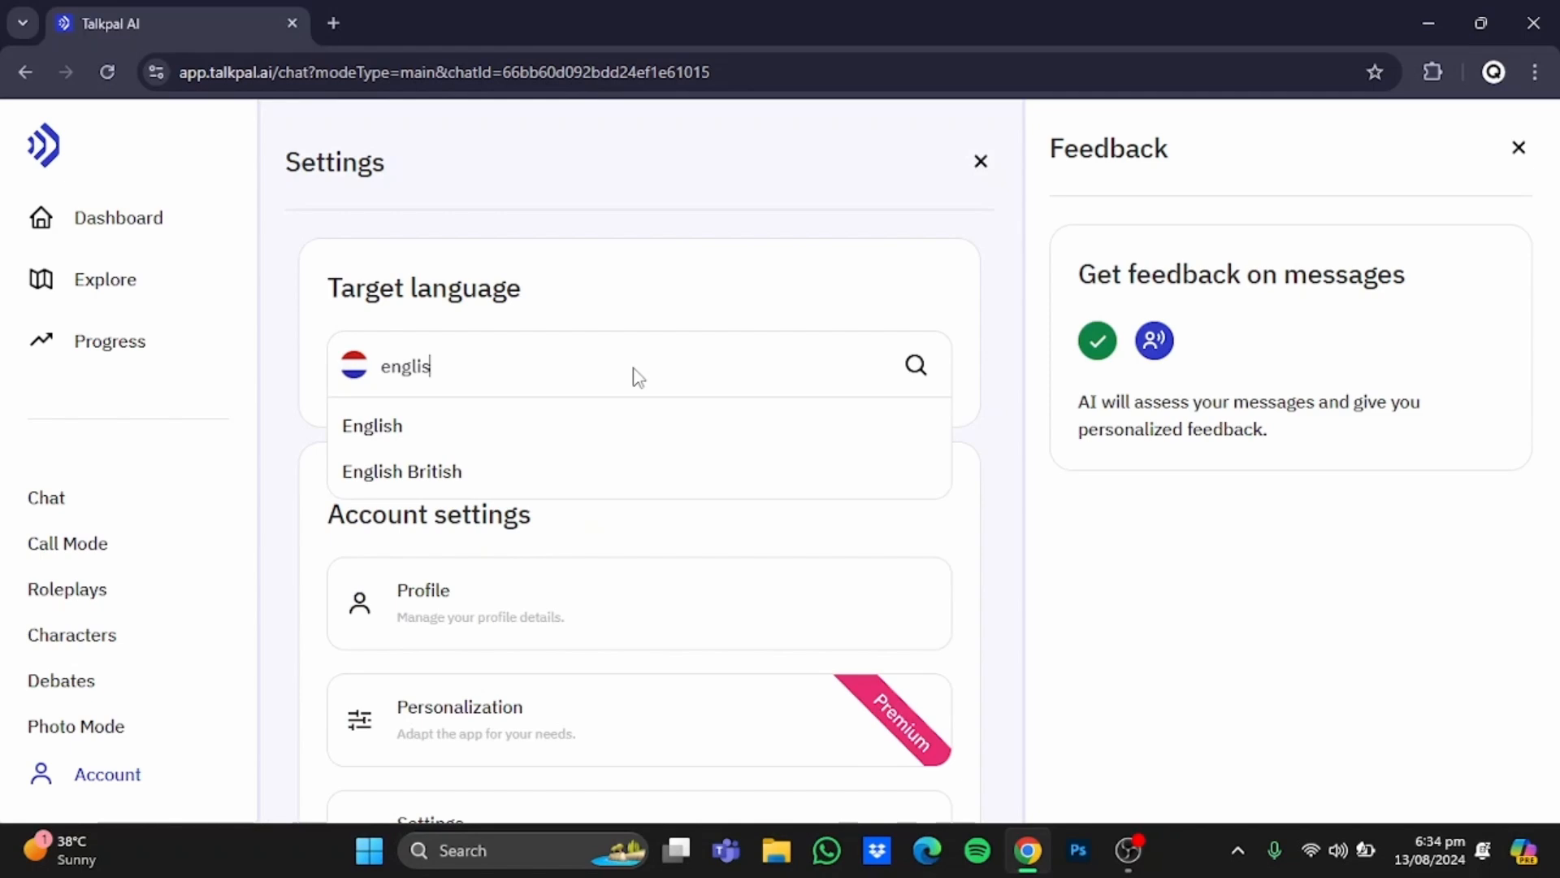
{"action": "left_click", "coordinate": [401, 472]}
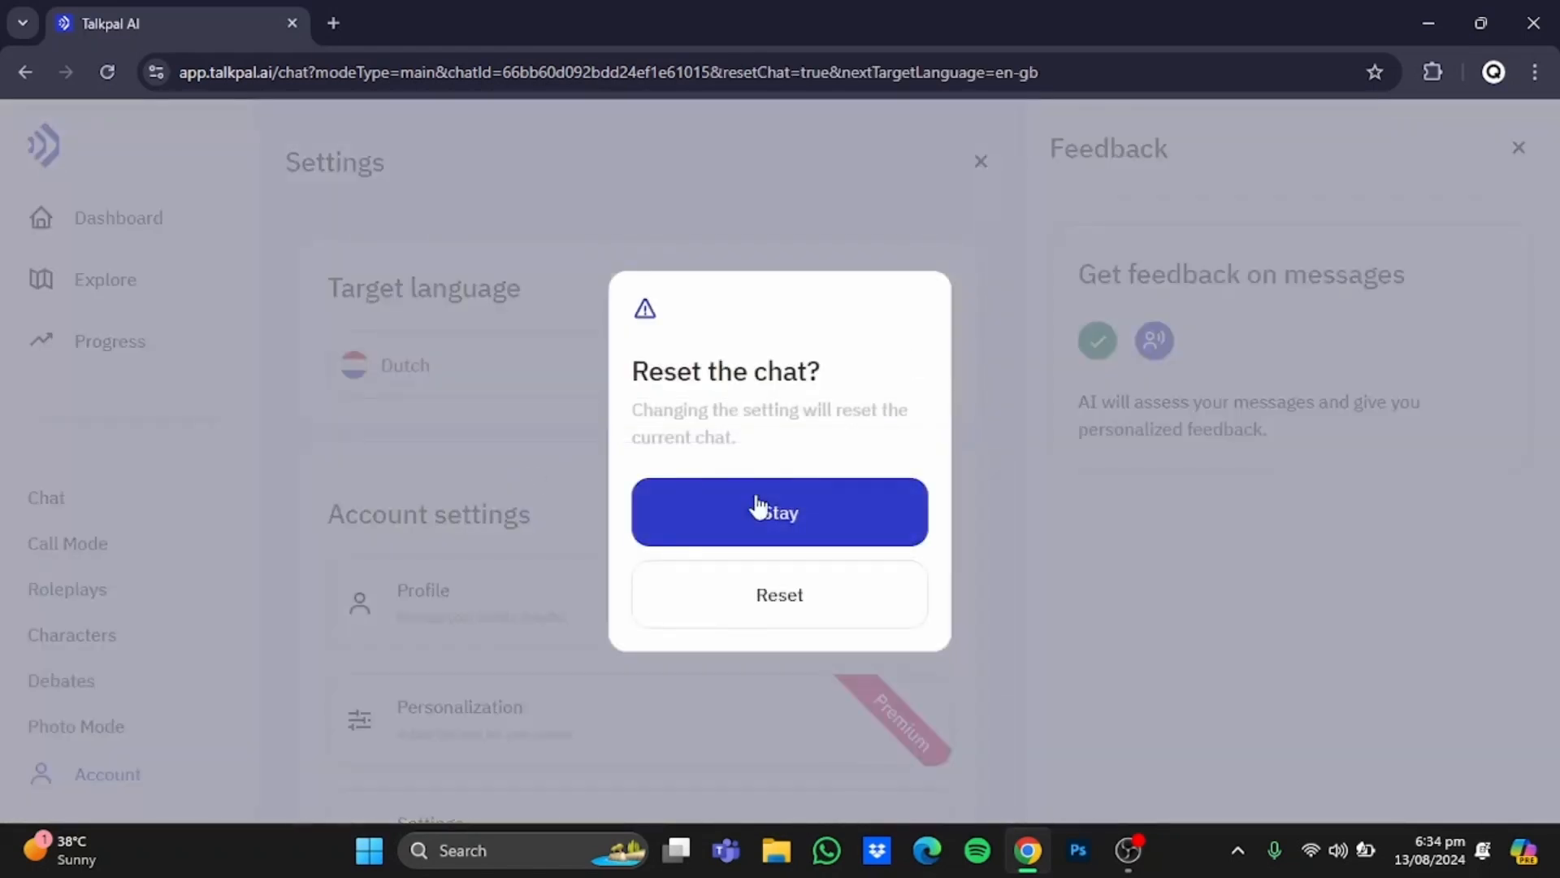
{"action": "left_click", "coordinate": [802, 607]}
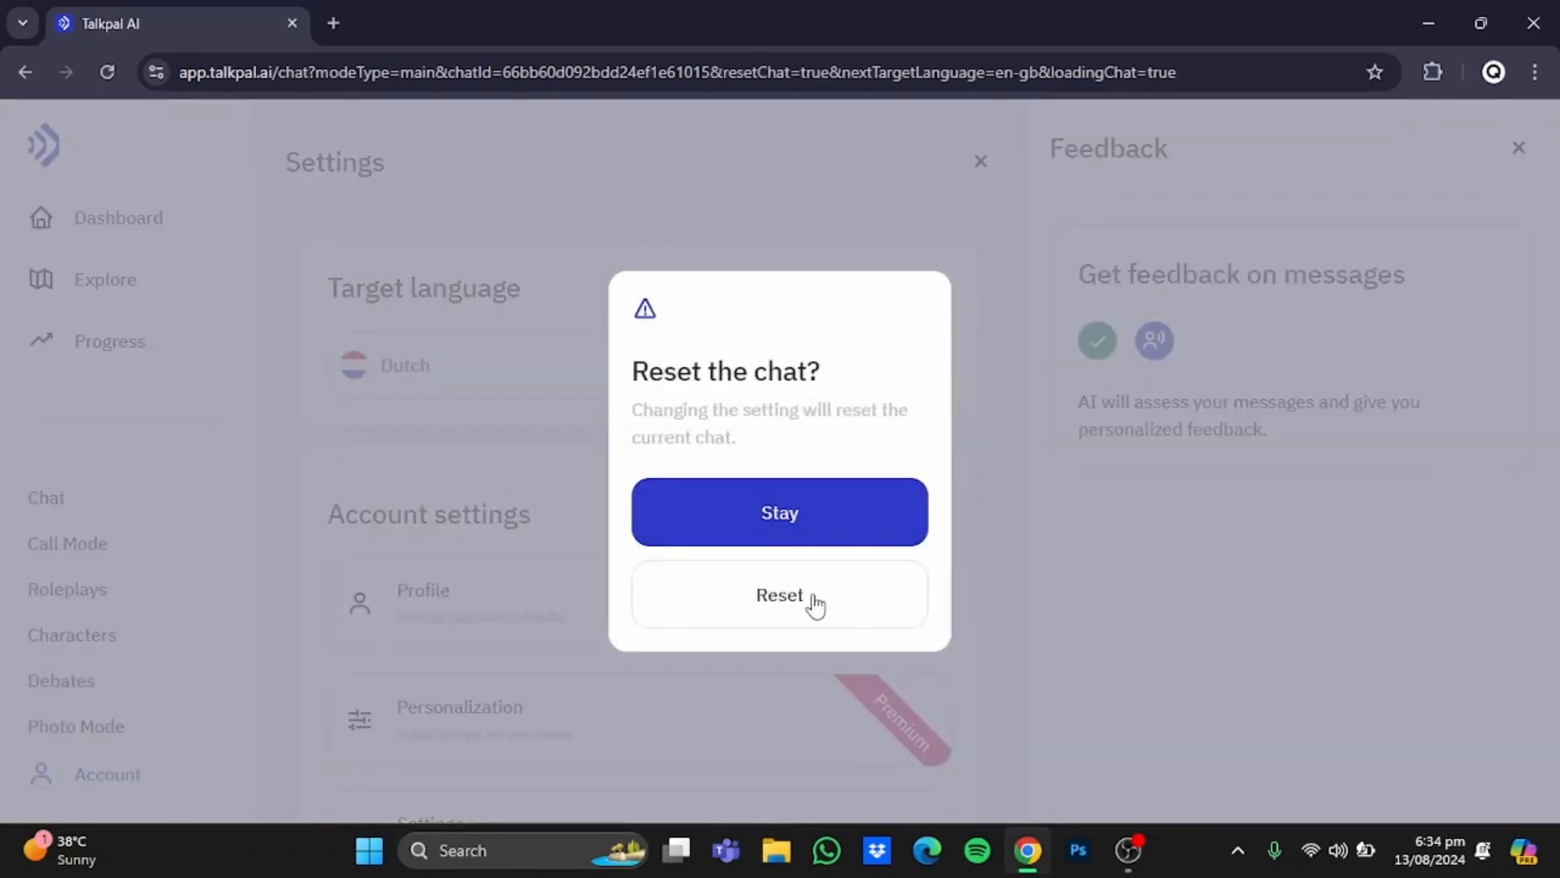
{"action": "left_click", "coordinate": [780, 595]}
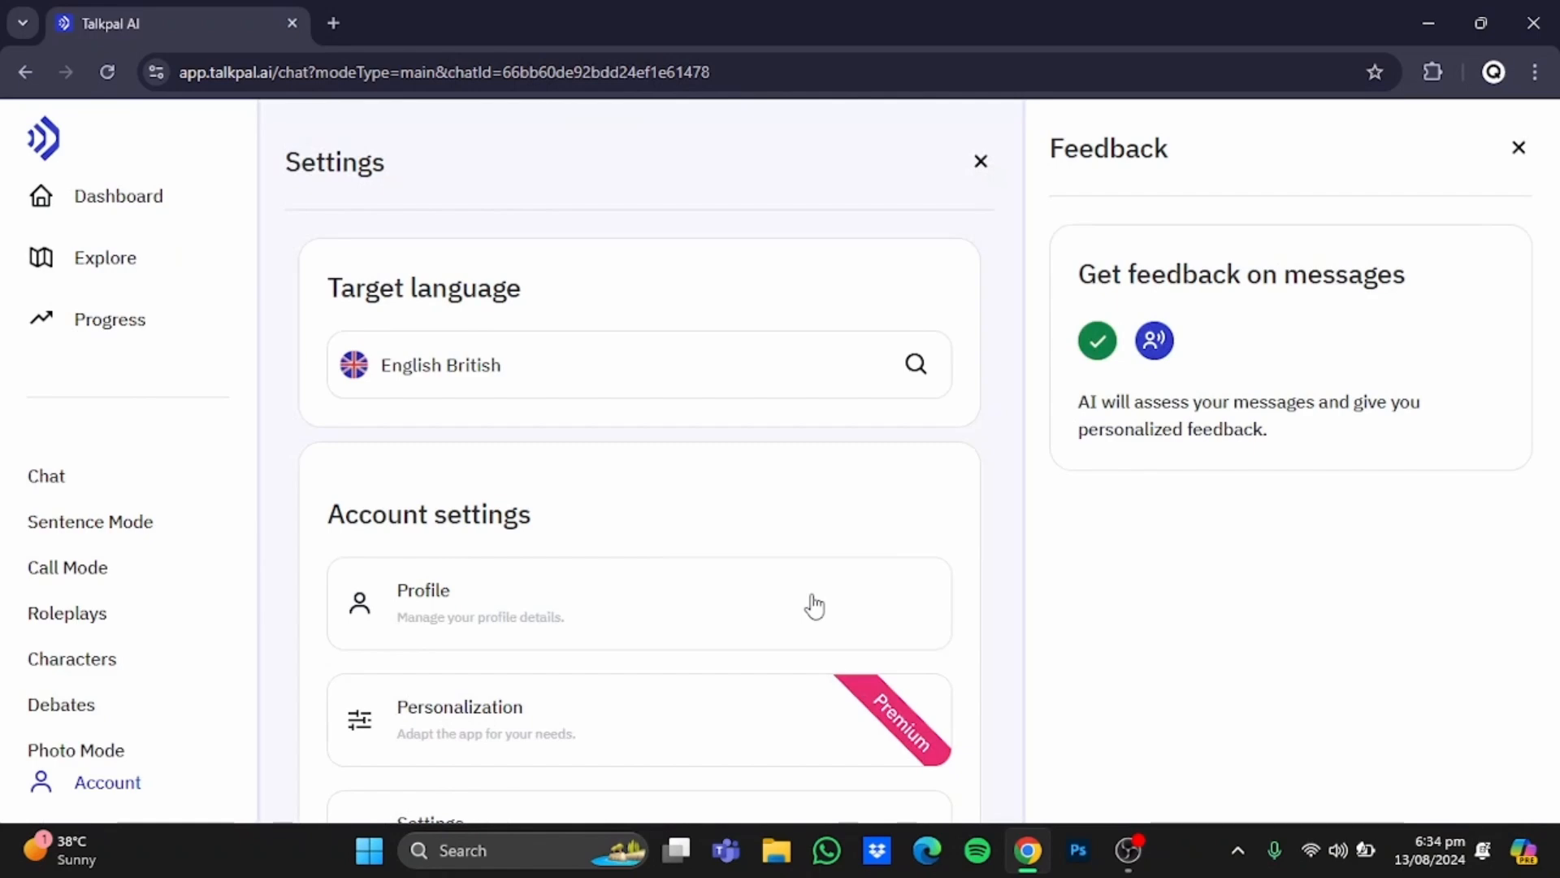
{"action": "mouse_move", "coordinate": [733, 462]}
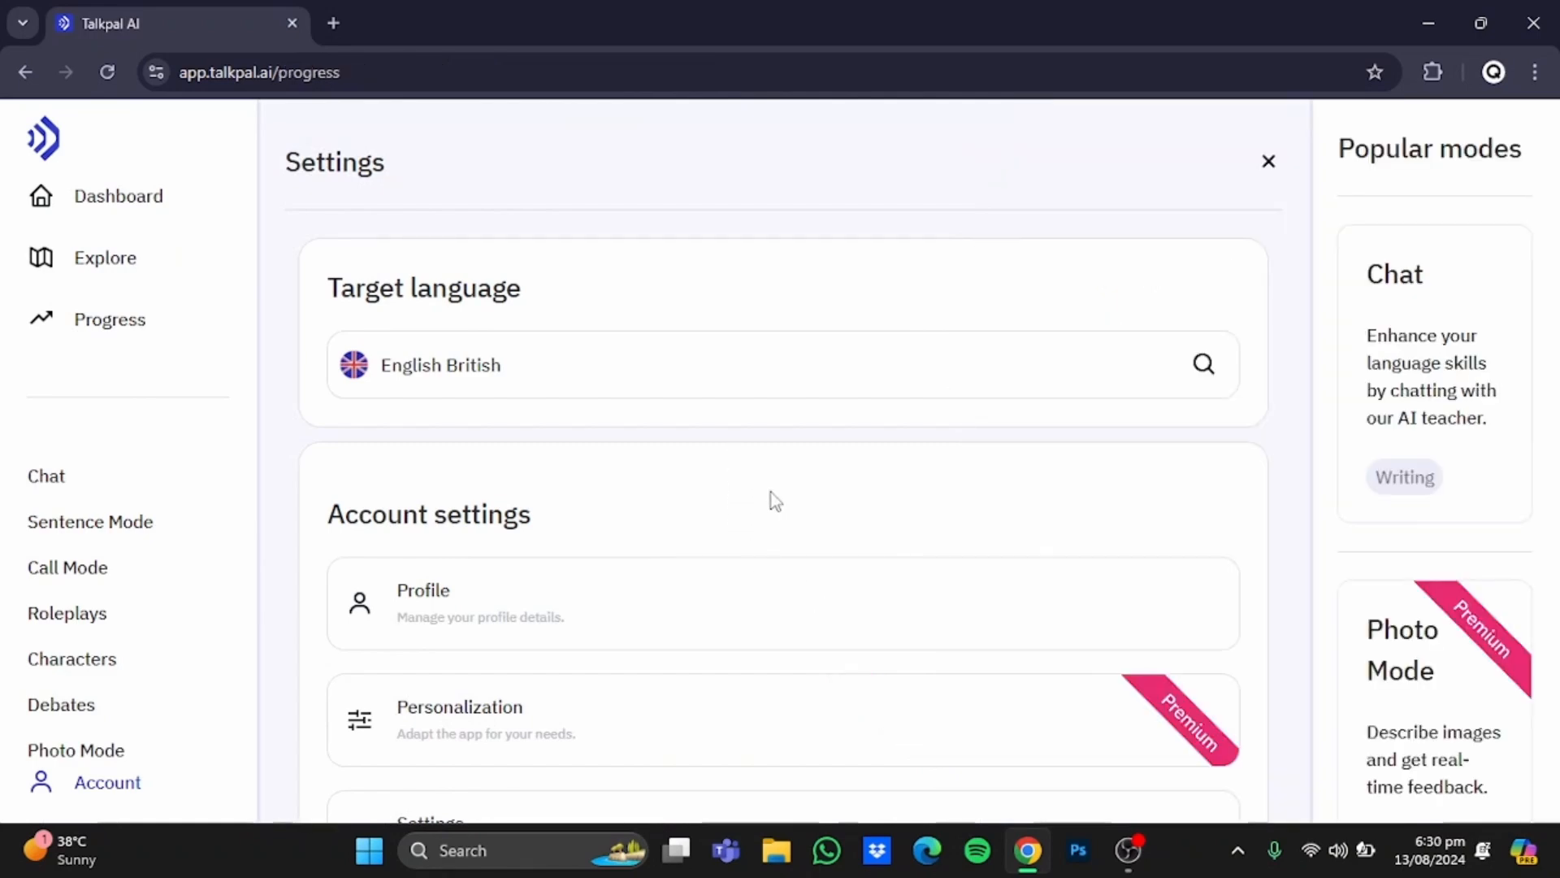
Return to the Settings panel listing translation language, target language and level
{"action": "scroll", "scroll_direction": "down", "scroll_amount": 3}
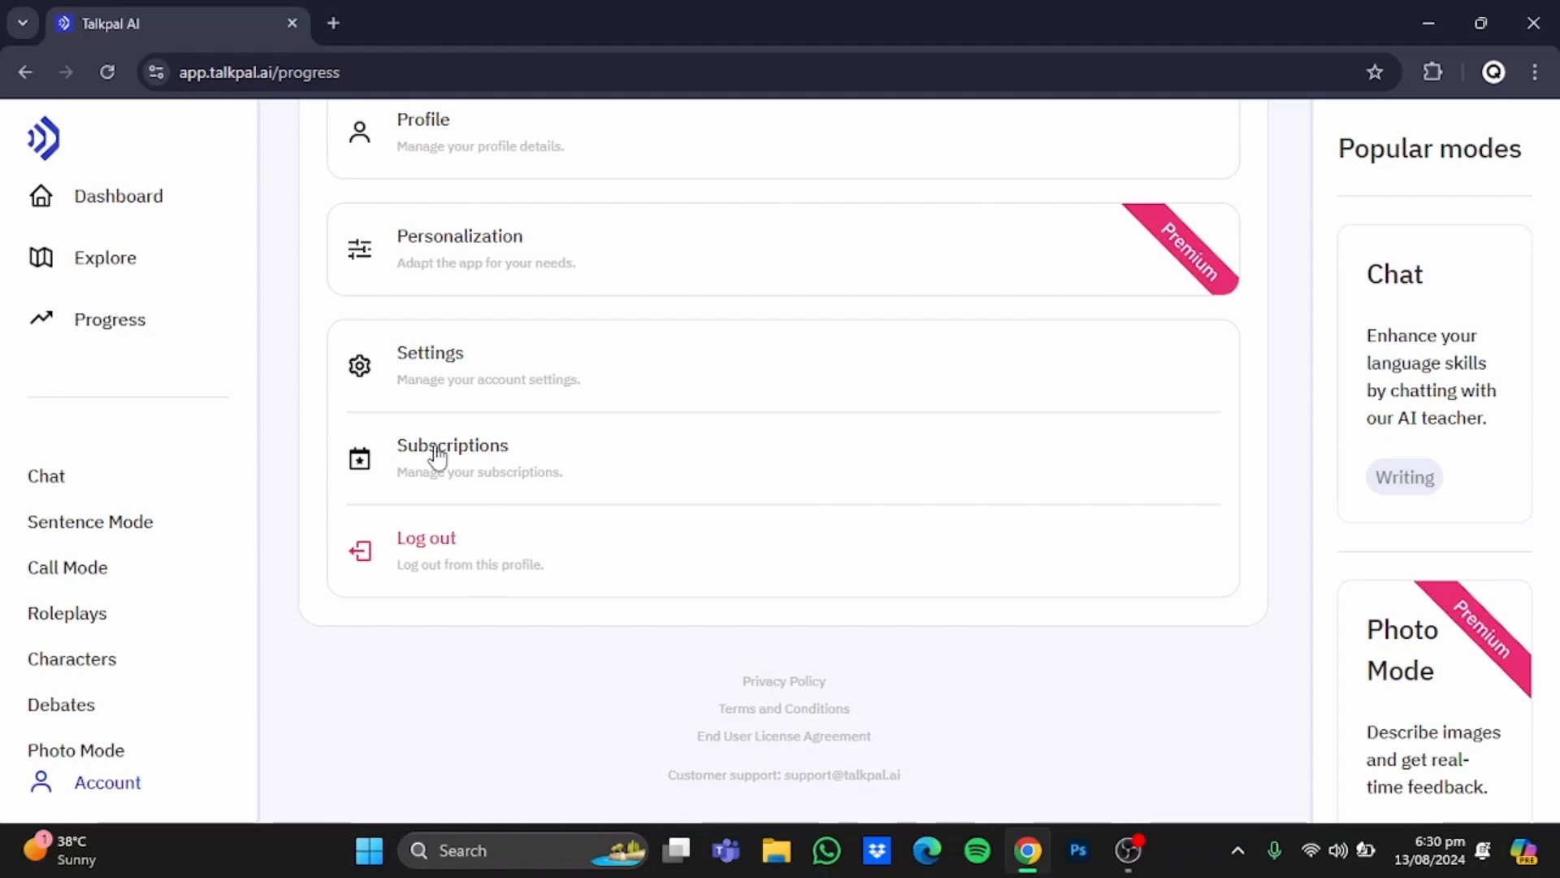
{"action": "mouse_move", "coordinate": [448, 457]}
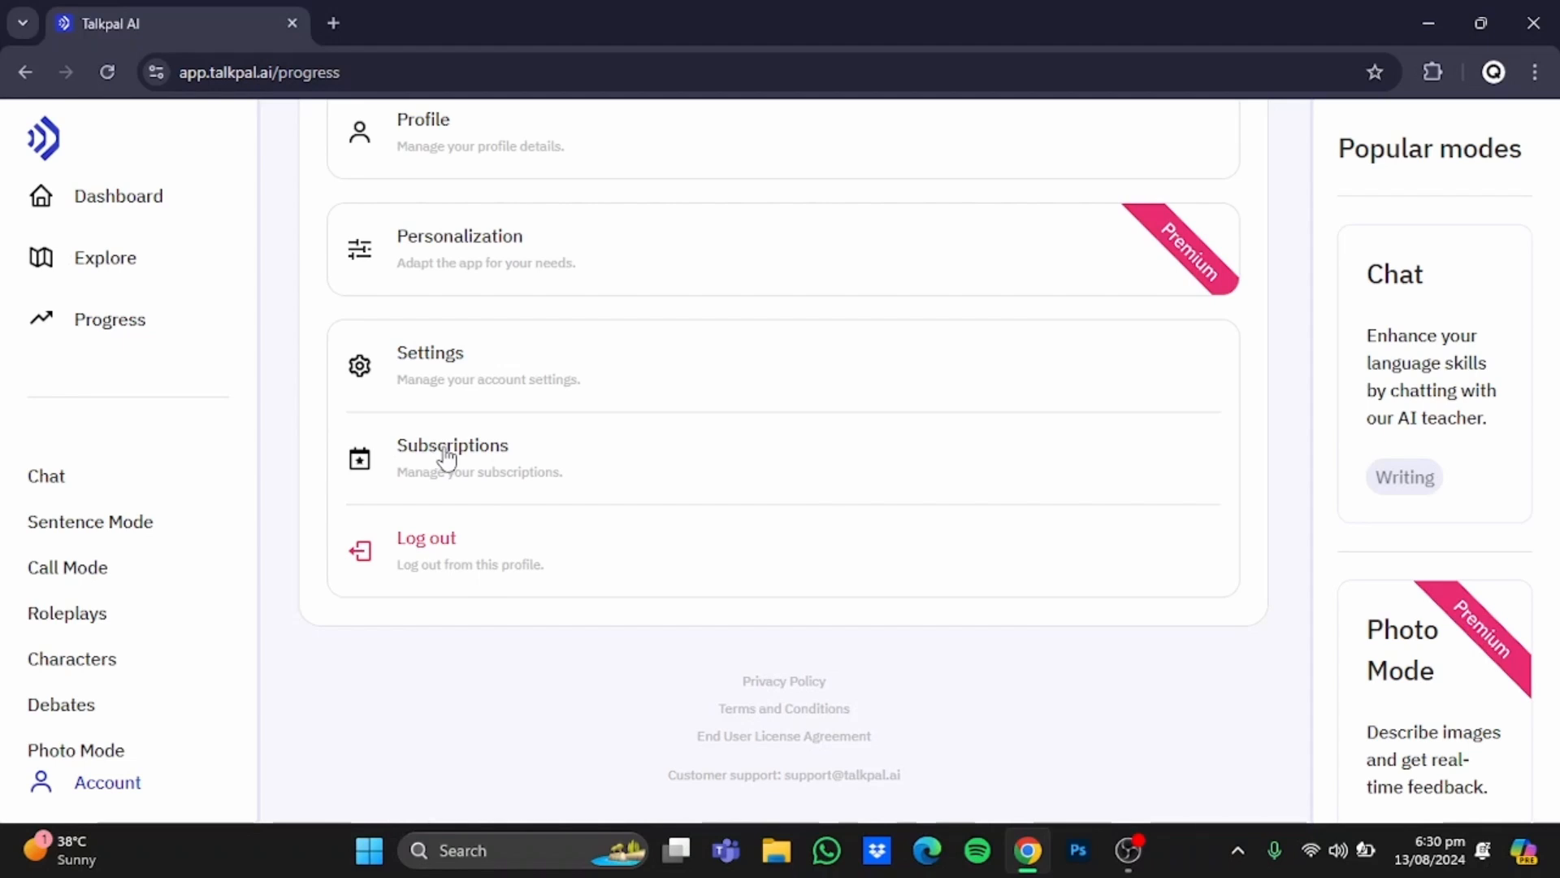
{"action": "mouse_move", "coordinate": [386, 356]}
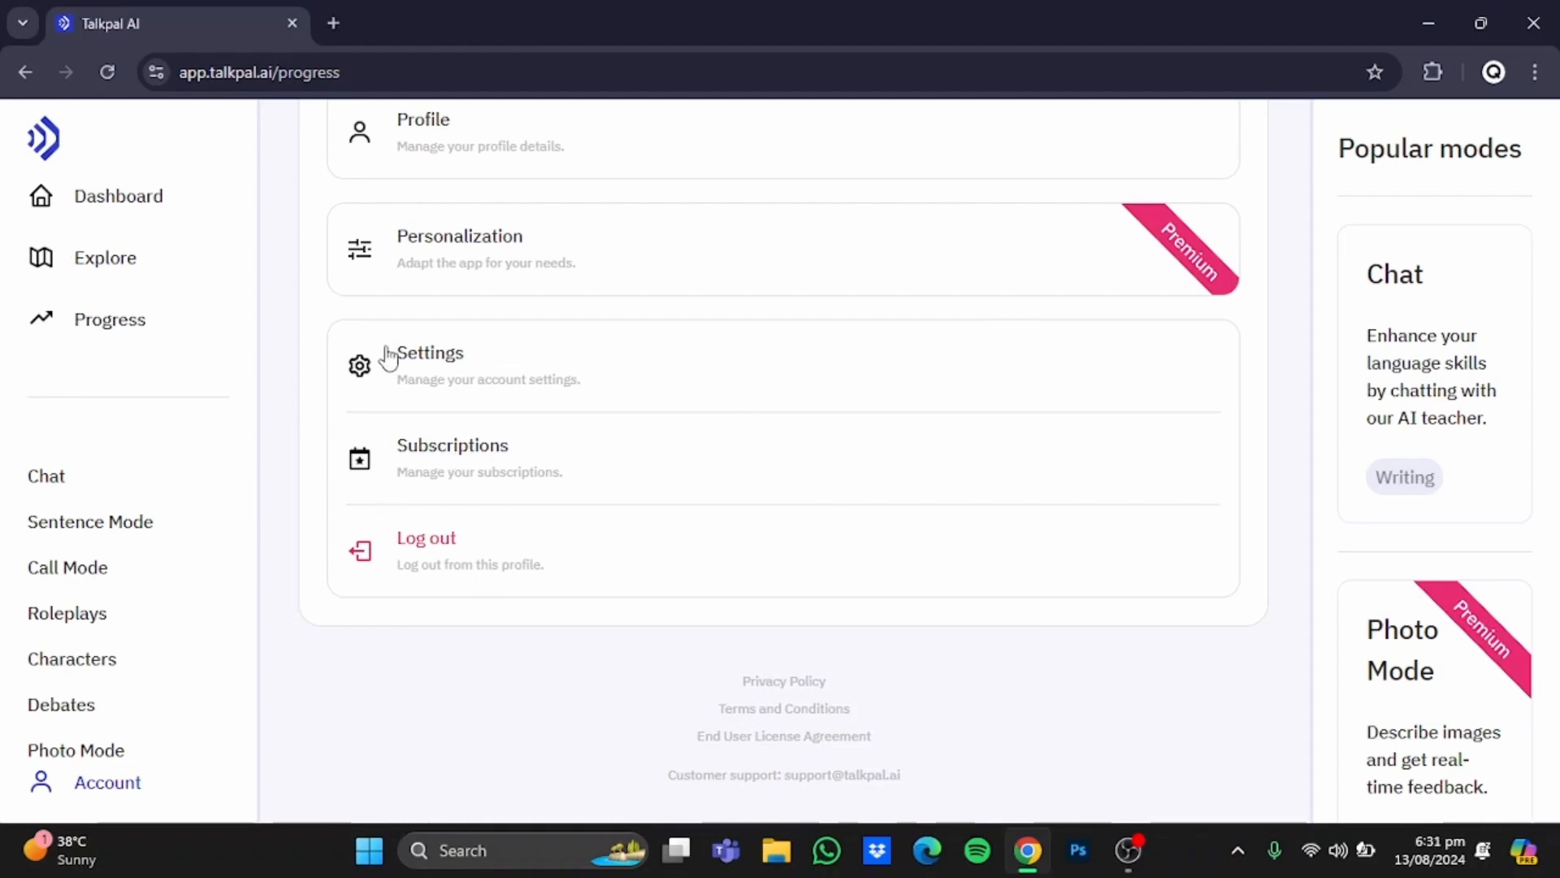
{"action": "left_click", "coordinate": [429, 362]}
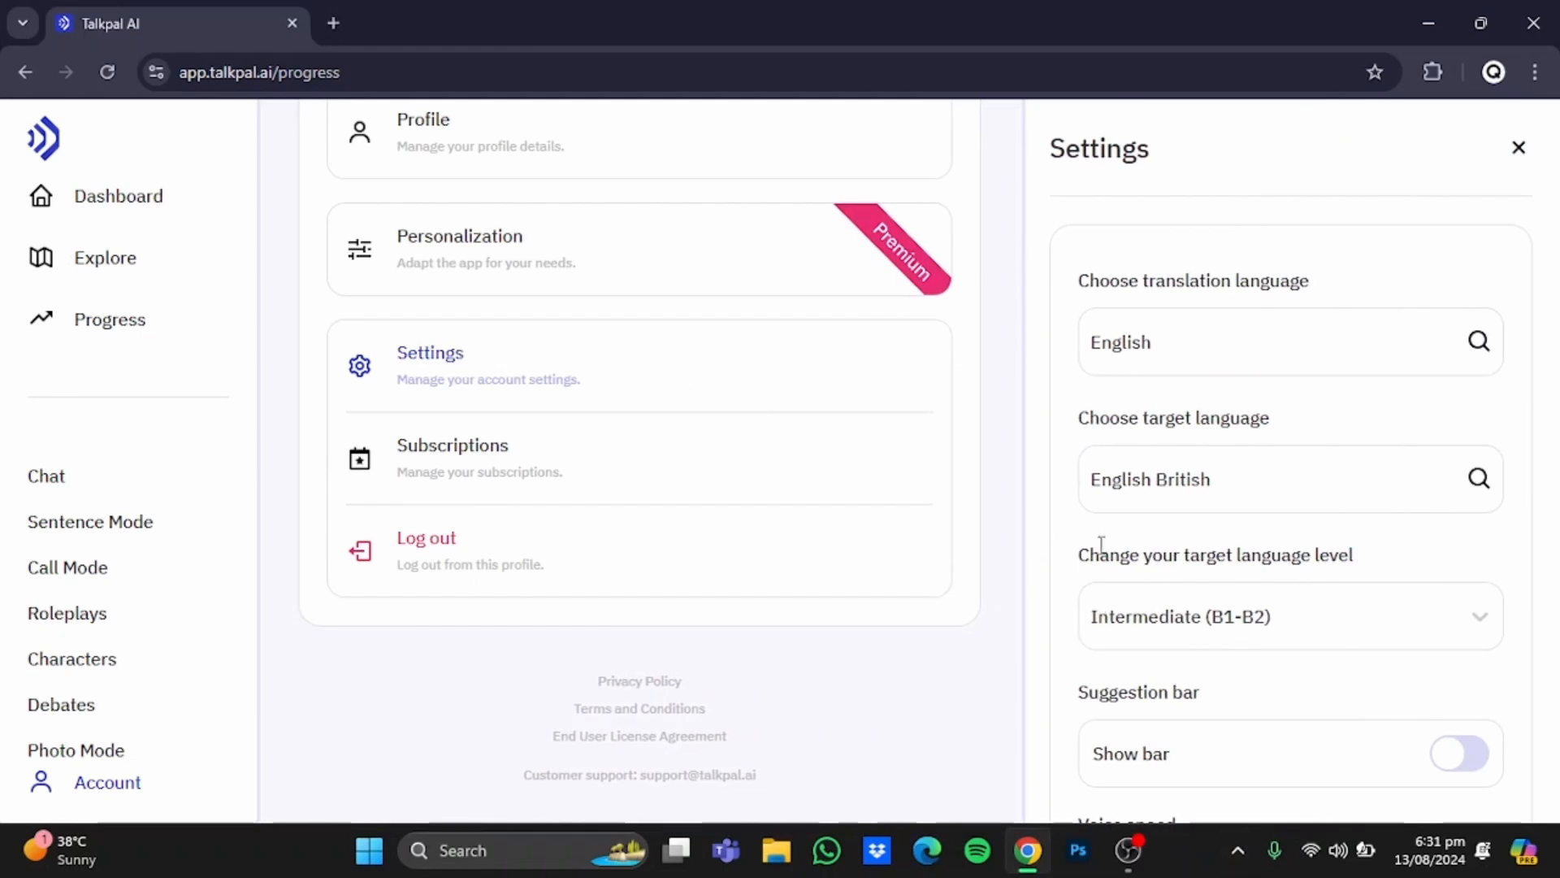
{"action": "mouse_move", "coordinate": [1229, 335]}
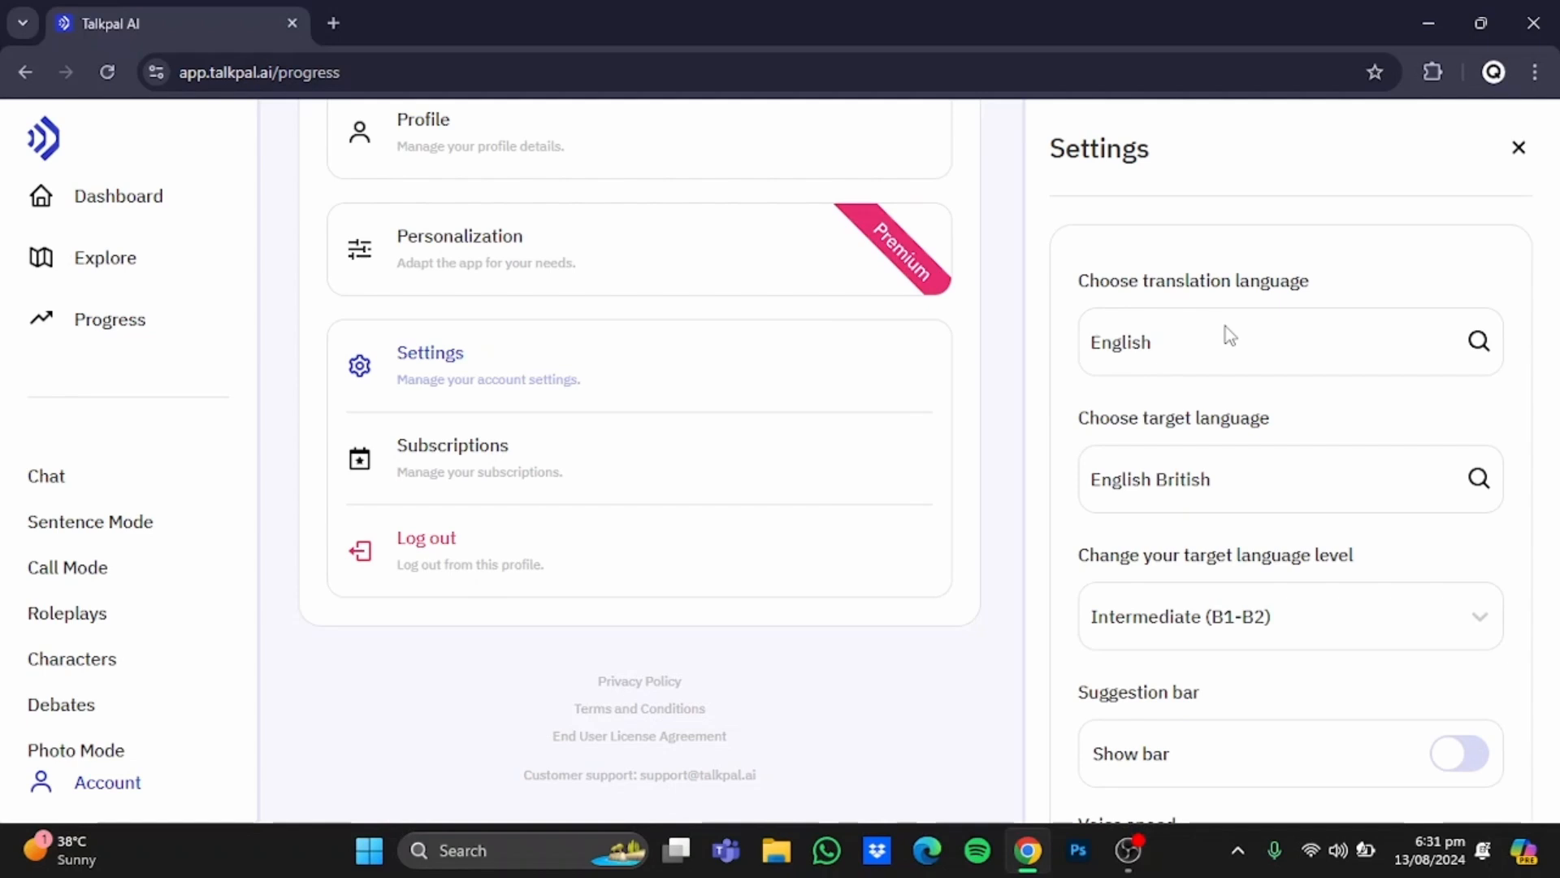
{"action": "mouse_move", "coordinate": [1208, 474]}
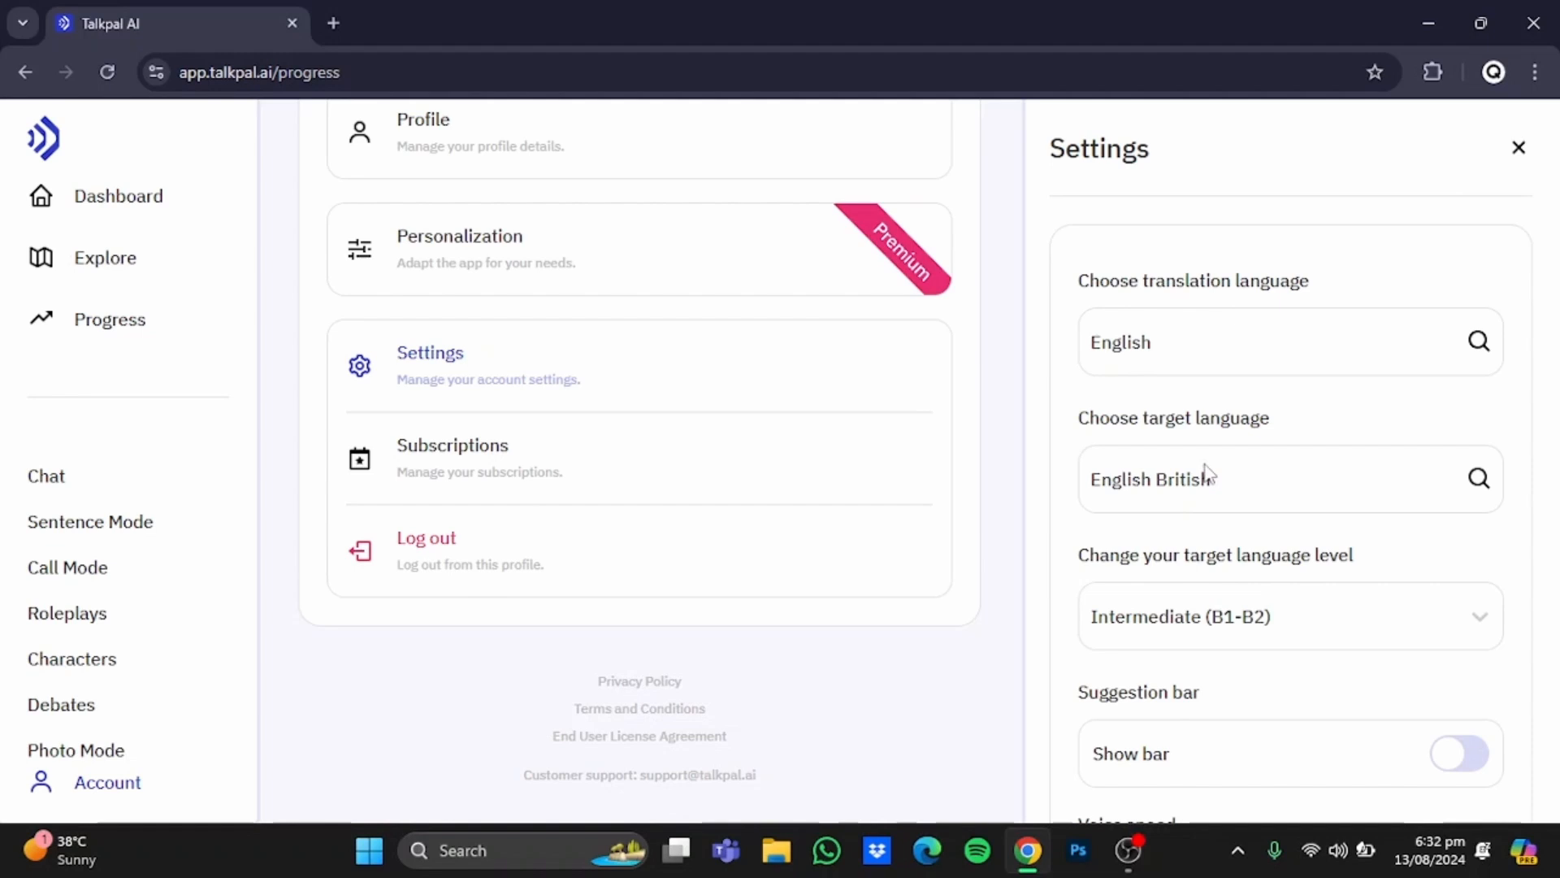
{"action": "mouse_move", "coordinate": [1382, 639]}
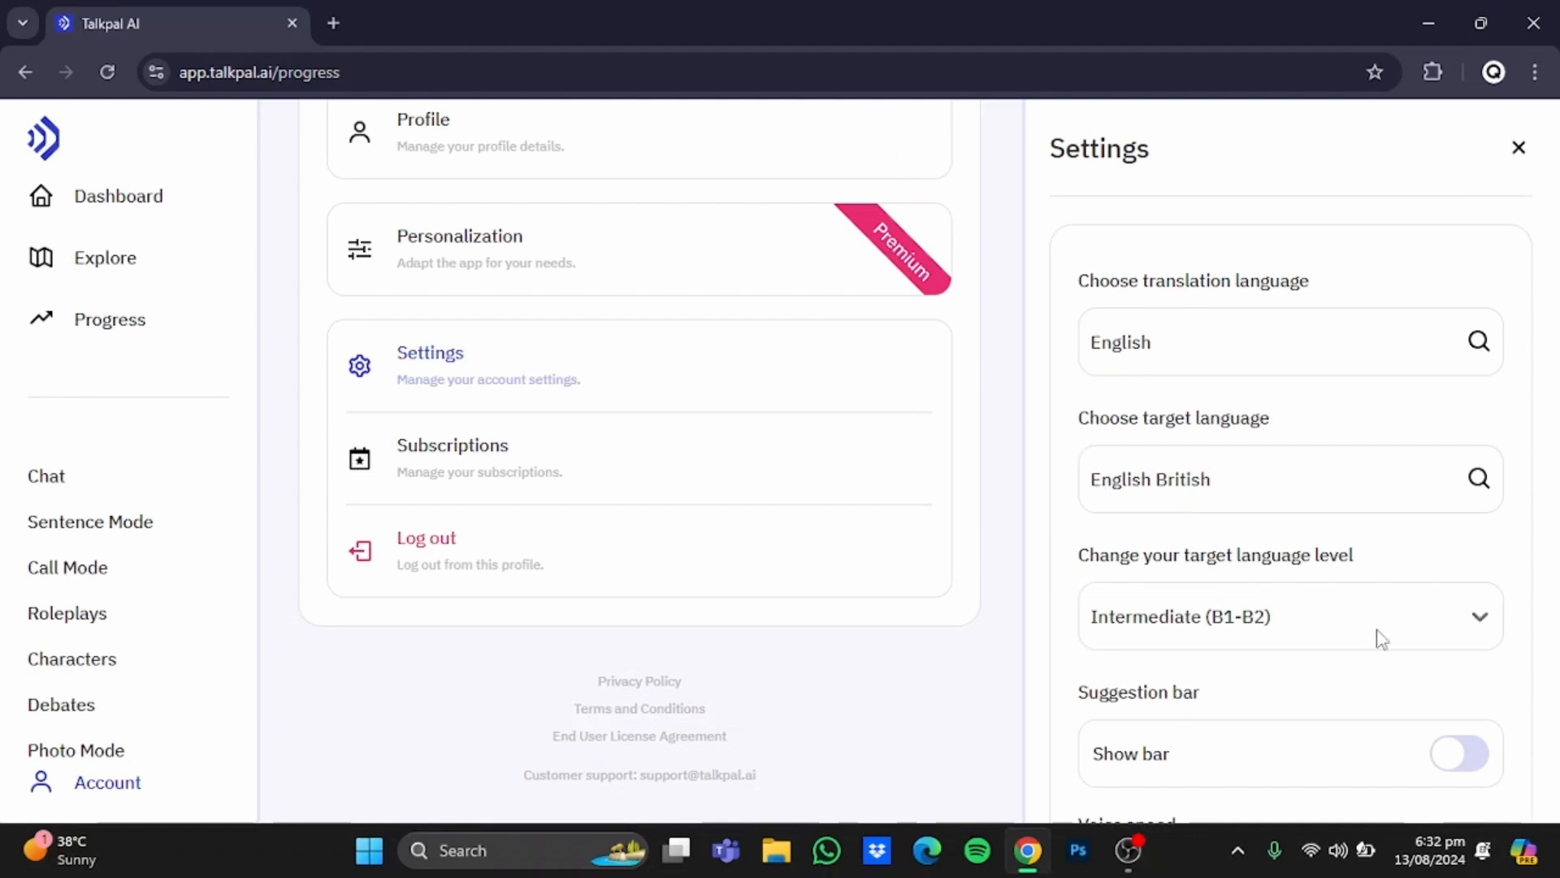
{"action": "mouse_move", "coordinate": [1260, 585]}
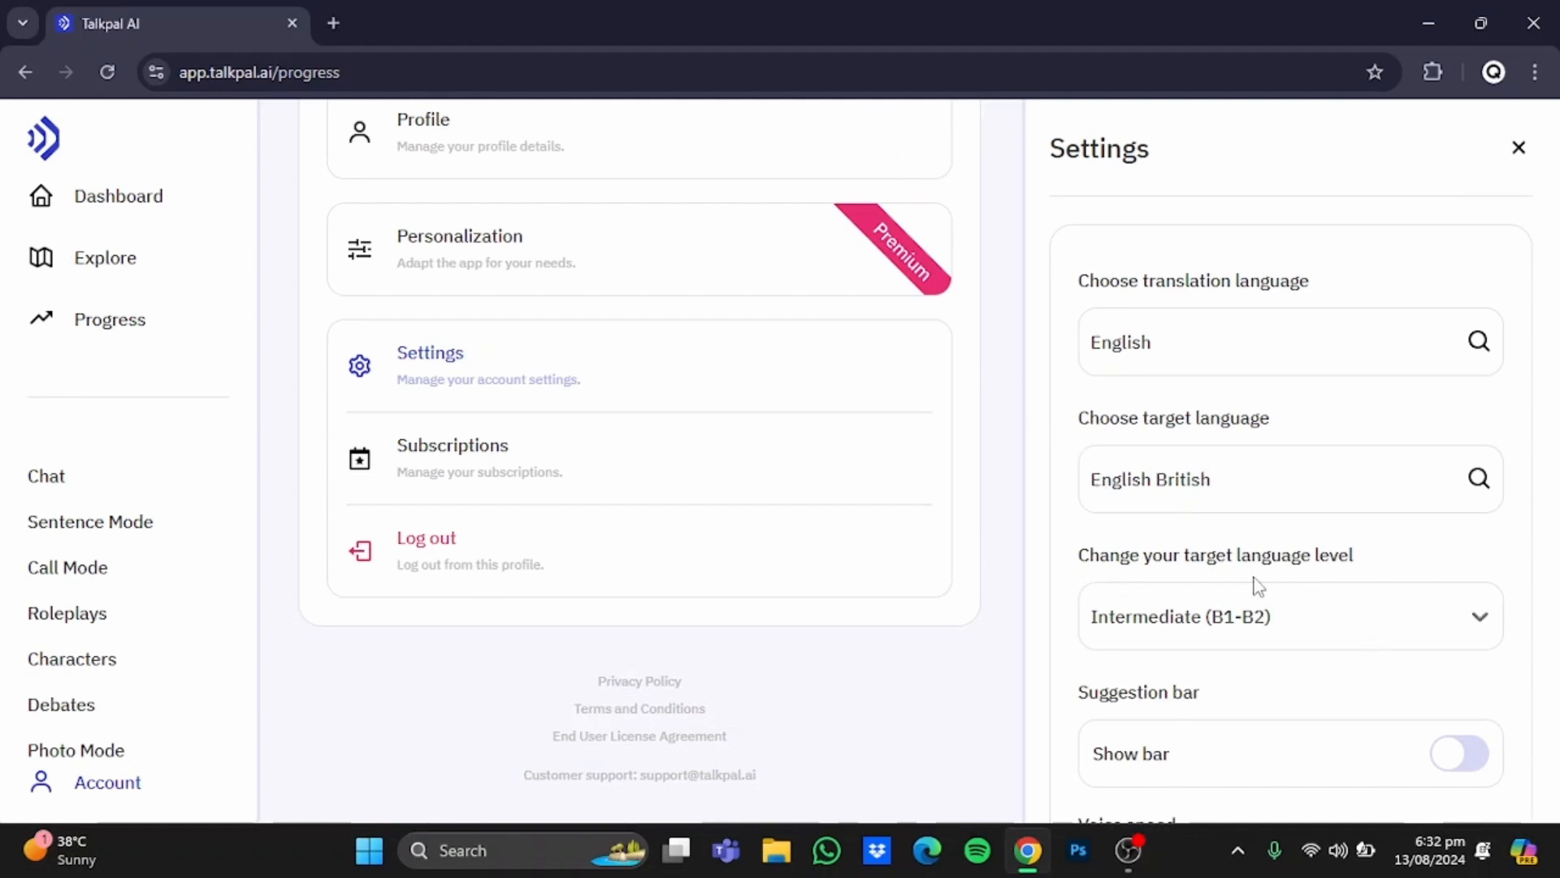
{"action": "mouse_move", "coordinate": [1314, 592]}
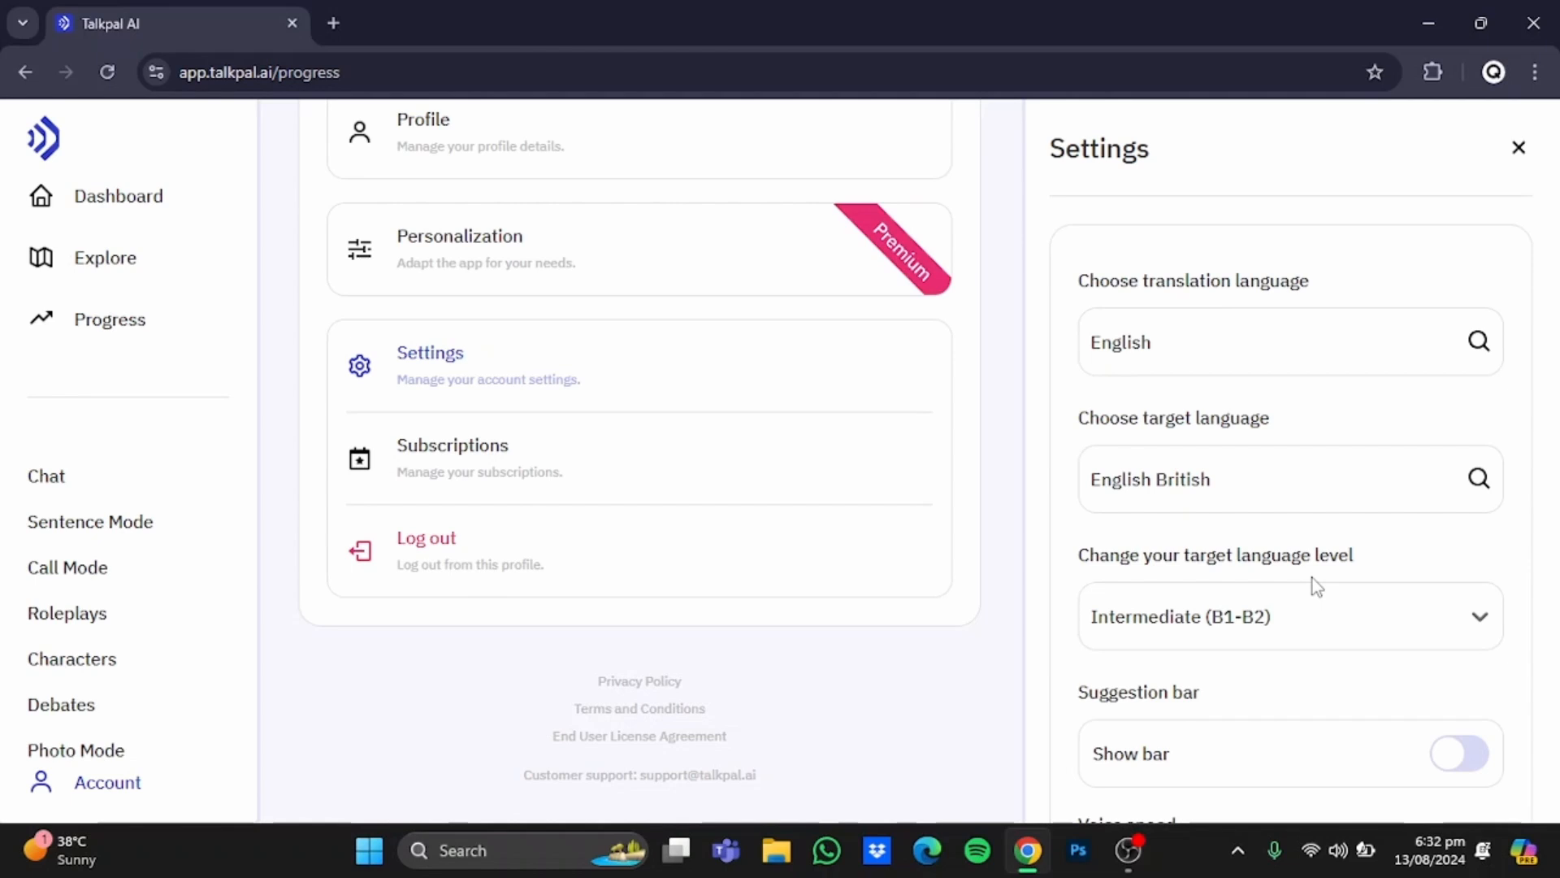
{"action": "mouse_move", "coordinate": [1191, 535]}
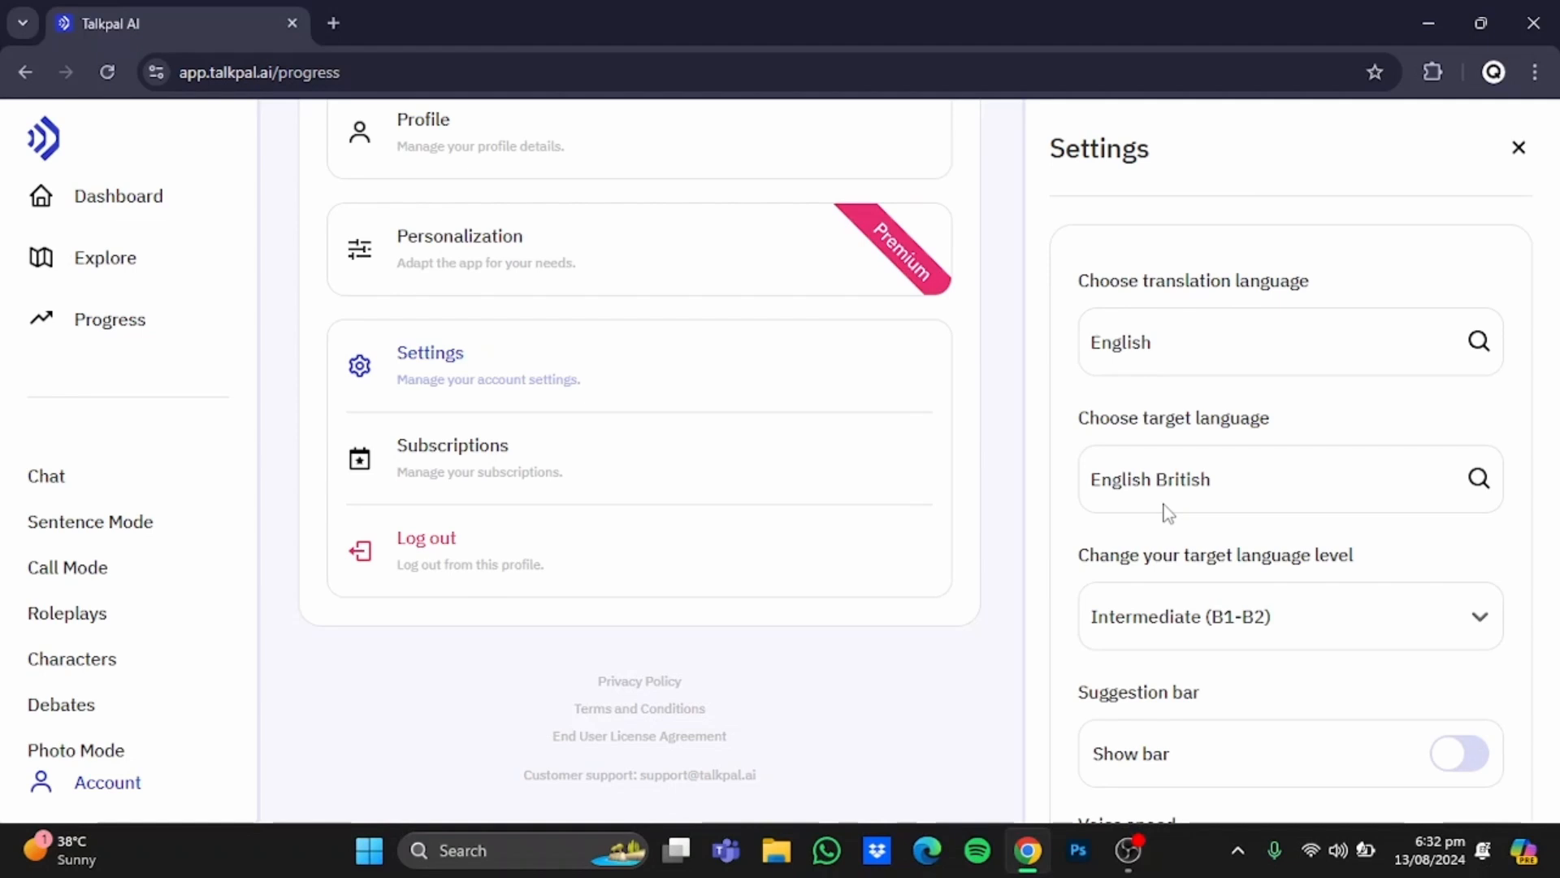
{"action": "mouse_move", "coordinate": [1297, 631]}
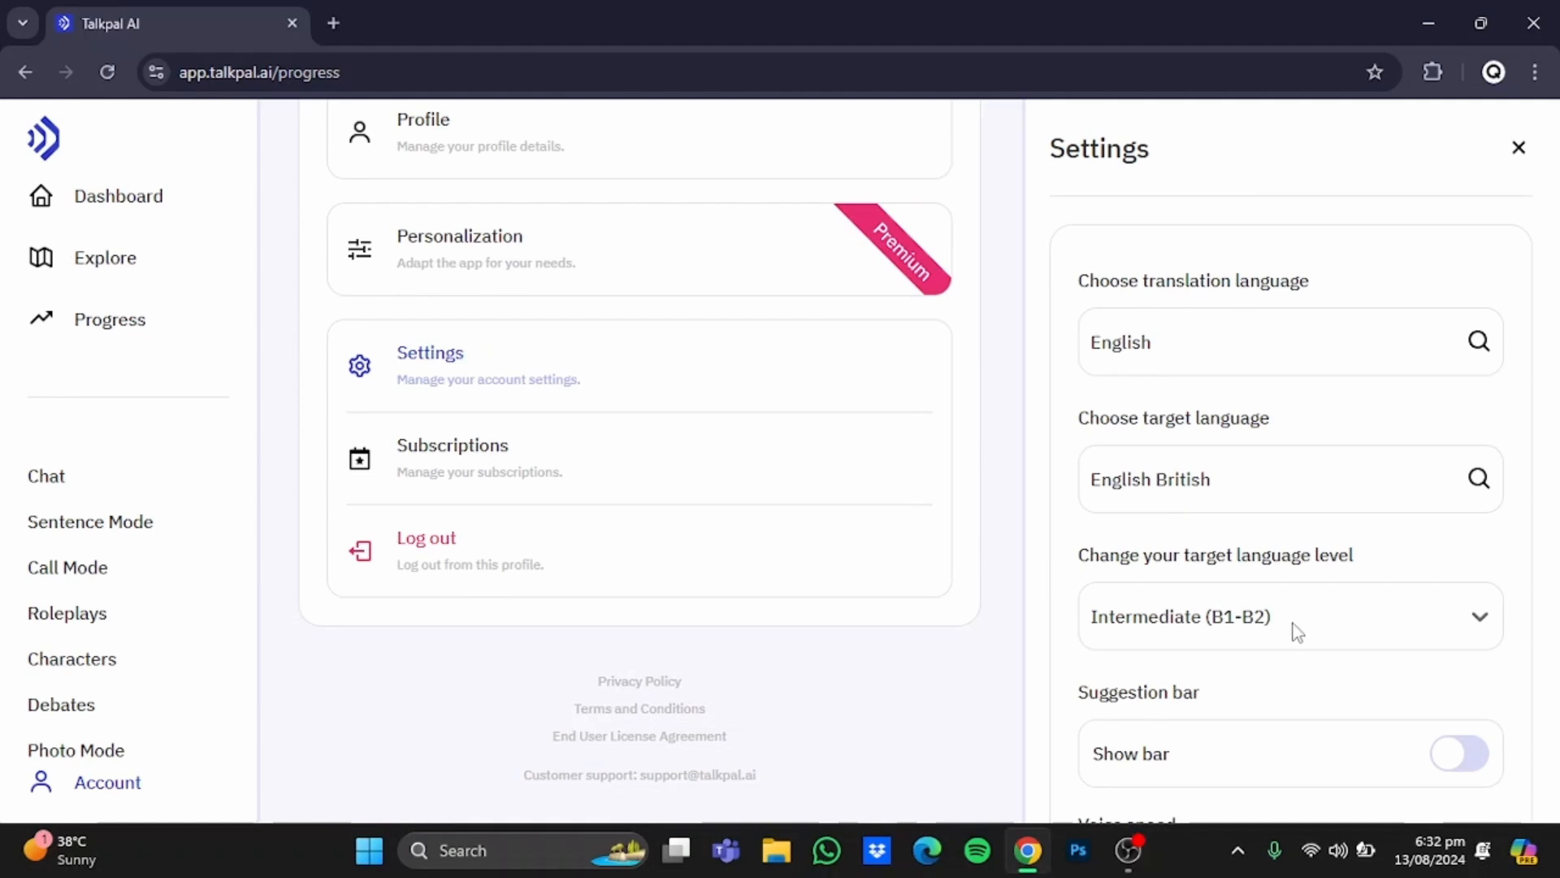
{"action": "mouse_move", "coordinate": [1345, 633]}
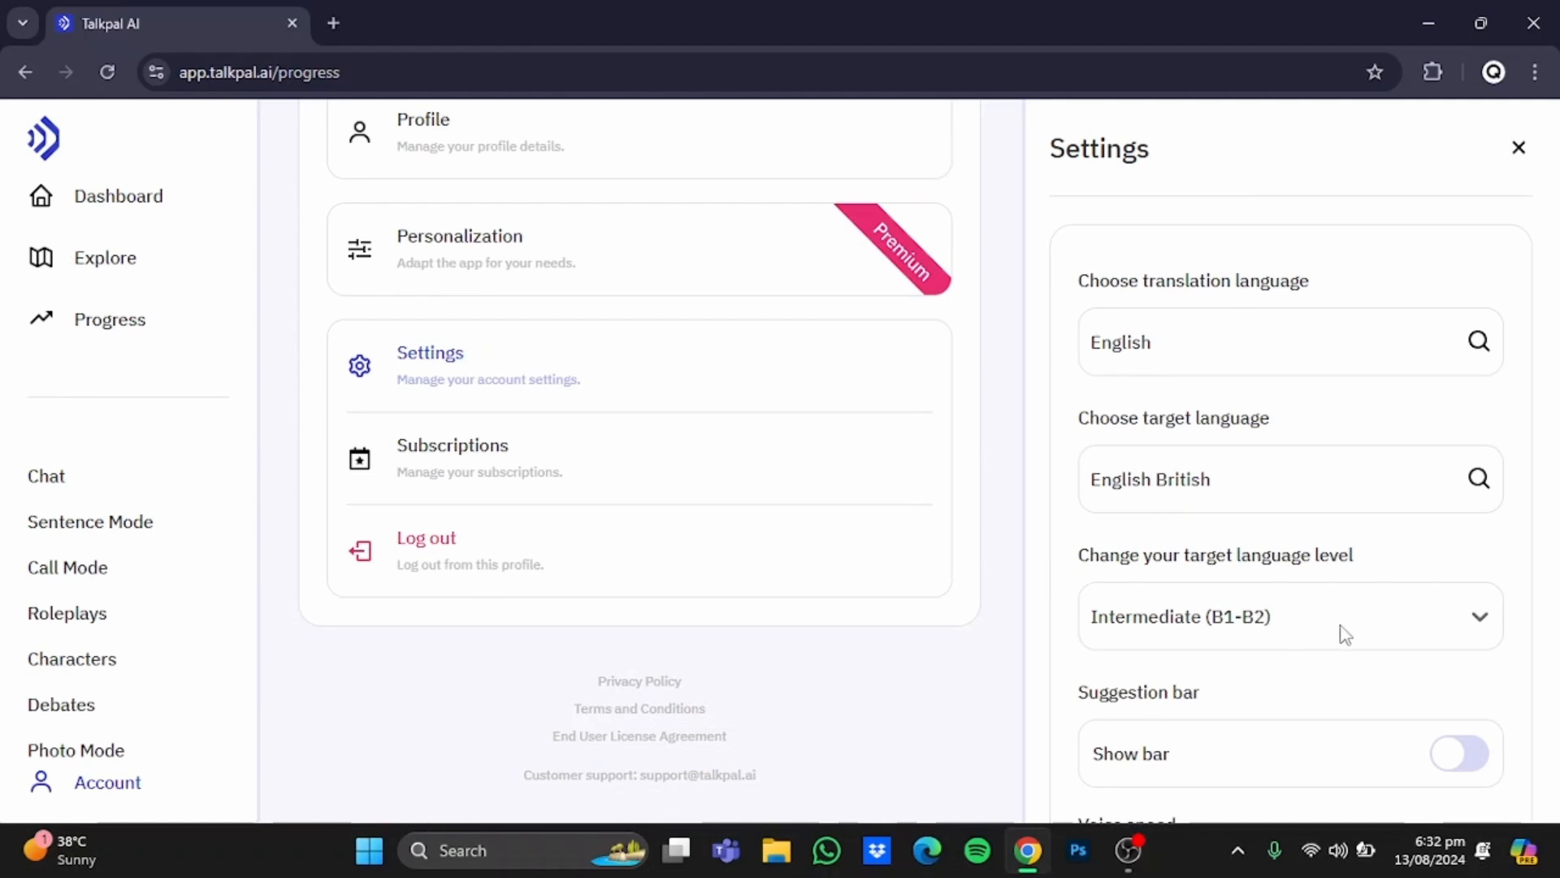
{"action": "left_click", "coordinate": [1291, 616]}
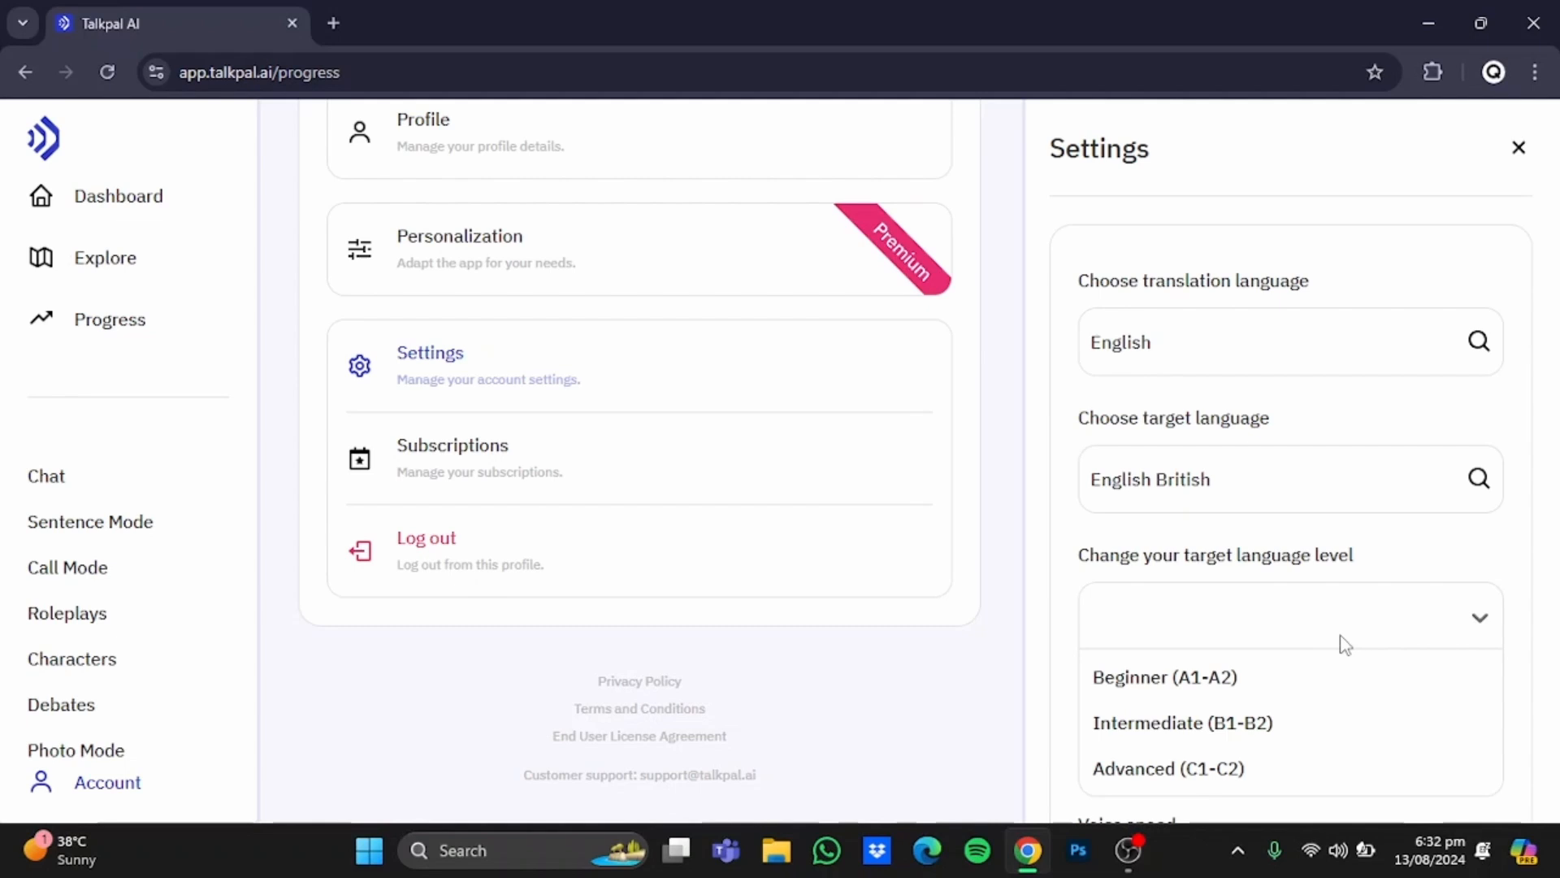
Choose the Intermediate (B1-B2) level and go to the chat with AI teacher Emma
{"action": "left_click", "coordinate": [1183, 722]}
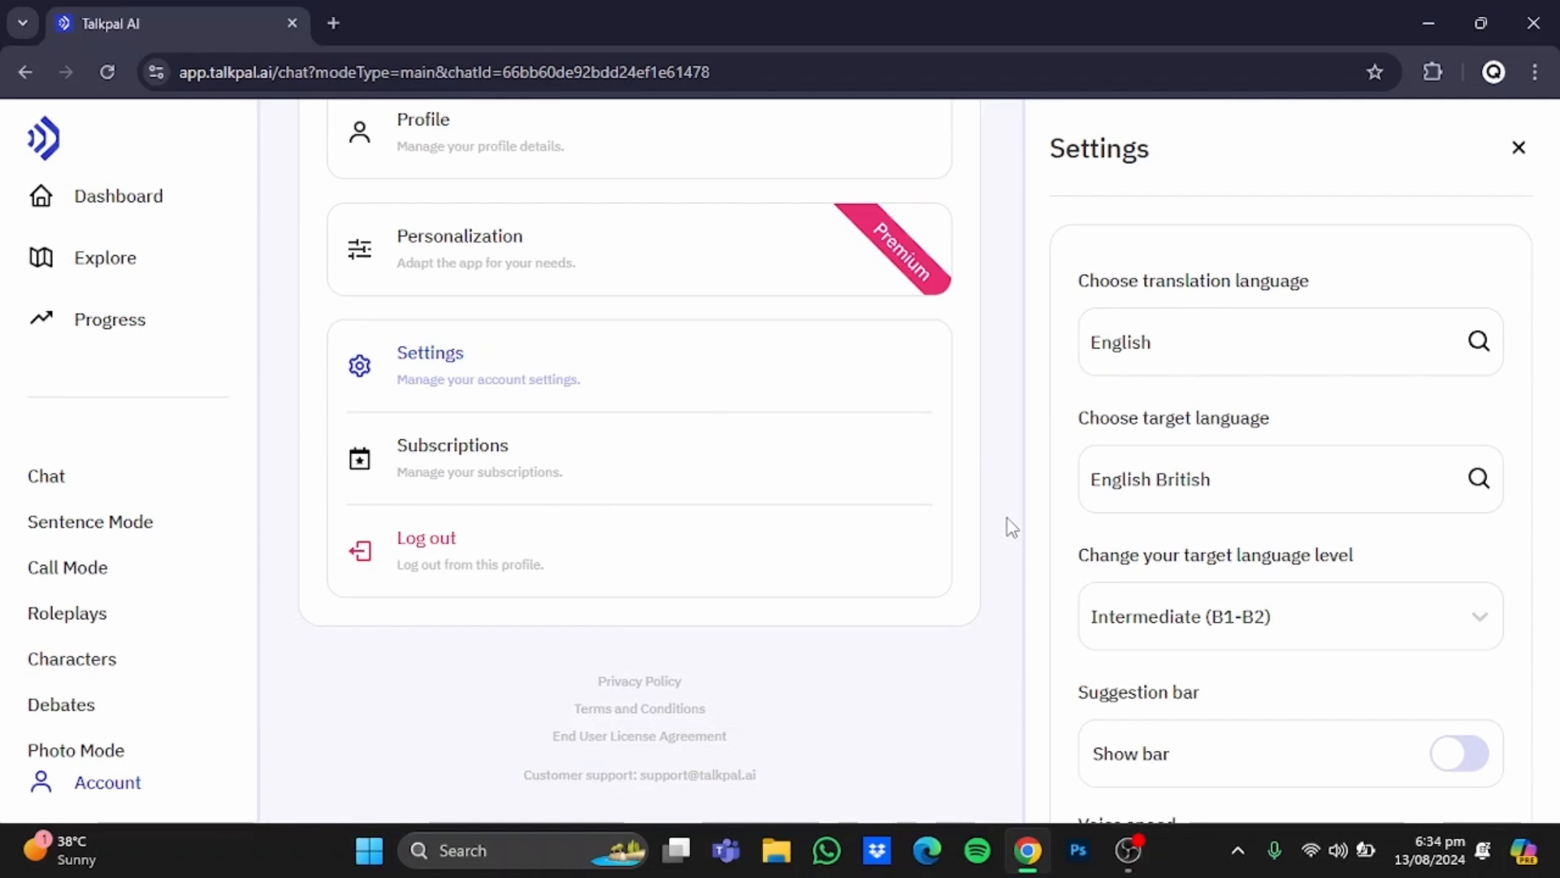
{"action": "mouse_move", "coordinate": [75, 481]}
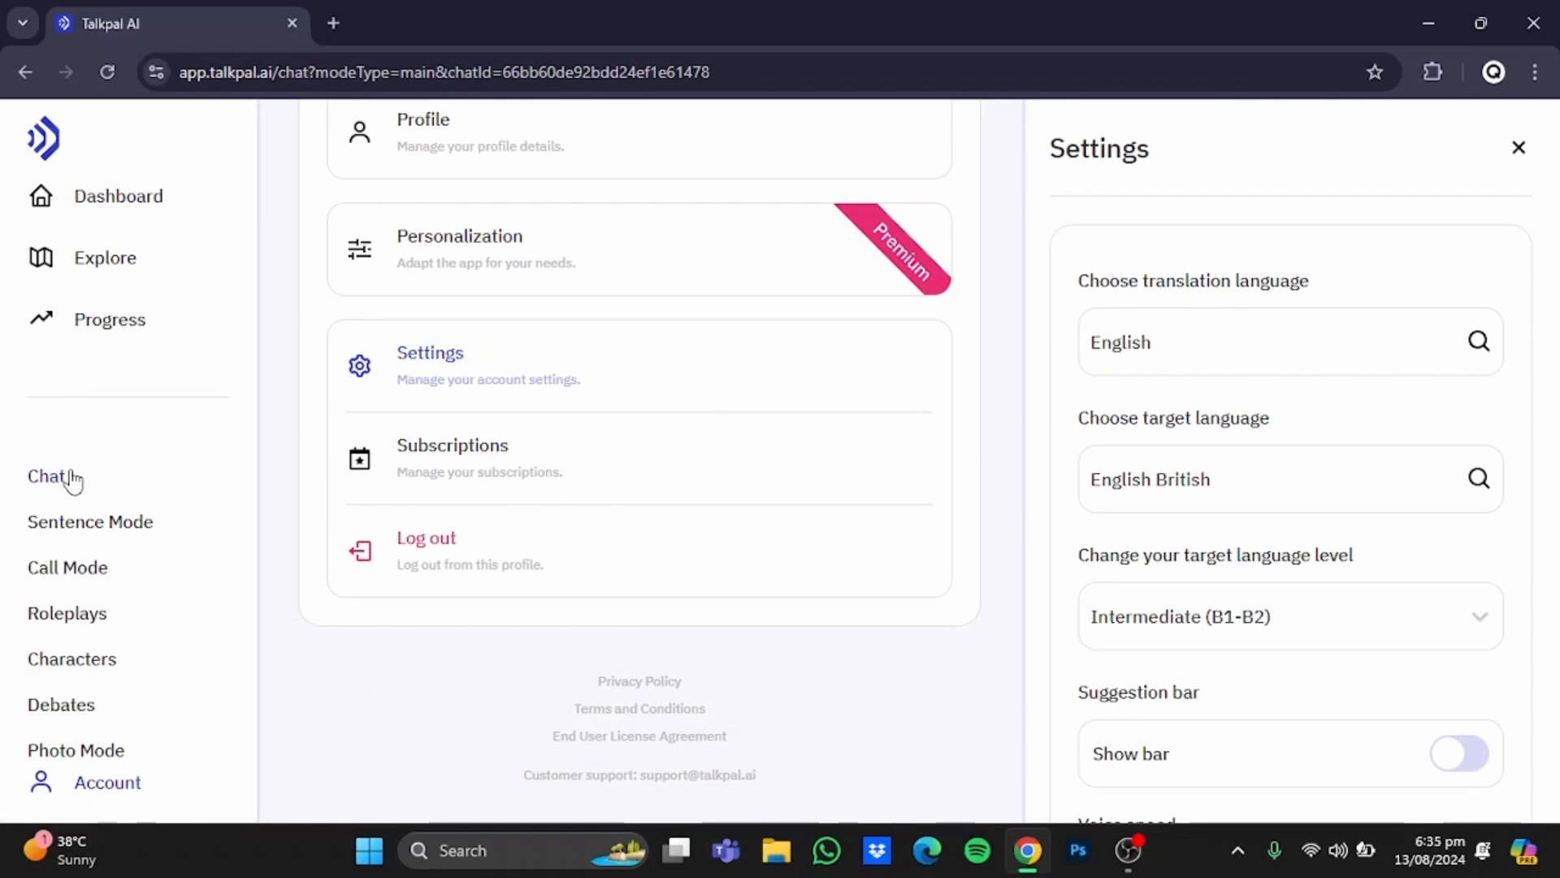
{"action": "left_click", "coordinate": [45, 476]}
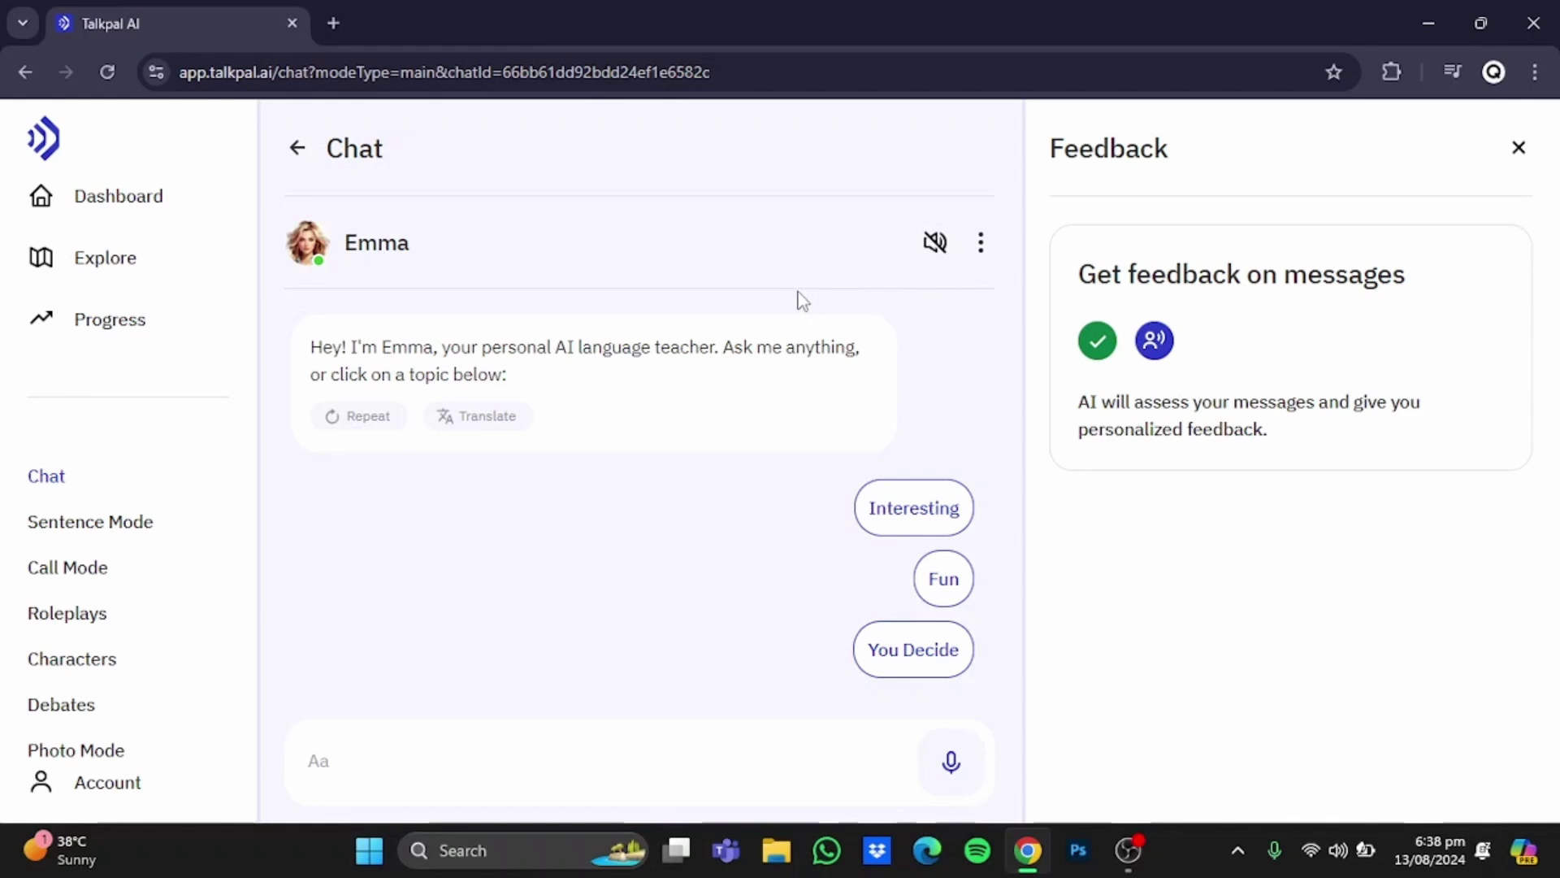
{"action": "mouse_move", "coordinate": [953, 251]}
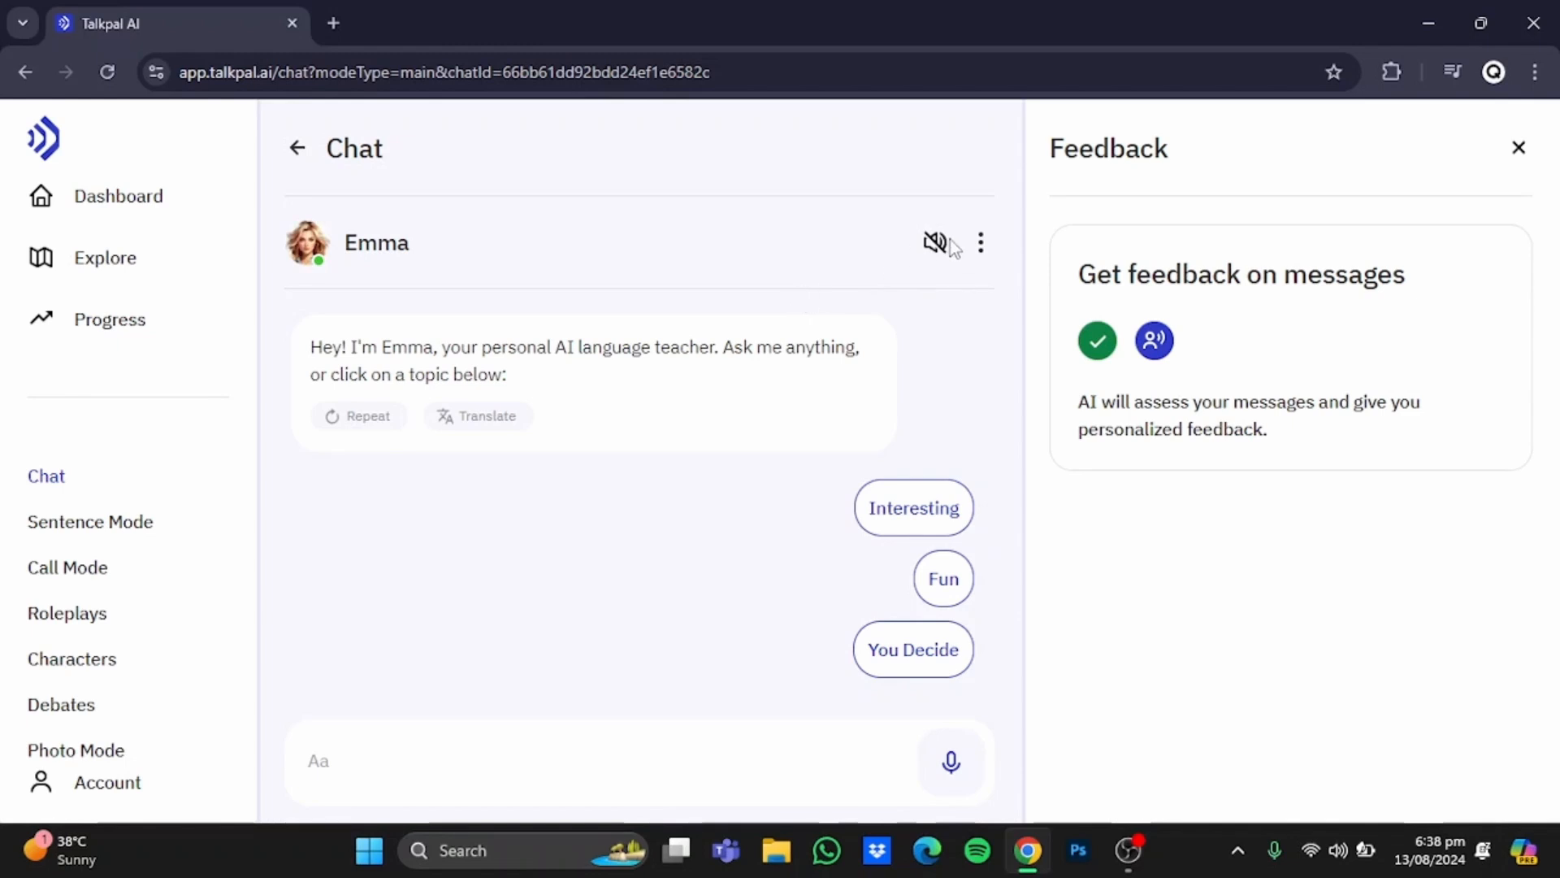
{"action": "mouse_move", "coordinate": [918, 280]}
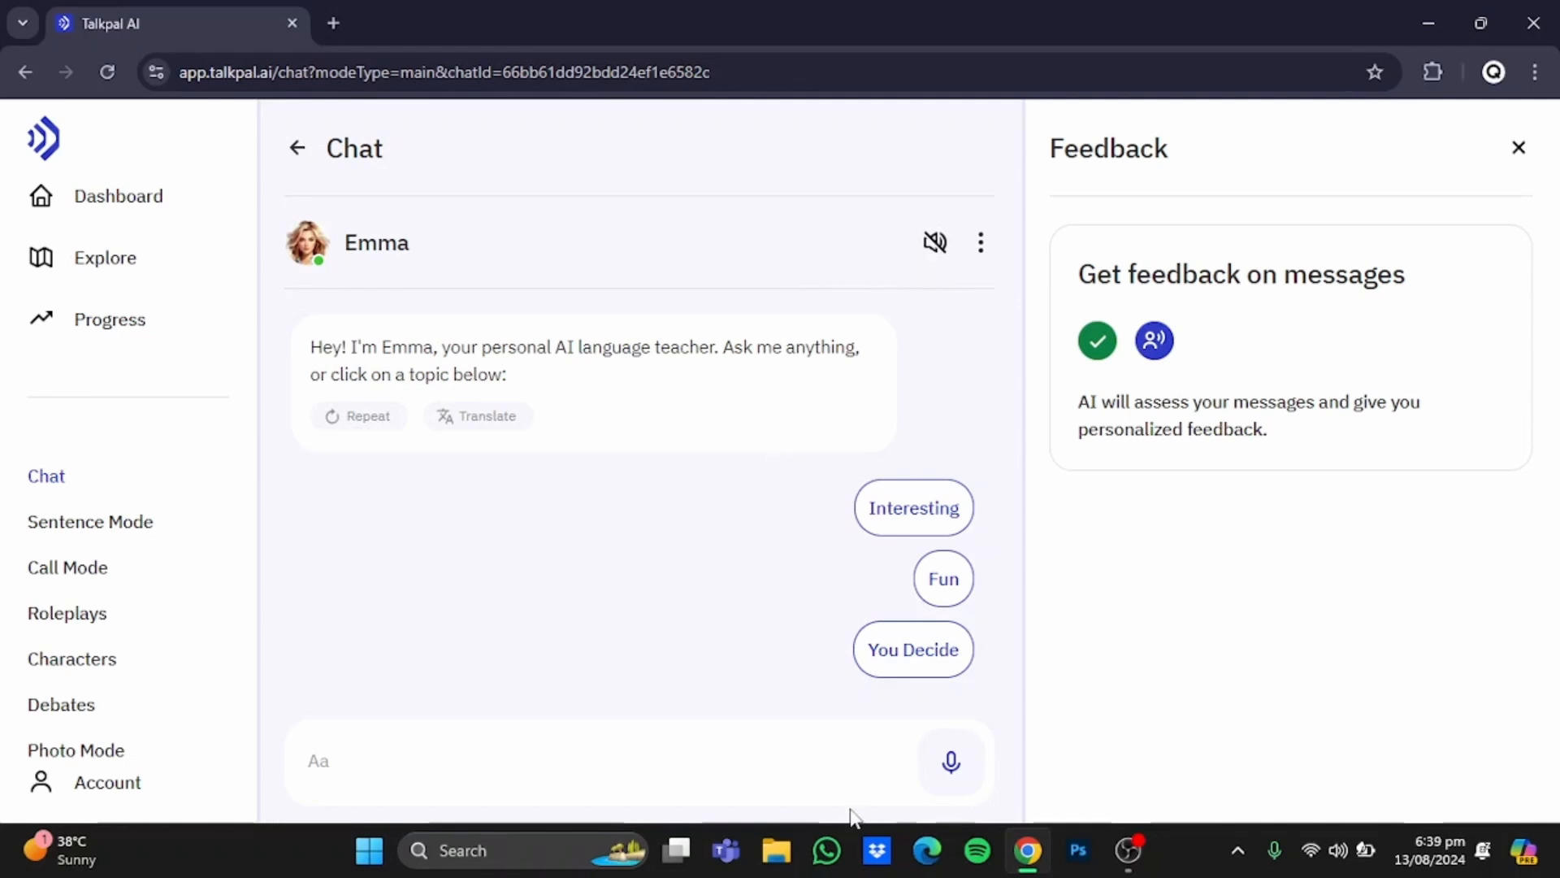
{"action": "mouse_move", "coordinate": [860, 790]}
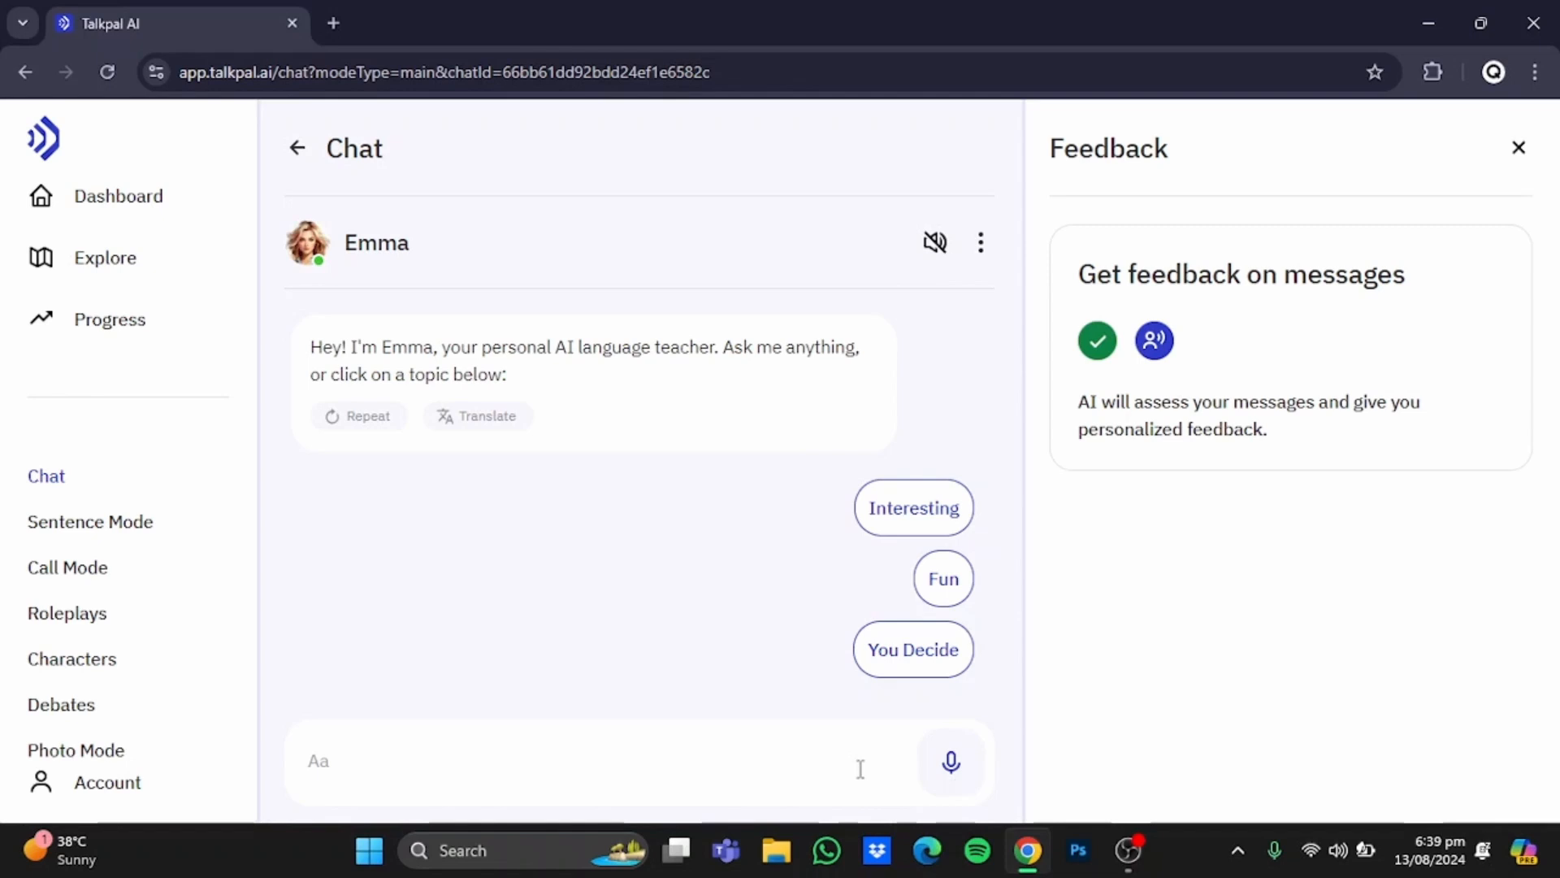
{"action": "mouse_move", "coordinate": [728, 689]}
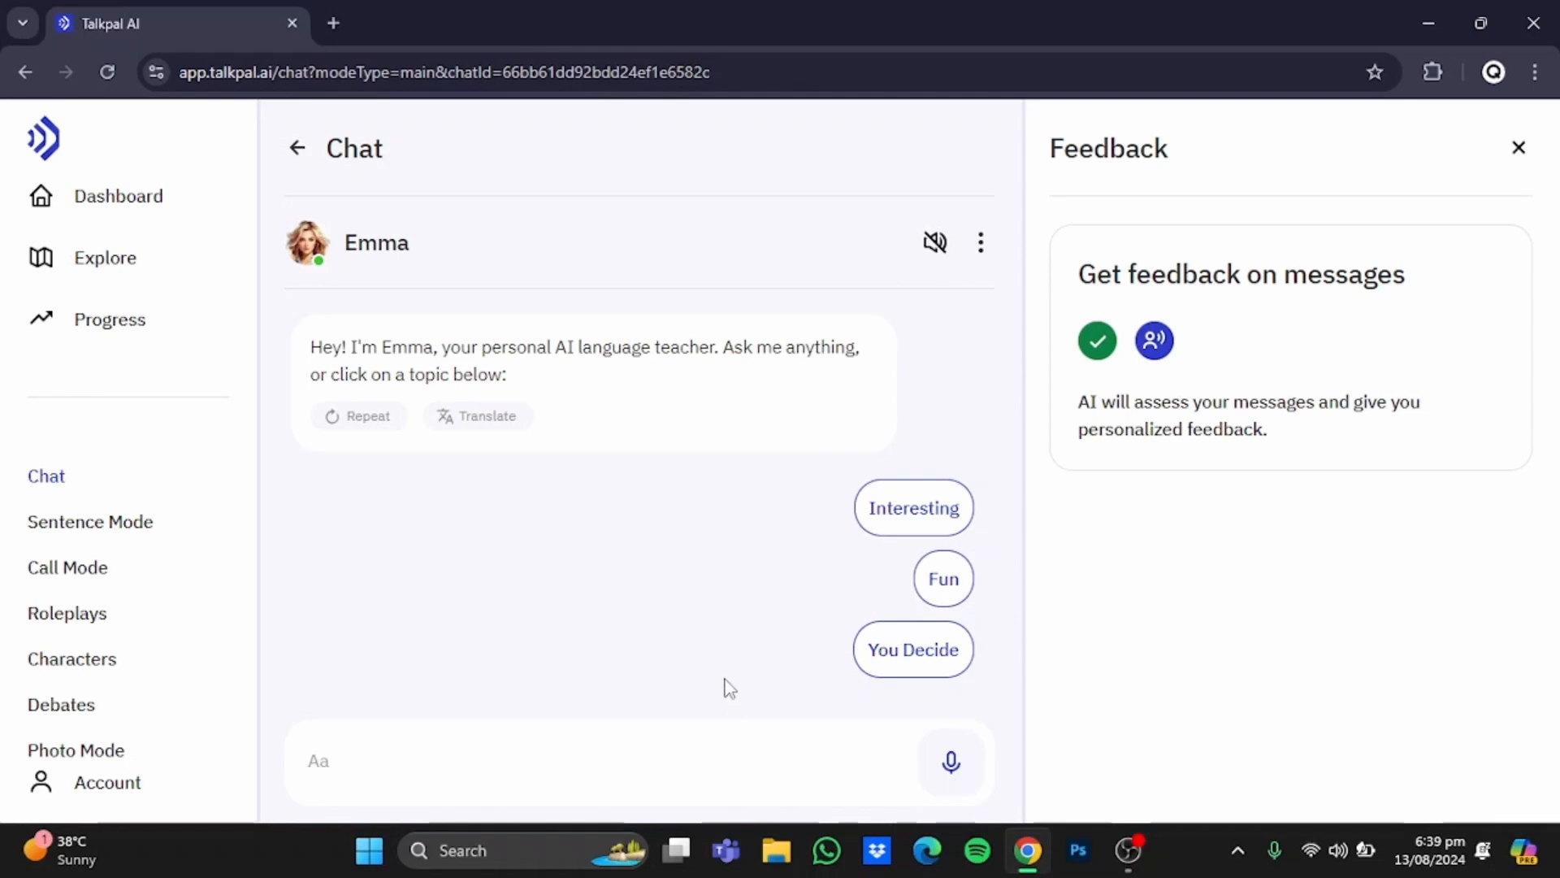
{"action": "mouse_move", "coordinate": [622, 701]}
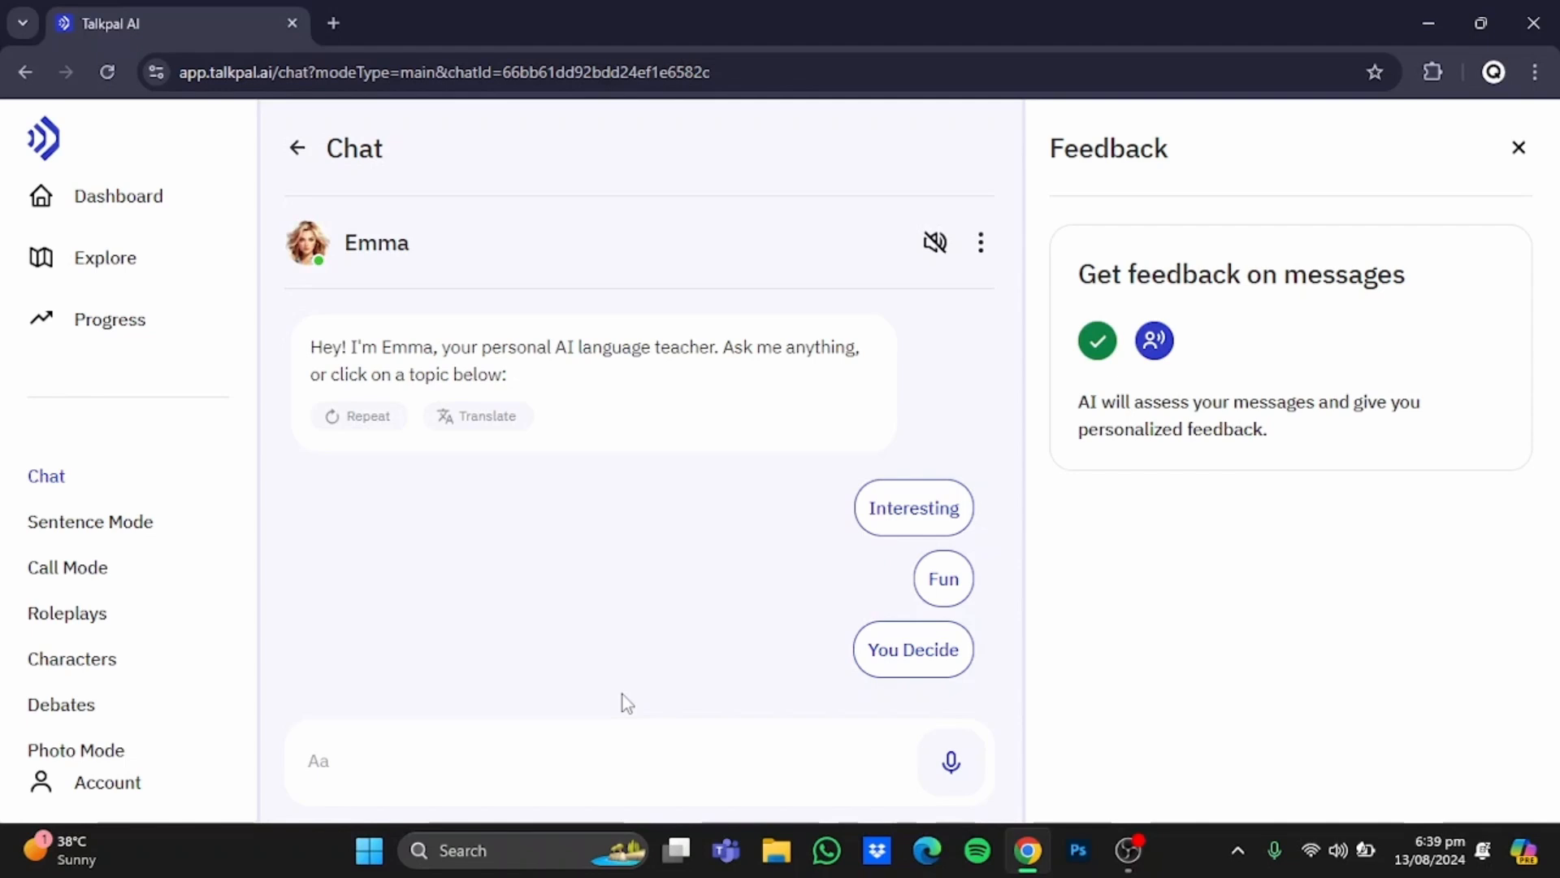
Start a message to Emma asking her for a question to review
{"action": "left_click", "coordinate": [578, 761]}
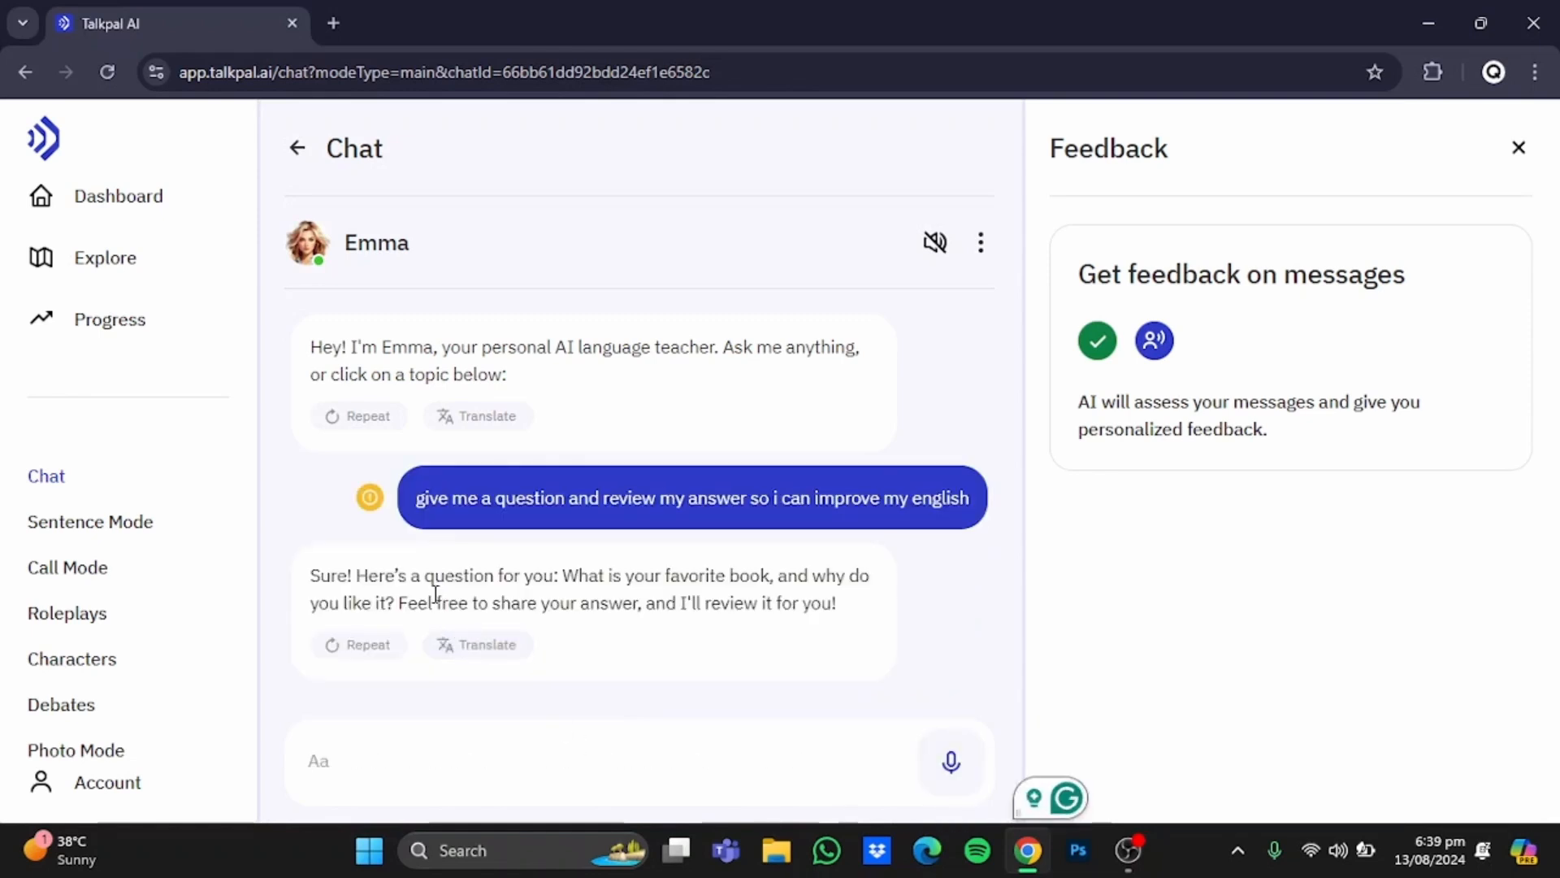
{"action": "mouse_move", "coordinate": [556, 697]}
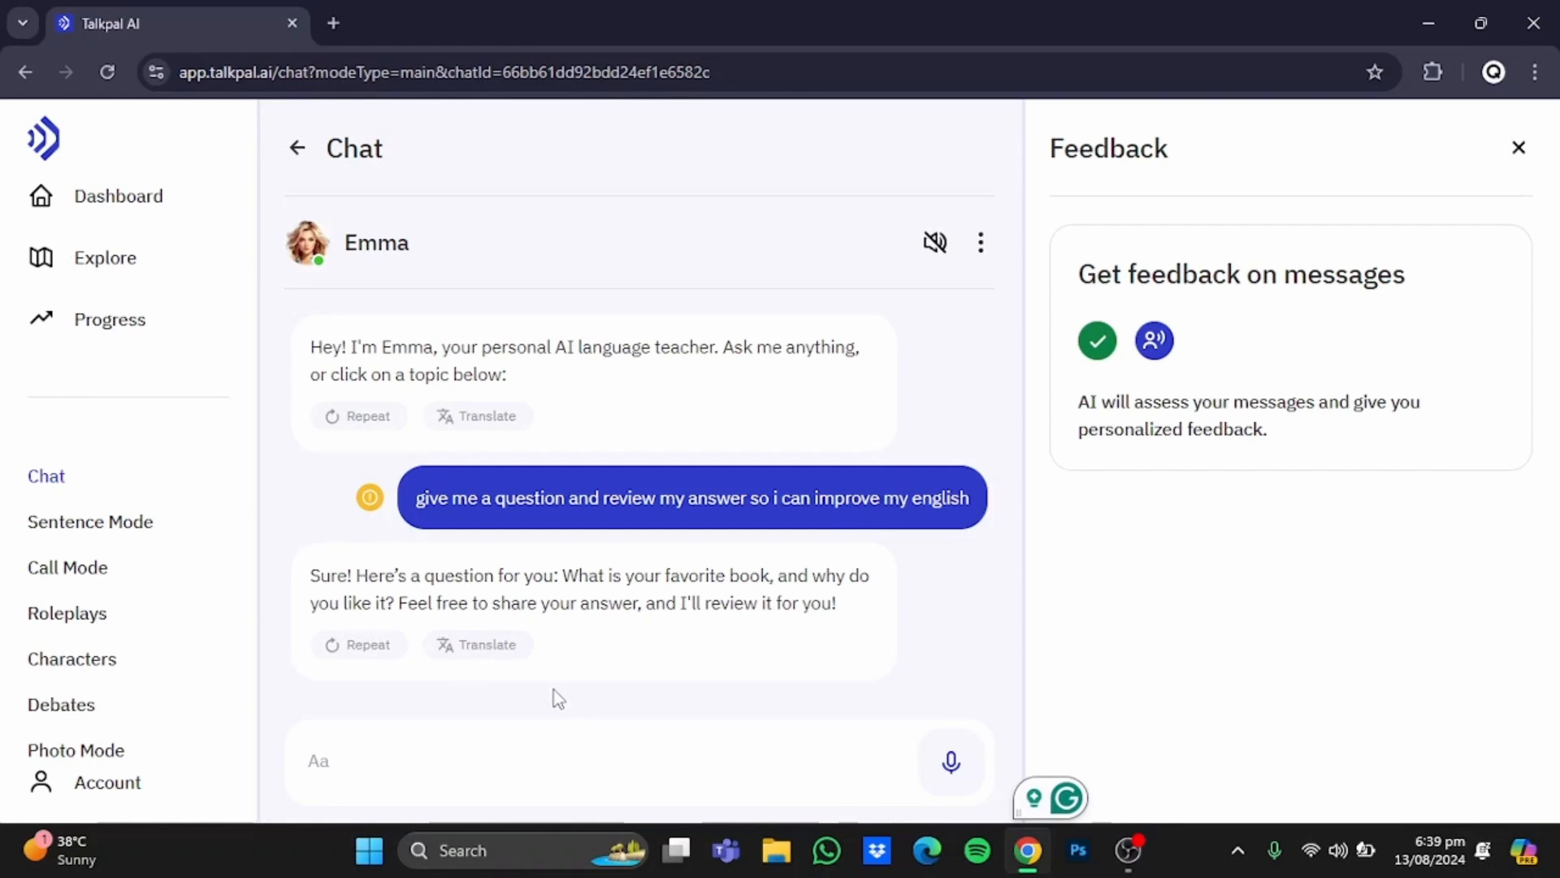
Send the answer 'my favourite book is pakistan a hard country cuz it shows you the reality' for review
{"action": "type", "text": "my favourite book is pakistan a hard country cuz it shows you the reality"}
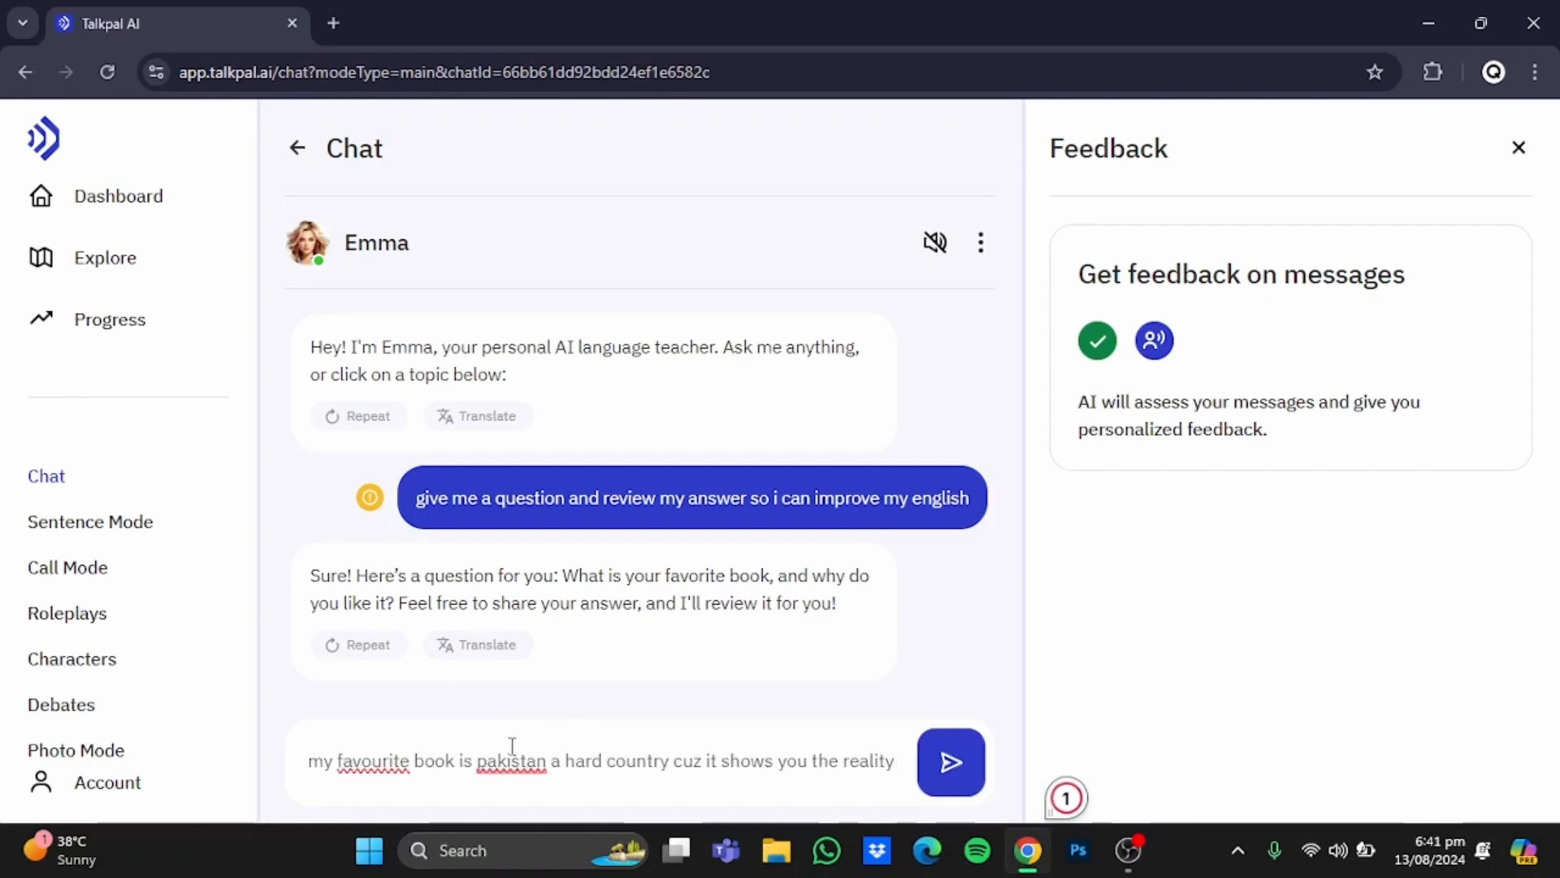
{"action": "left_click", "coordinate": [951, 762]}
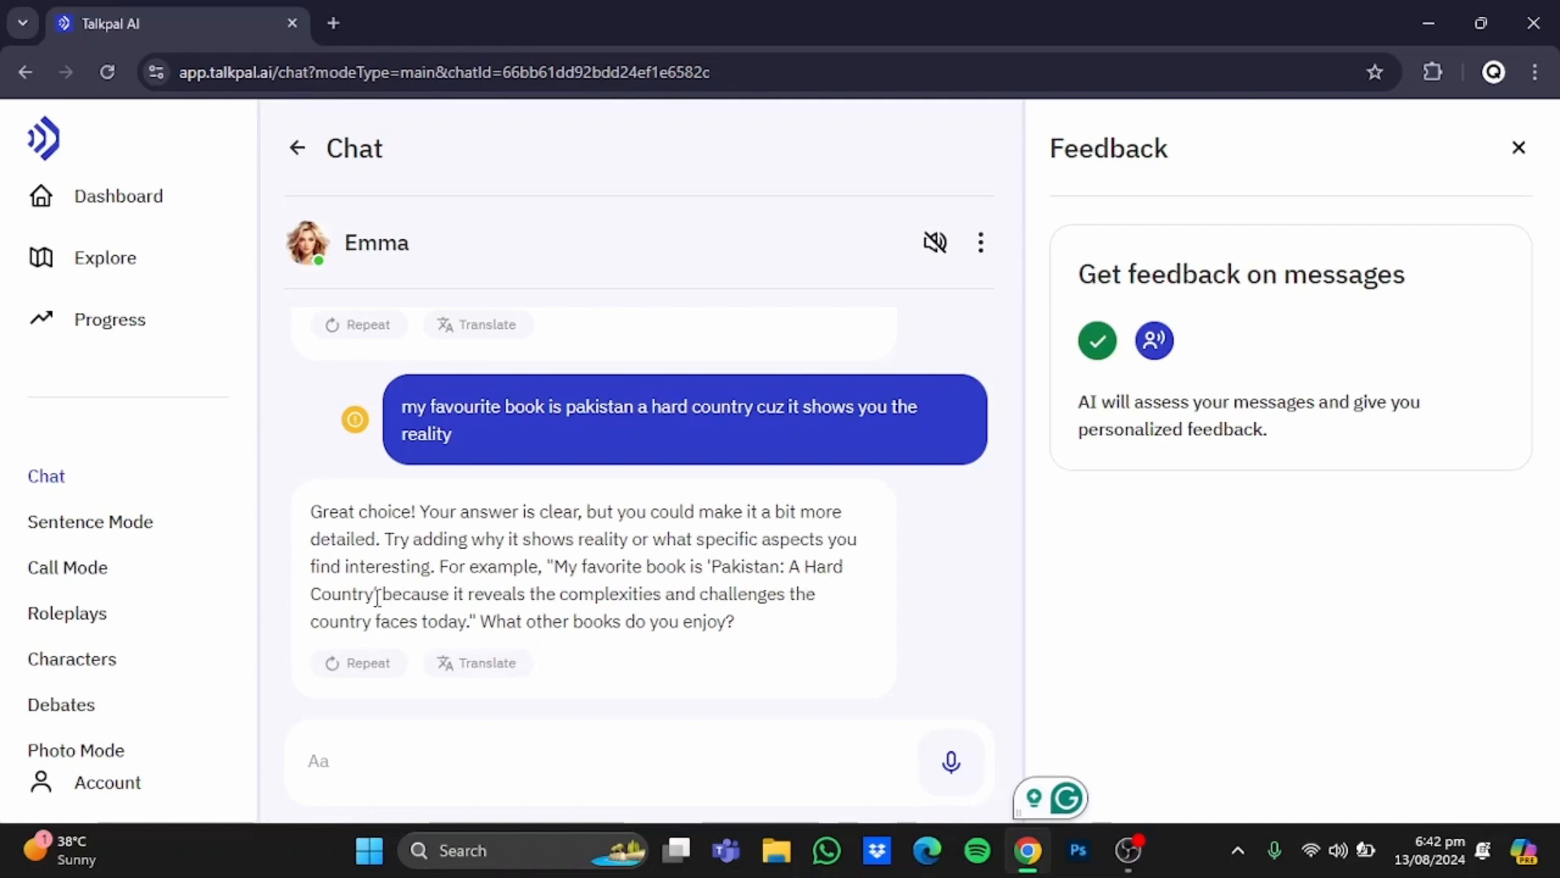
{"action": "left_click", "coordinate": [320, 761]}
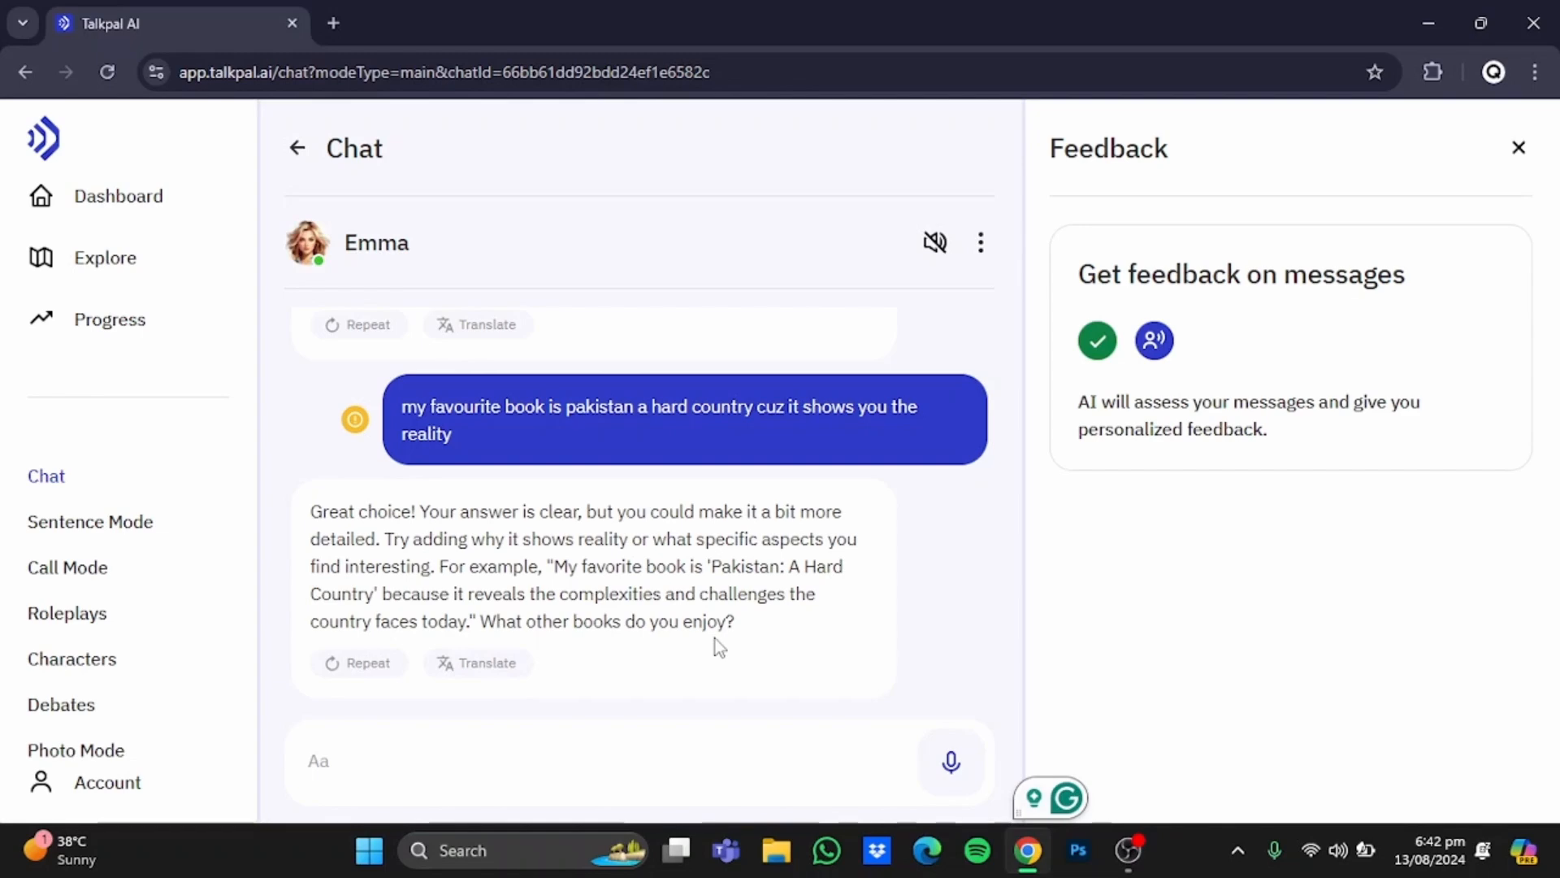
{"action": "mouse_move", "coordinate": [791, 243]}
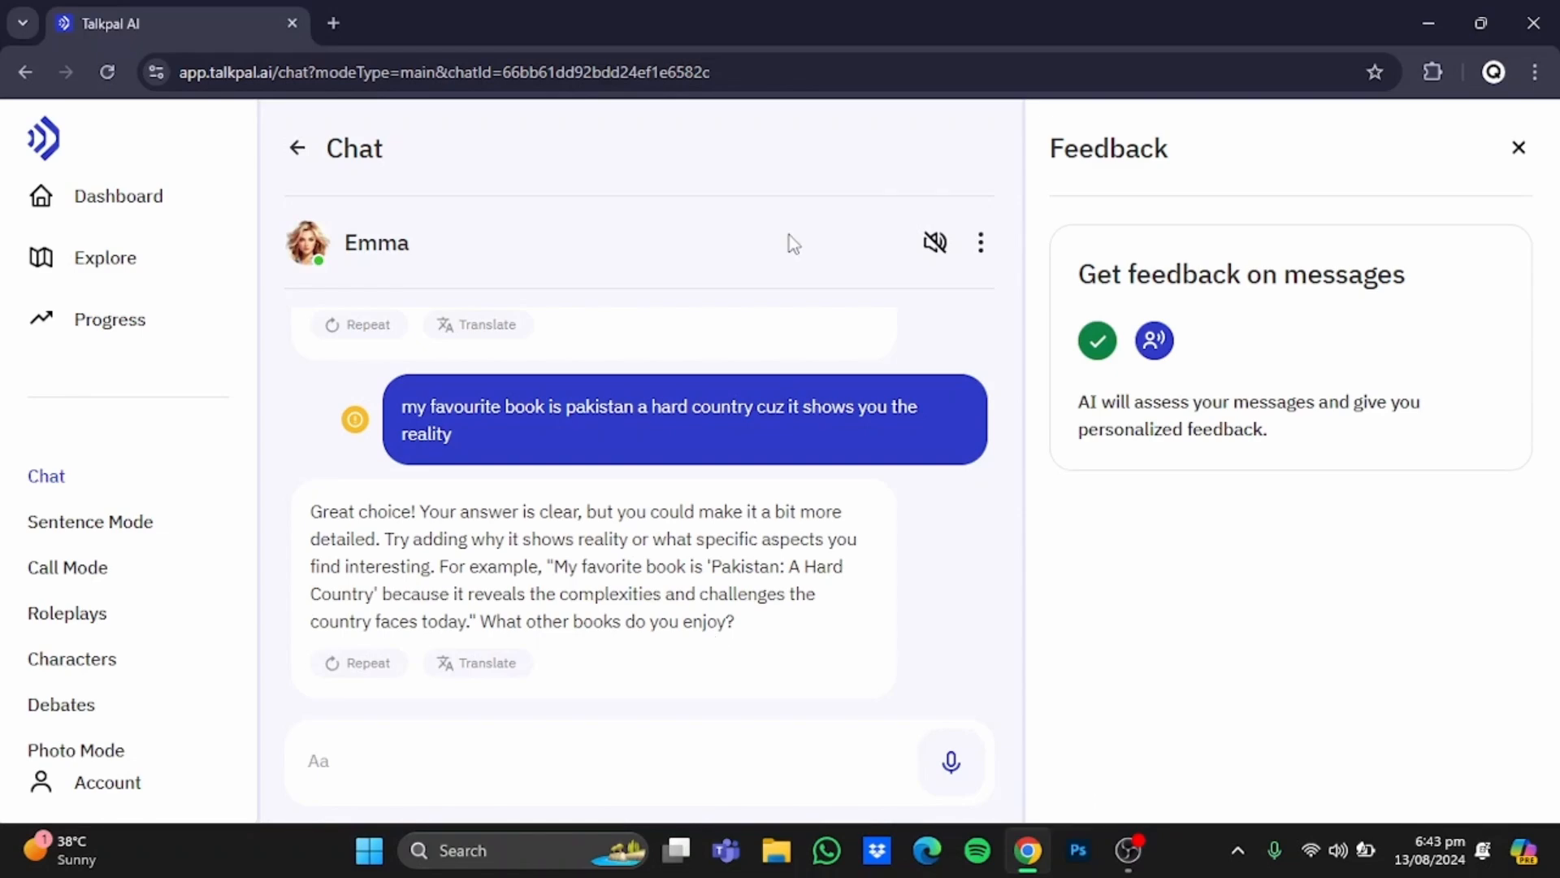
{"action": "mouse_move", "coordinate": [993, 257]}
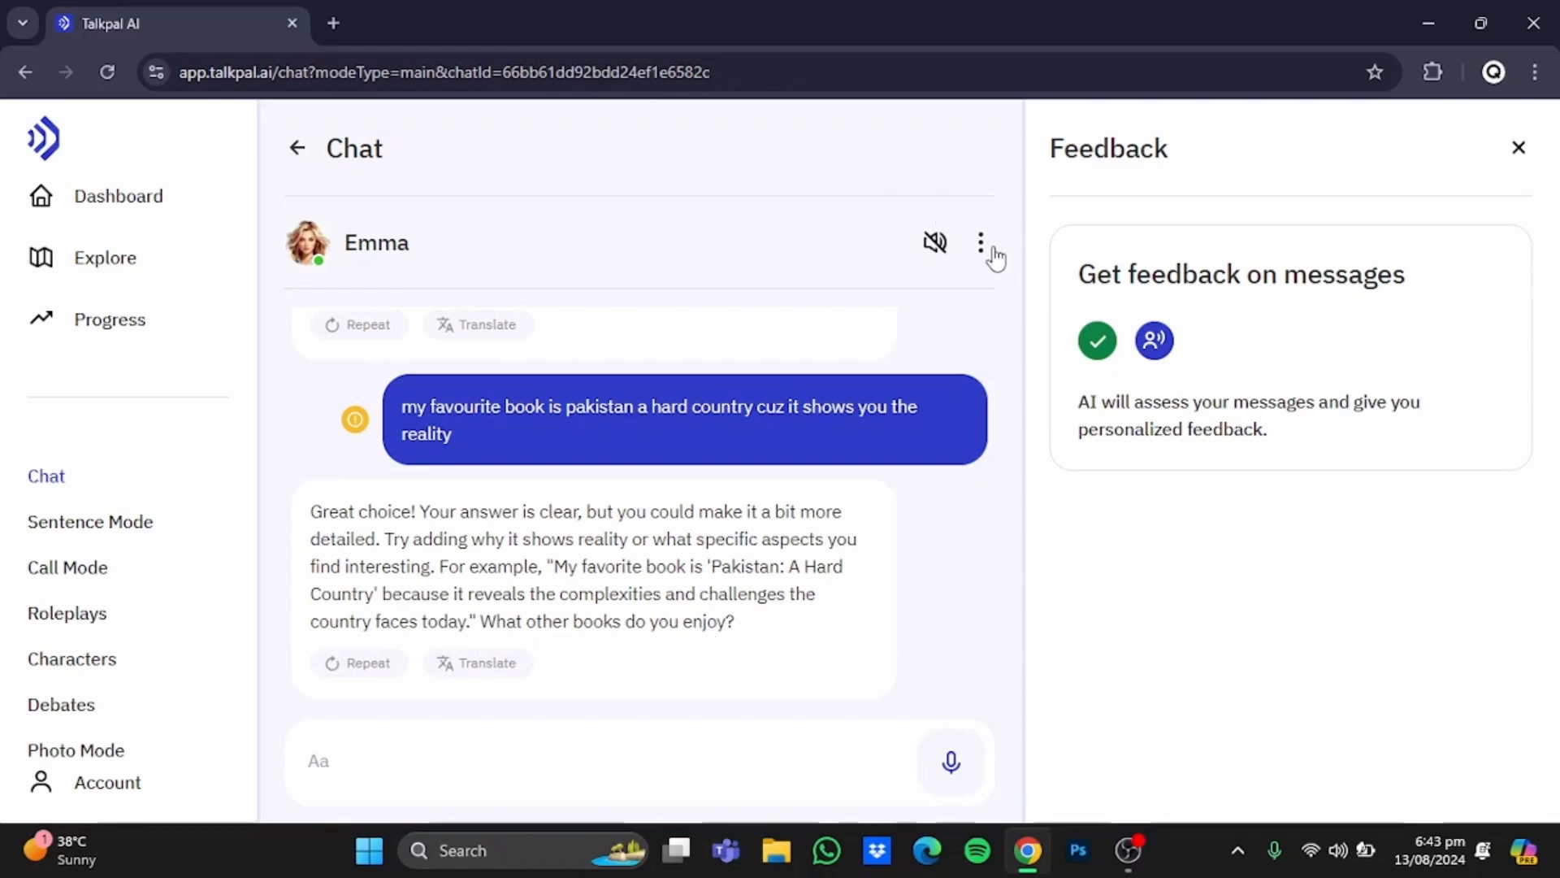
Show the chat options: start a new chat, see chat history, settings
{"action": "left_click", "coordinate": [981, 243]}
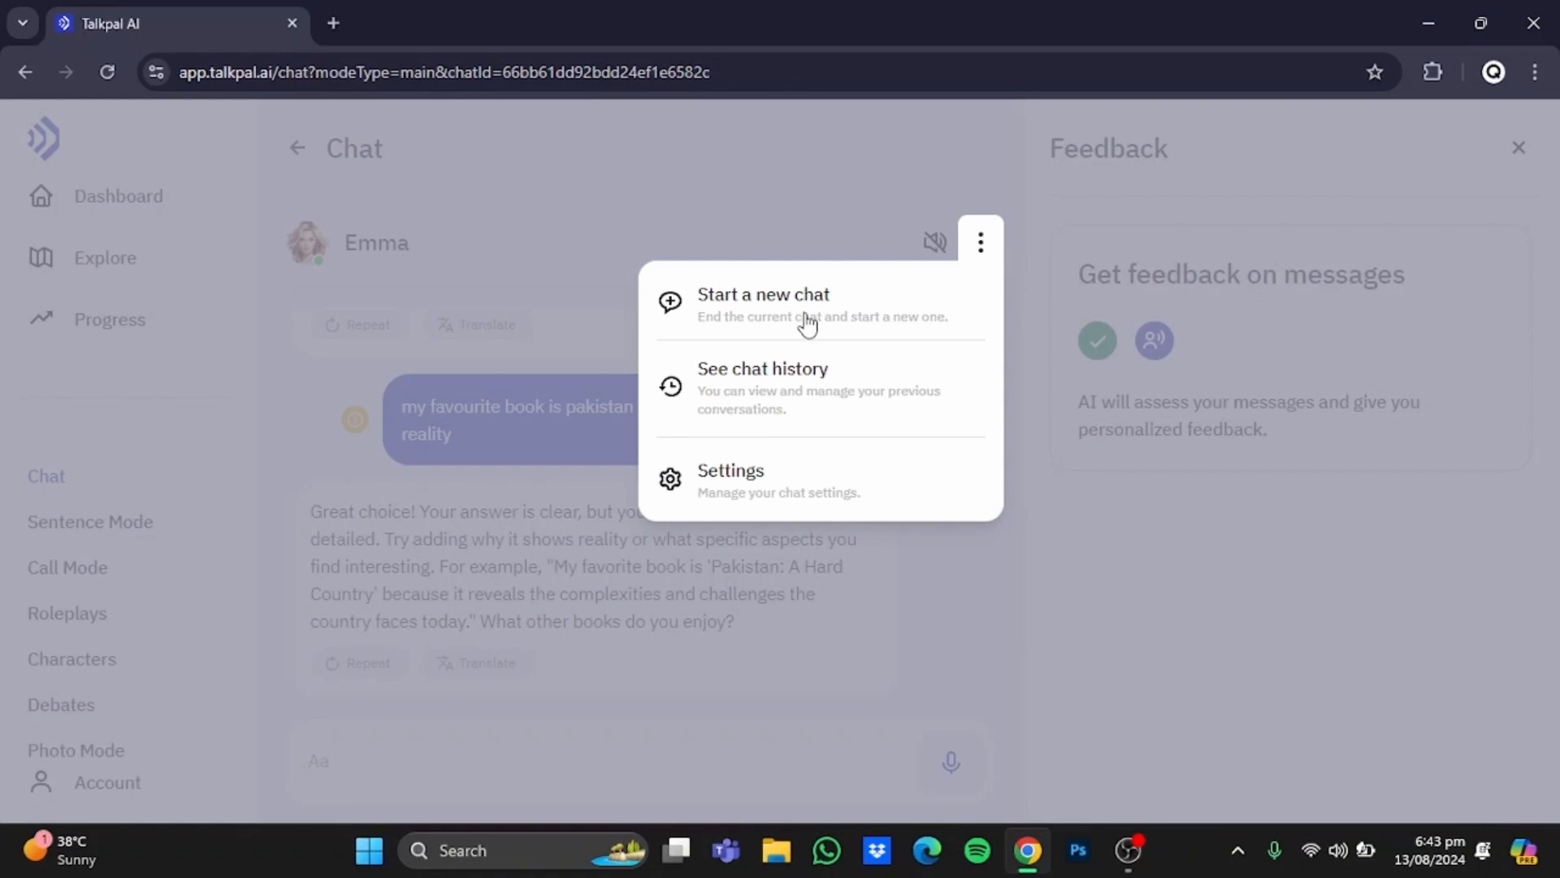
{"action": "mouse_move", "coordinate": [803, 387]}
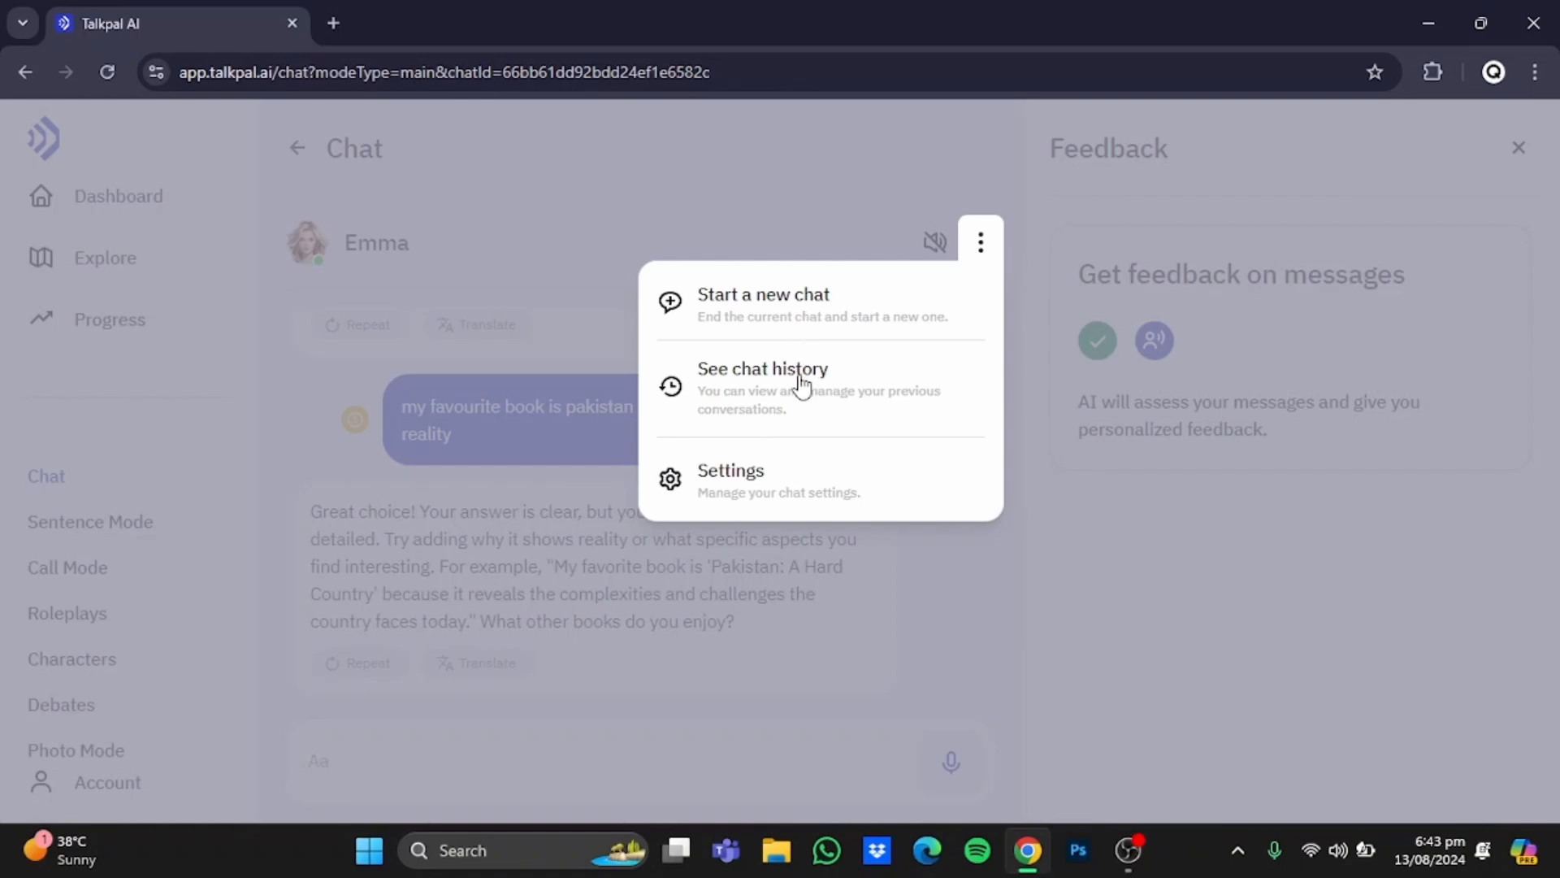
{"action": "mouse_move", "coordinate": [790, 486]}
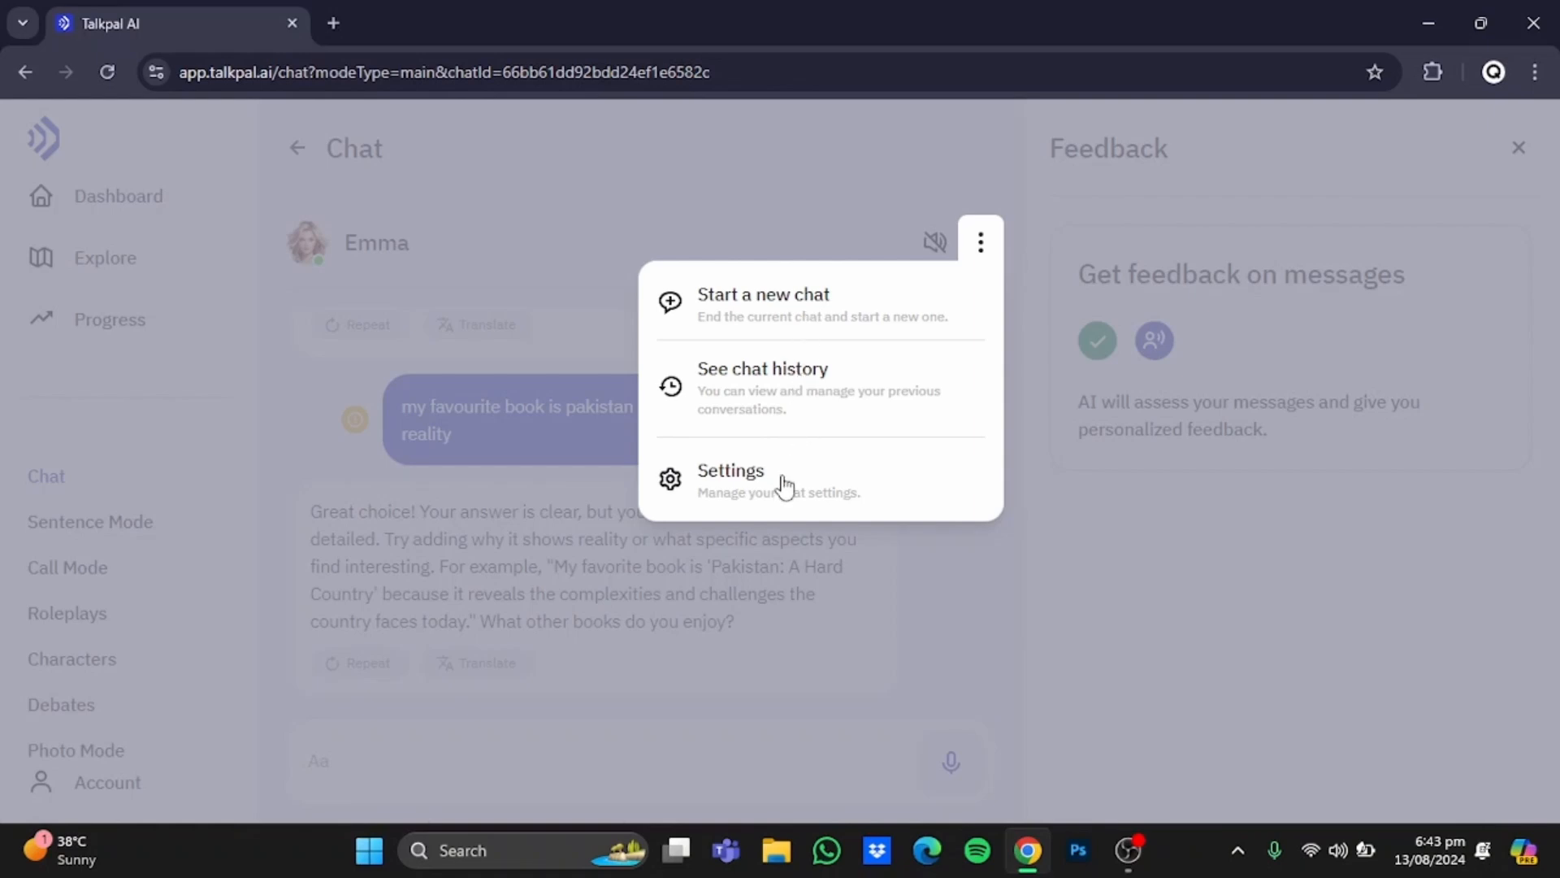
{"action": "mouse_move", "coordinate": [785, 479]}
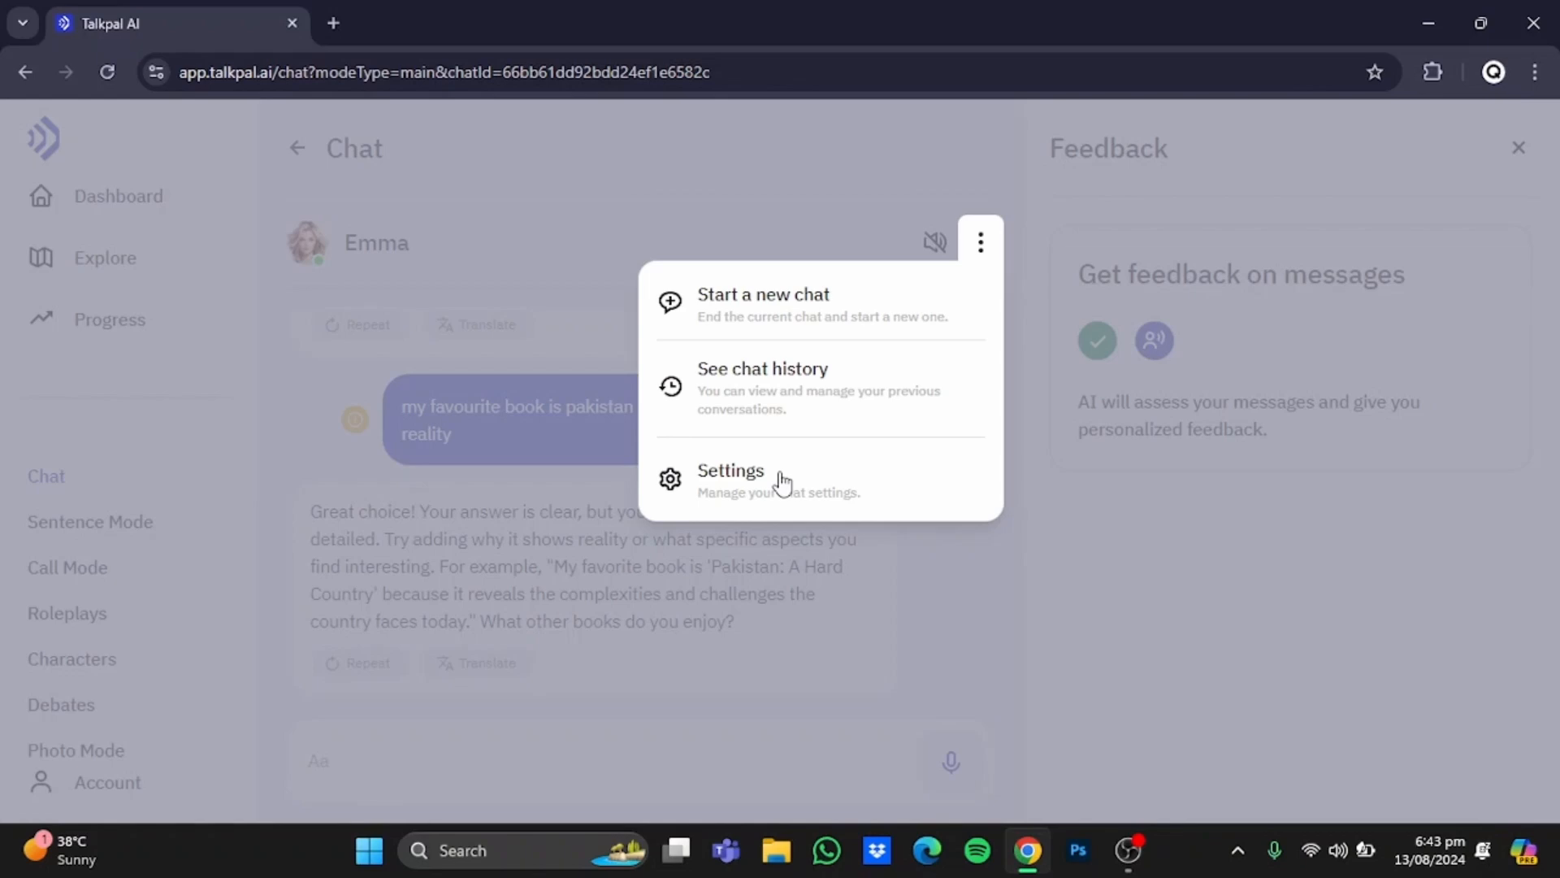
{"action": "mouse_move", "coordinate": [504, 723]}
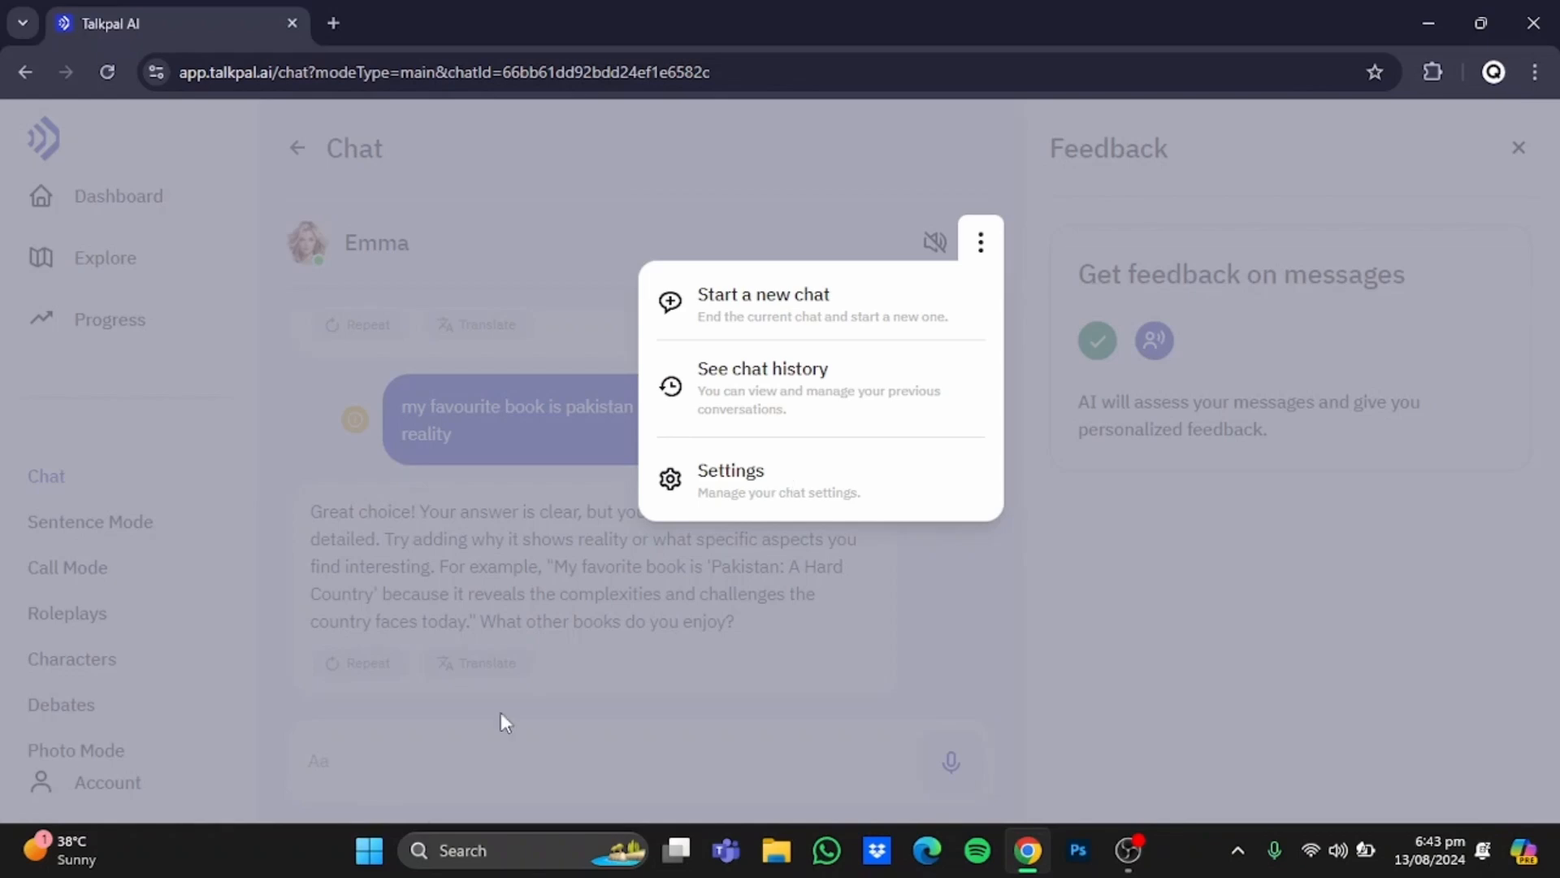